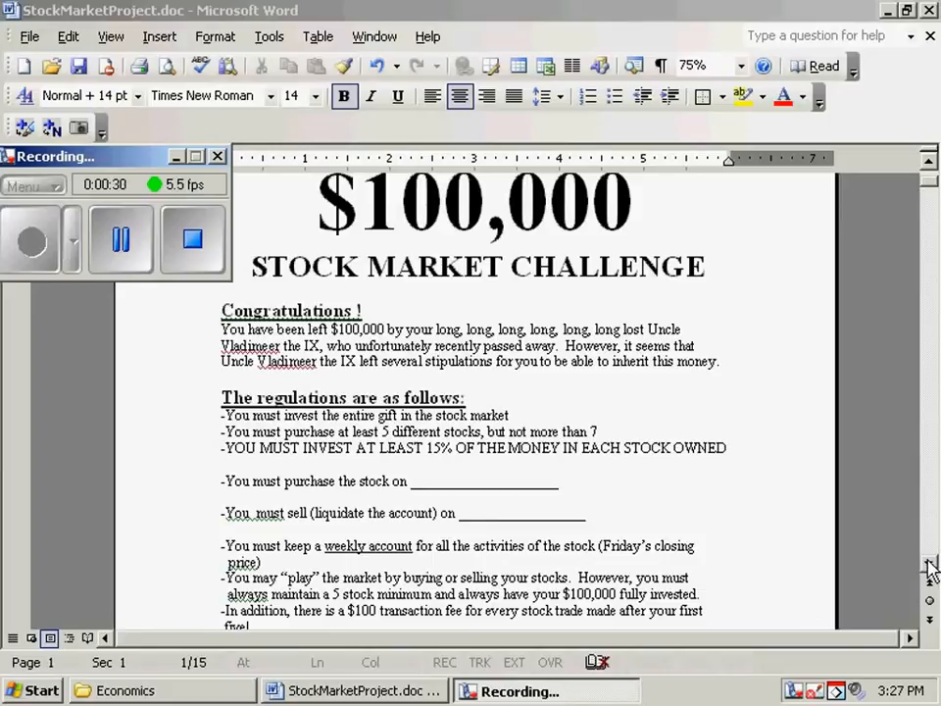
Step: View Apple's Google Finance quote, highlighting the 140.31 price and 39.63 P/E ratio
scroll(down, 3)
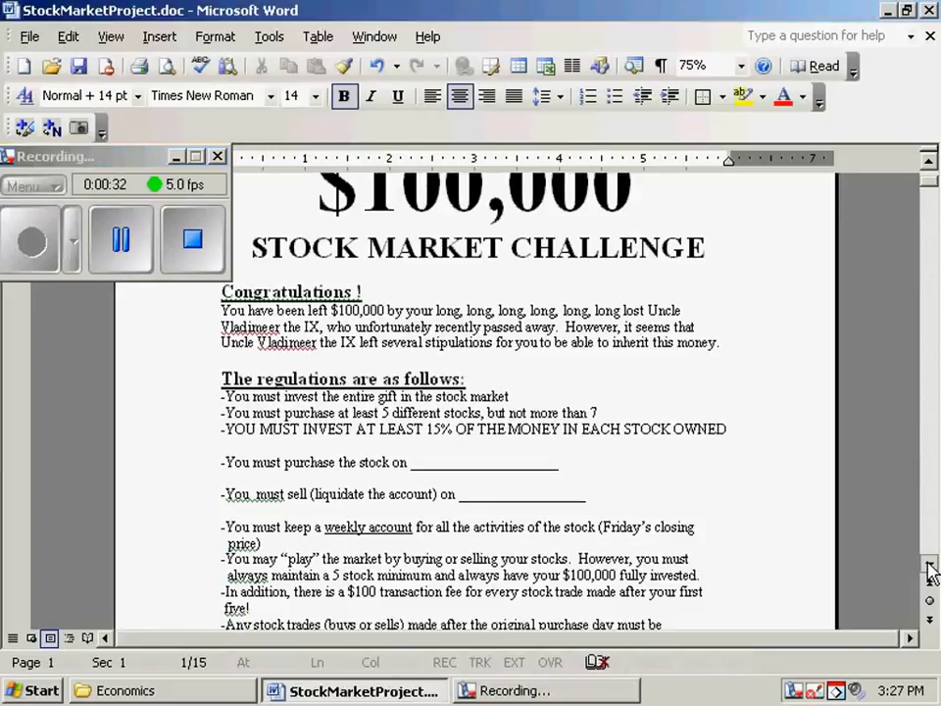
scroll(down, 3)
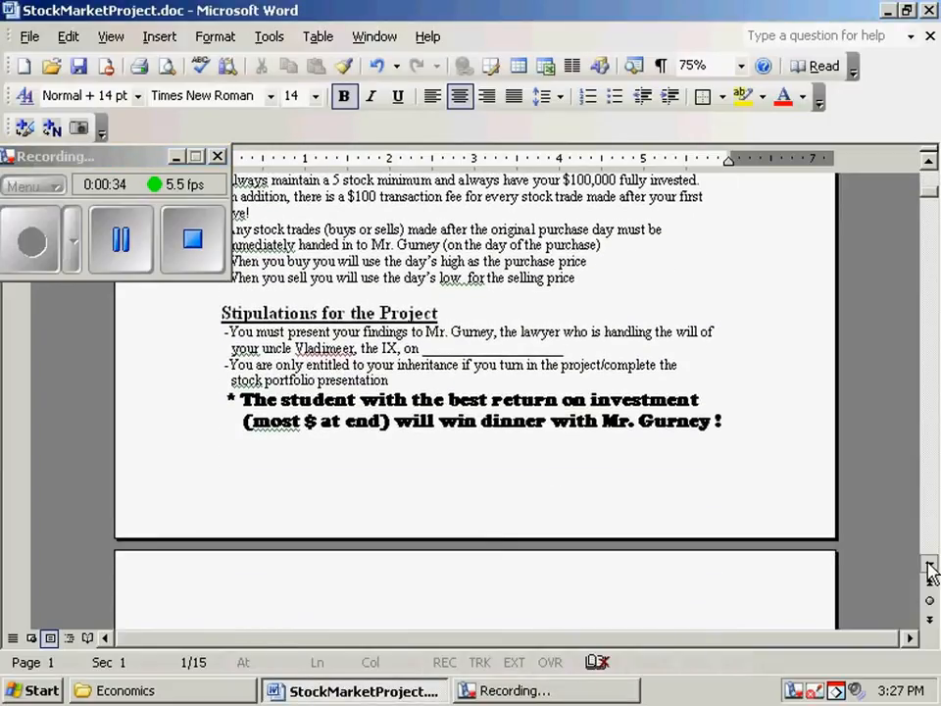
scroll(down, 3)
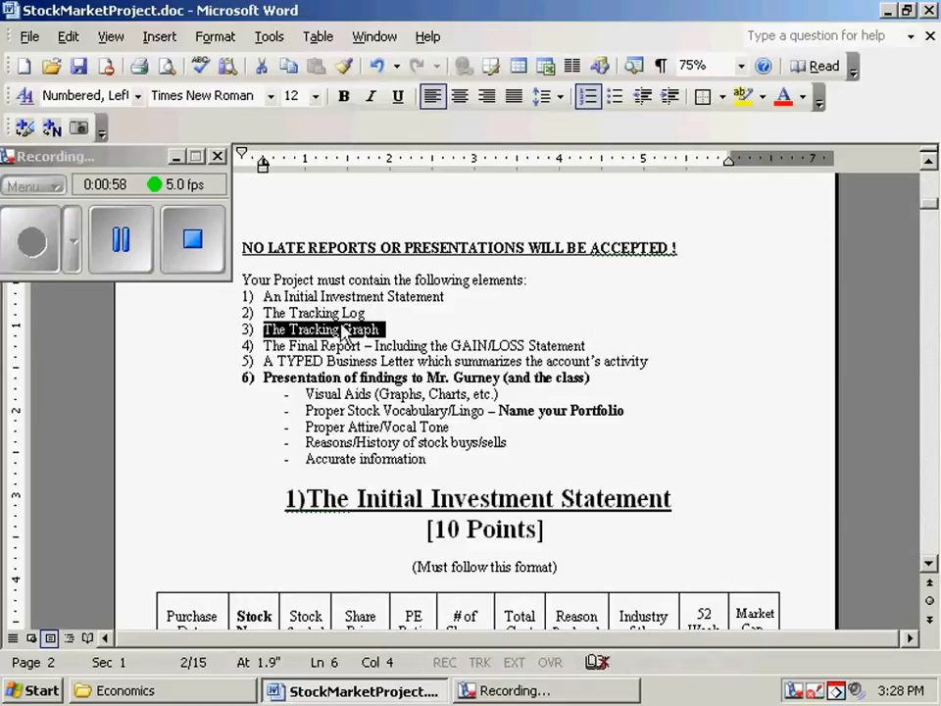
mouse_move(370, 332)
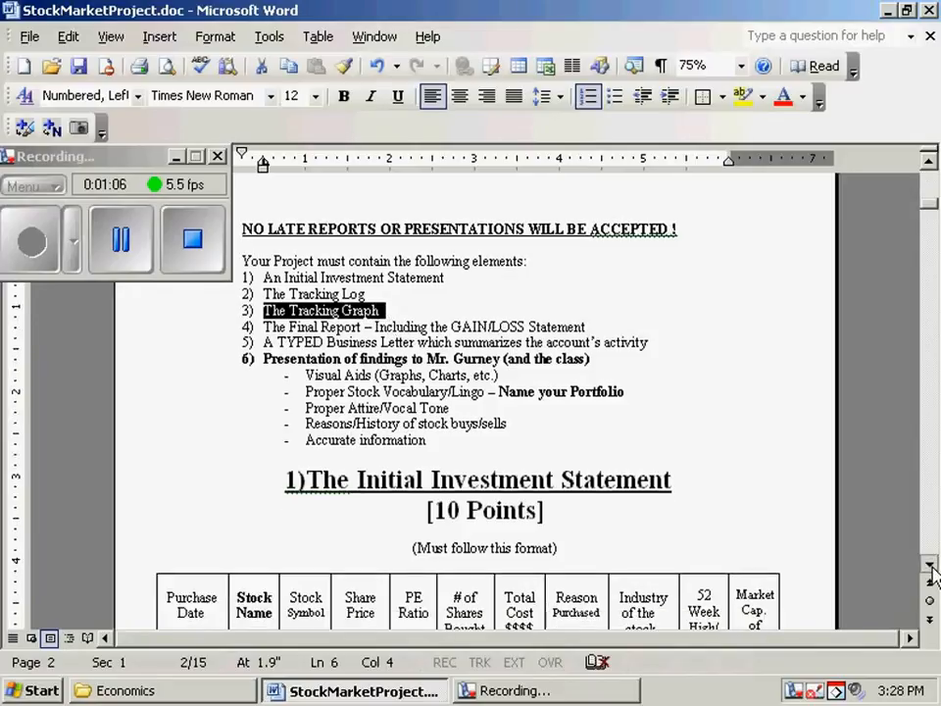
scroll(down, 3)
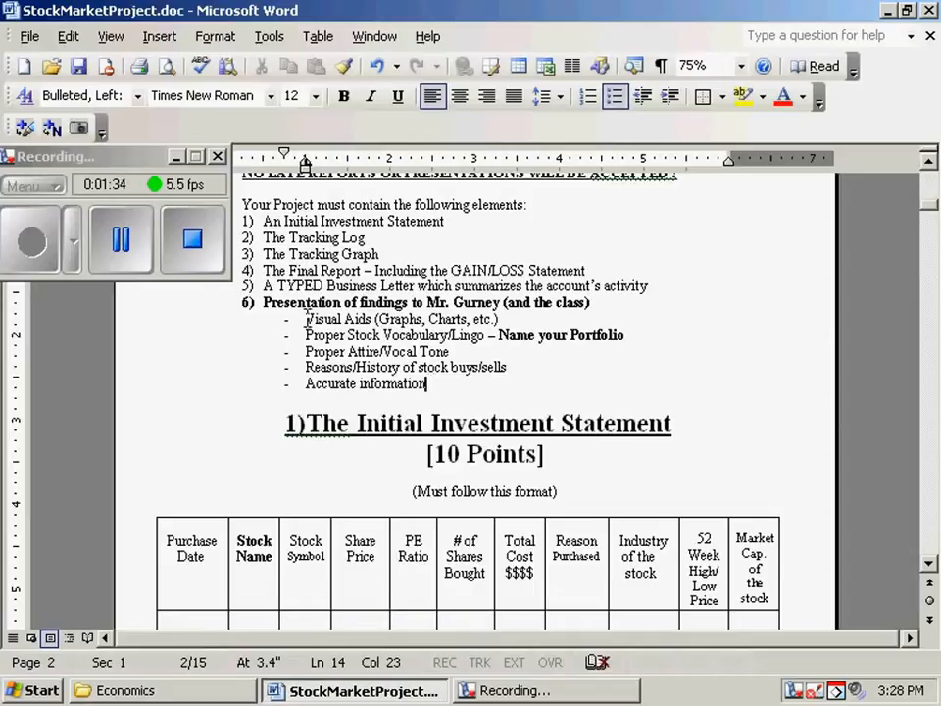
double_click(336, 318)
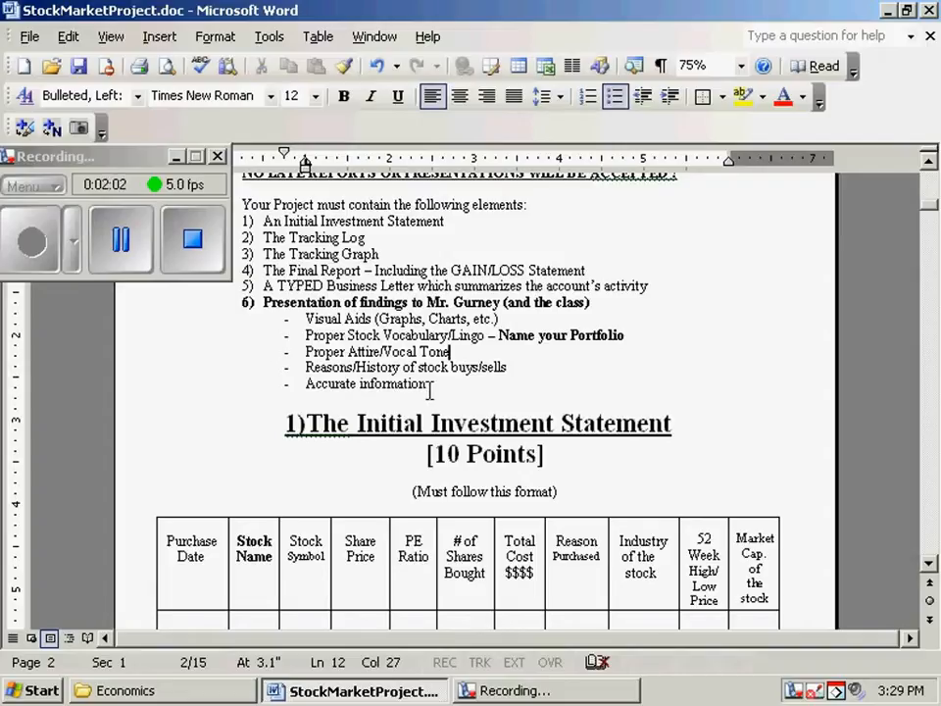
click(307, 383)
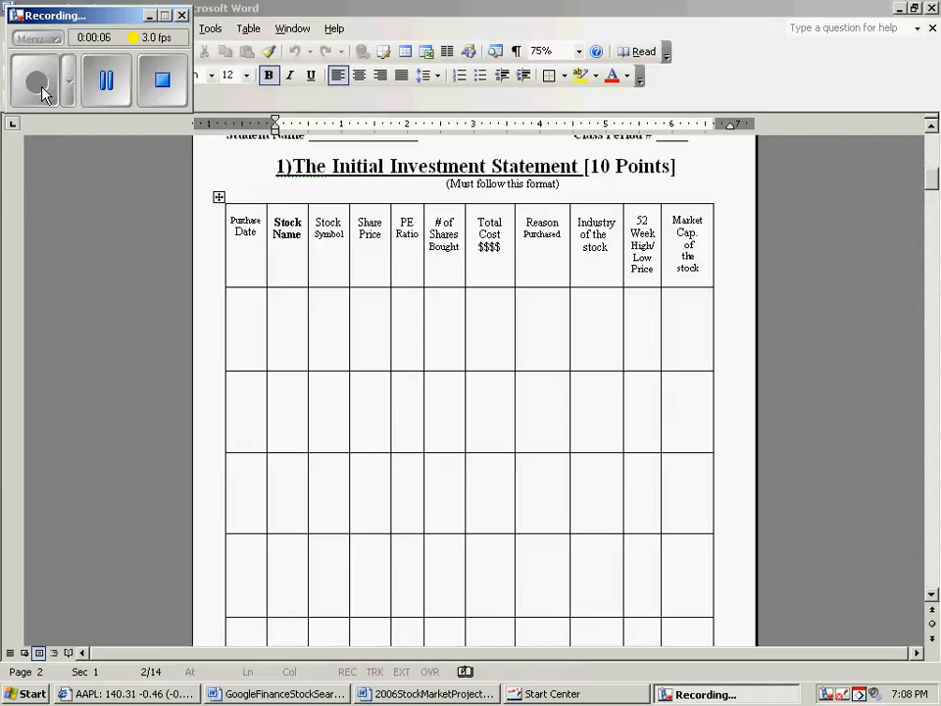
mouse_move(147, 284)
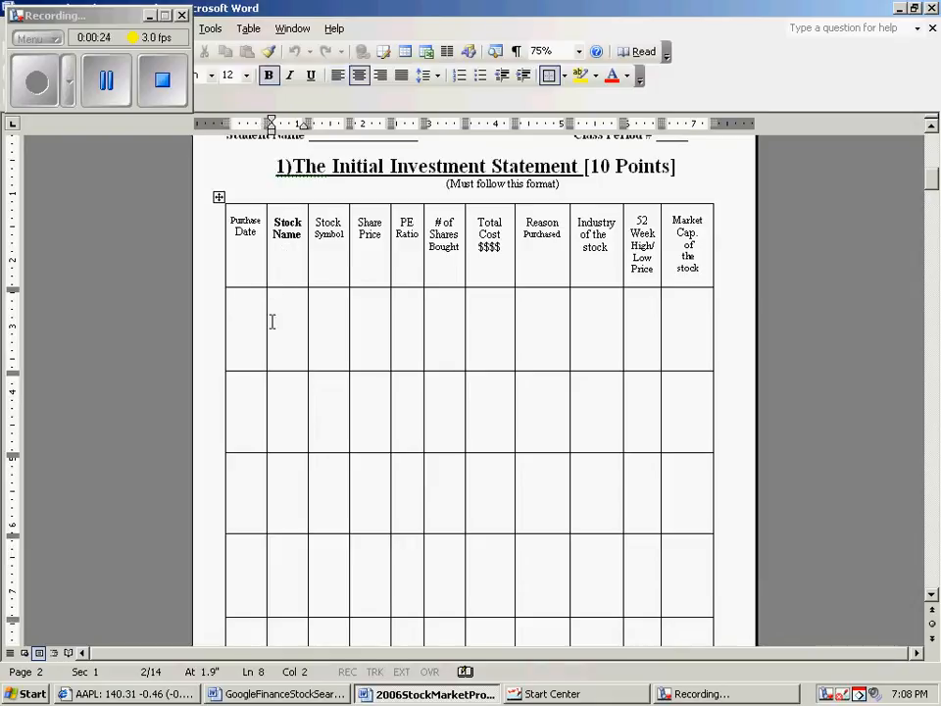
click(286, 294)
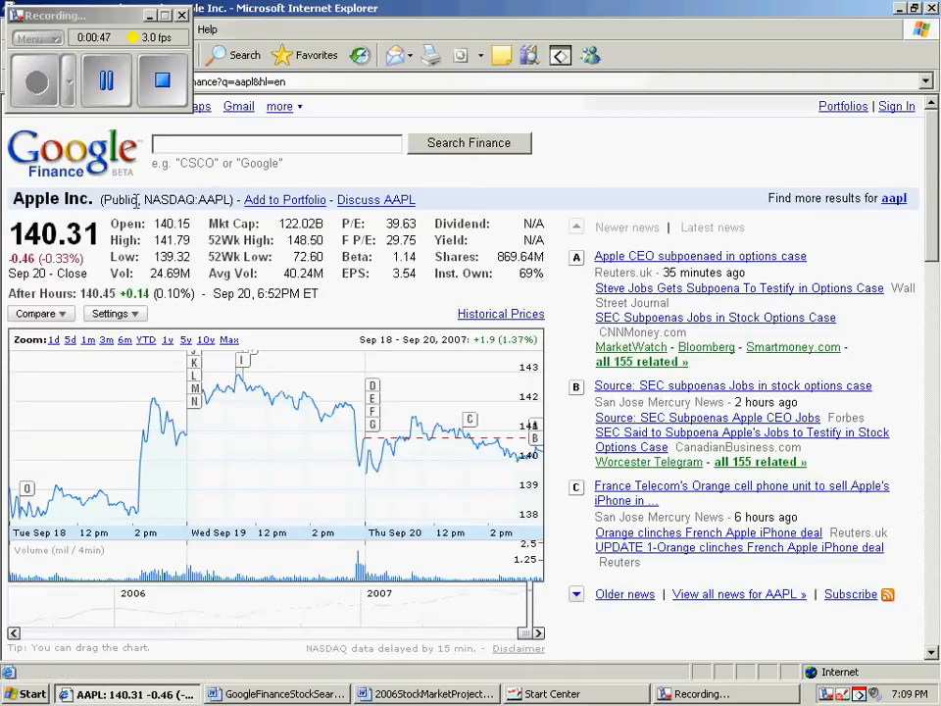
mouse_move(157, 197)
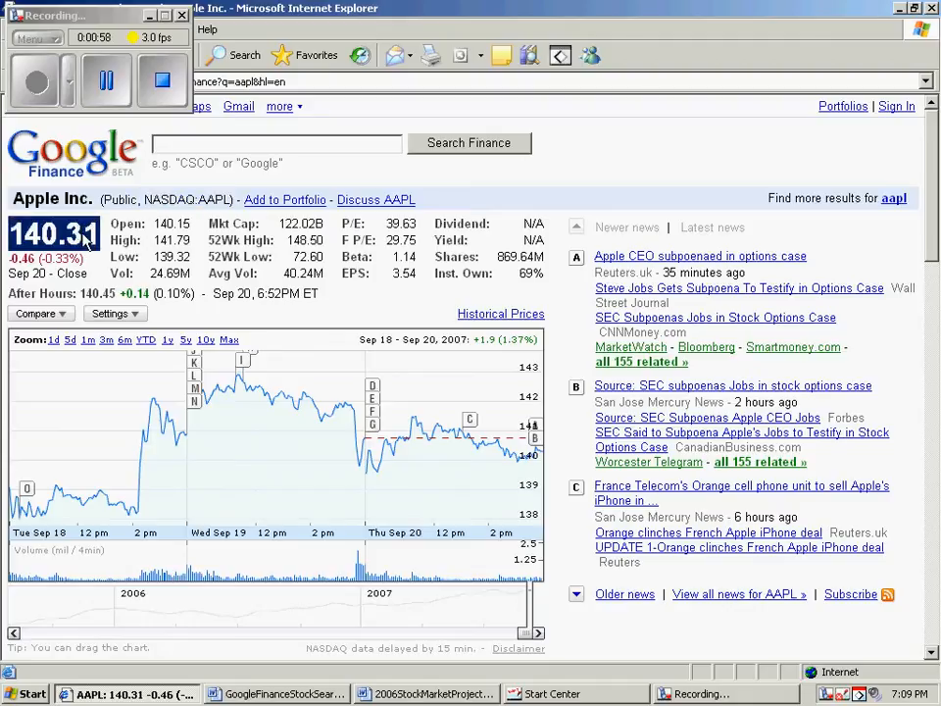
mouse_move(213, 222)
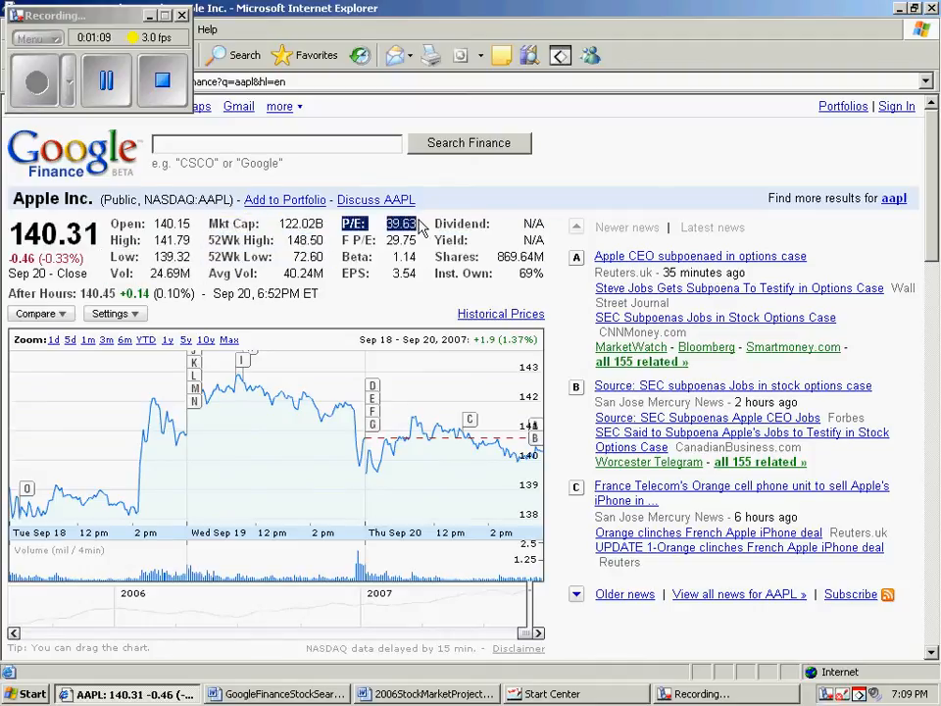
mouse_move(227, 296)
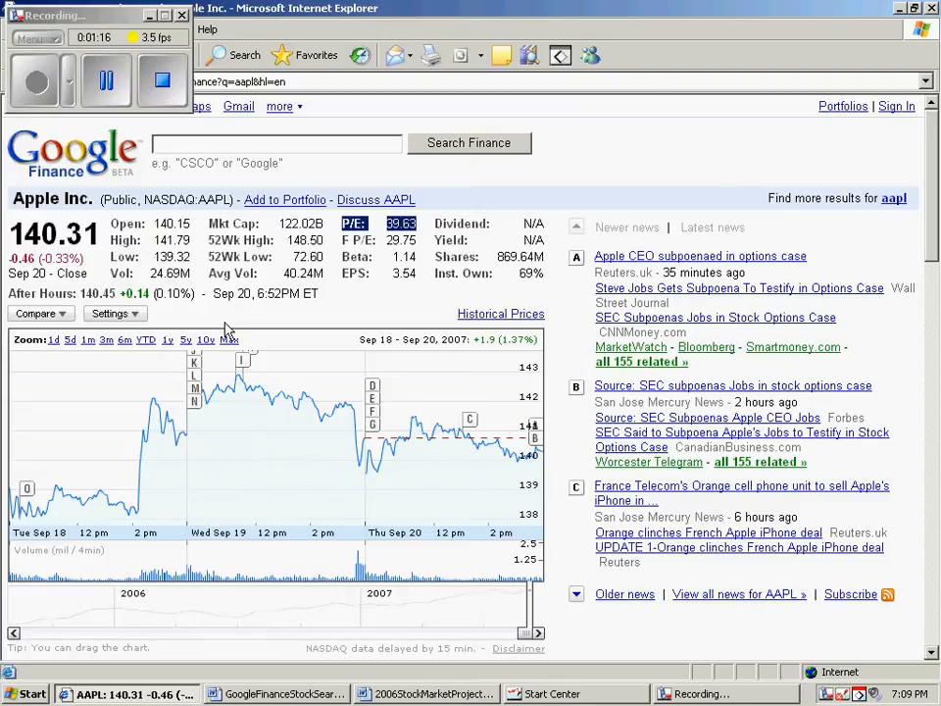
mouse_move(192, 291)
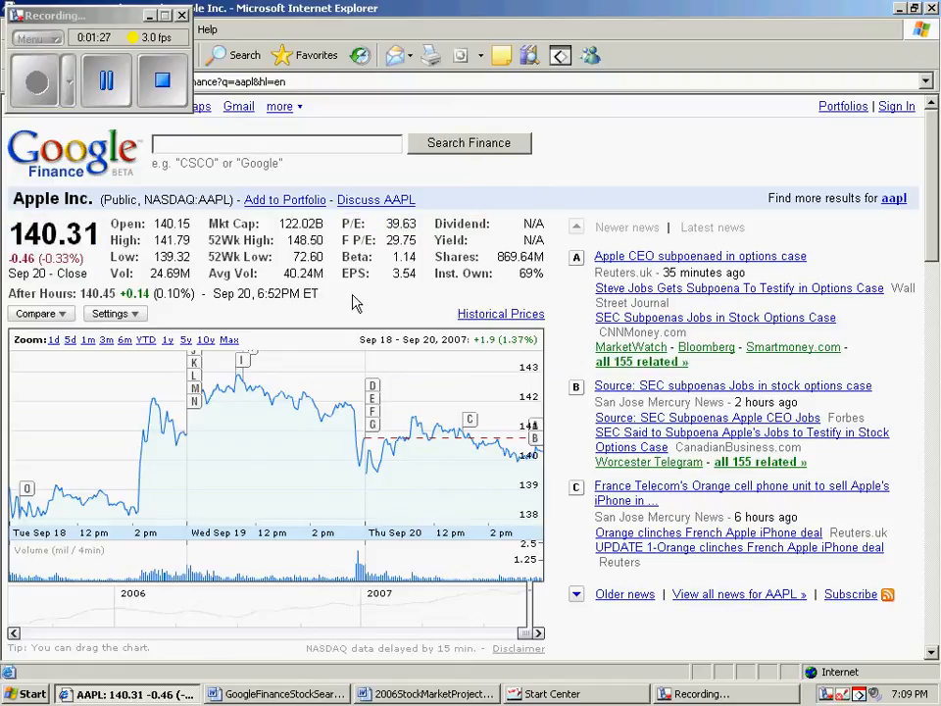
mouse_move(426, 629)
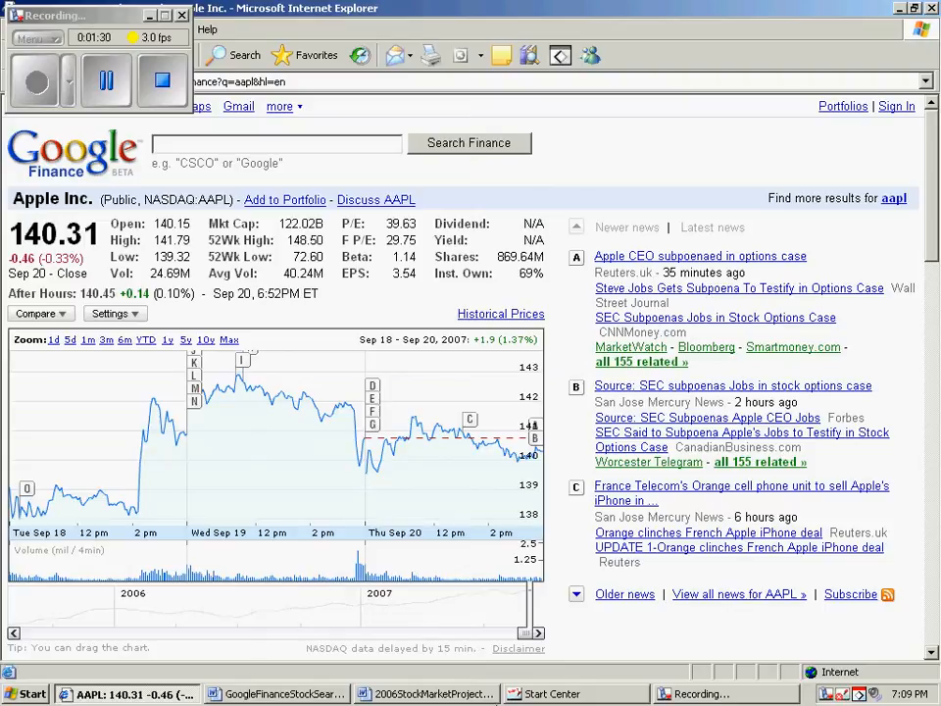
mouse_move(431, 694)
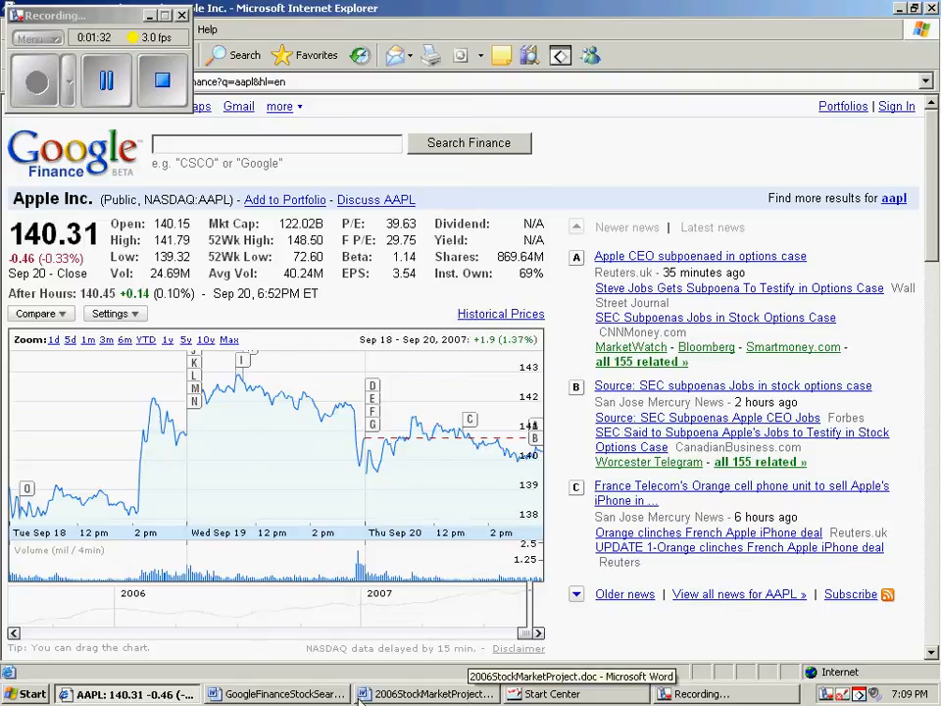
Step: Switch to 2006StockMarketProject.doc and scroll to the empty Initial Investment Statement table
click(429, 695)
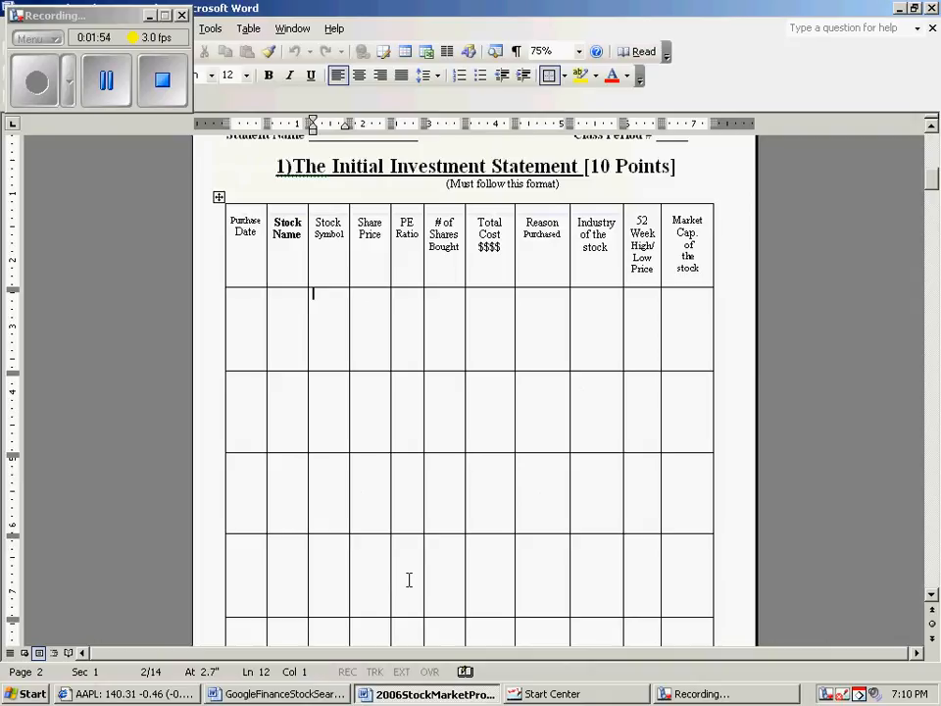
scroll(down, 3)
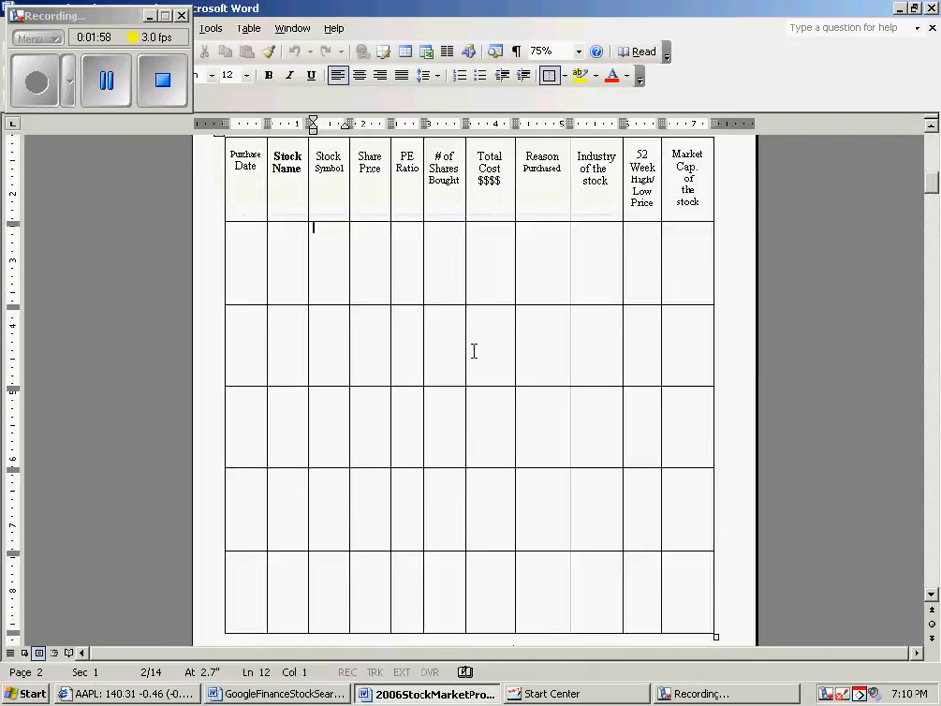
scroll(down, 3)
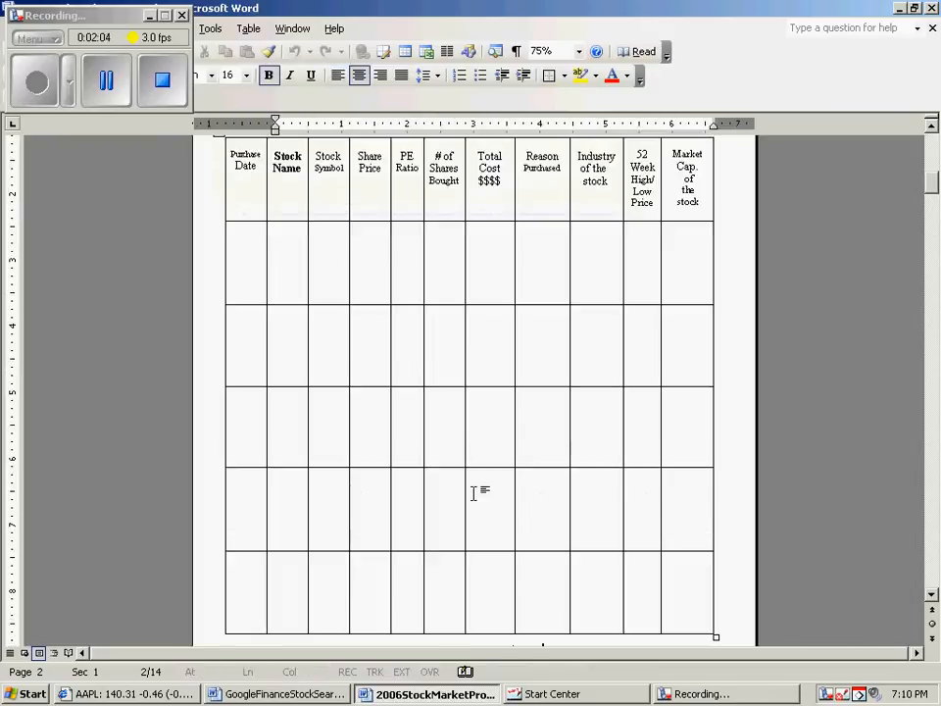
mouse_move(165, 126)
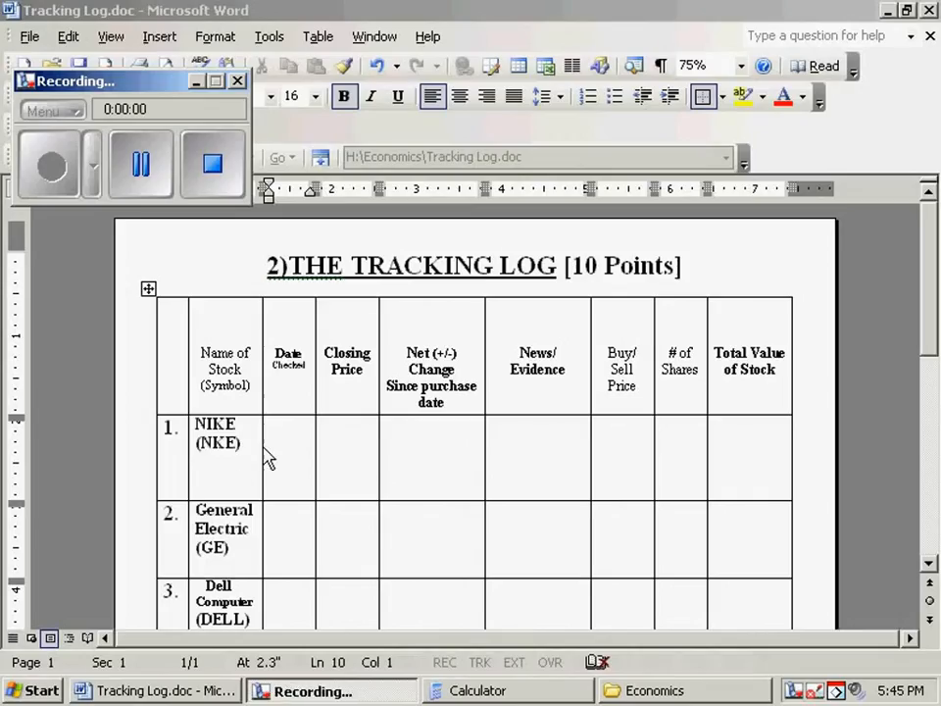
mouse_move(285, 436)
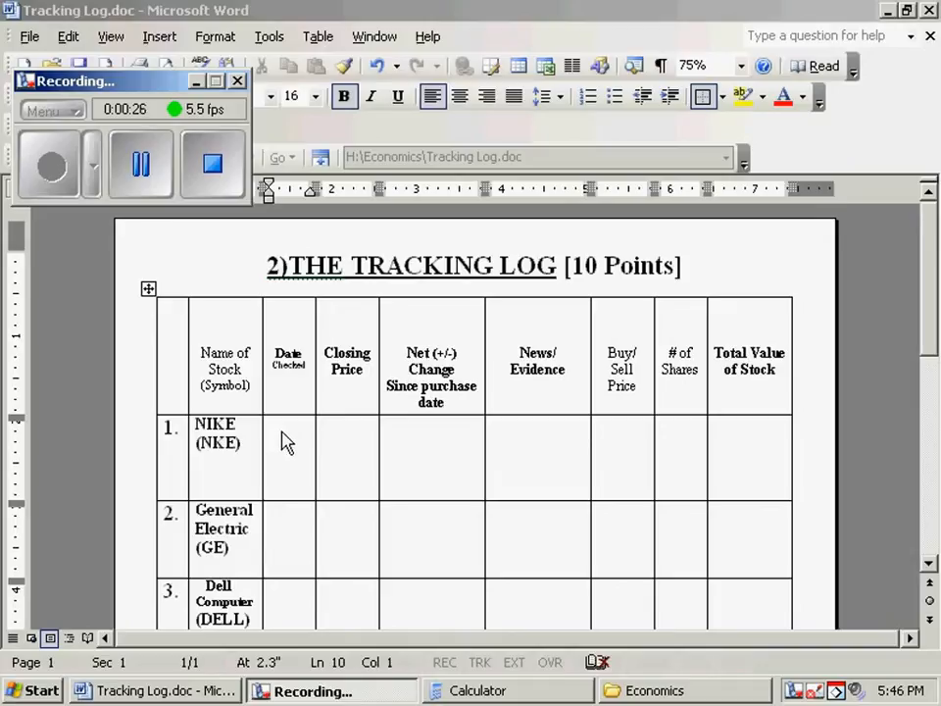
mouse_move(260, 427)
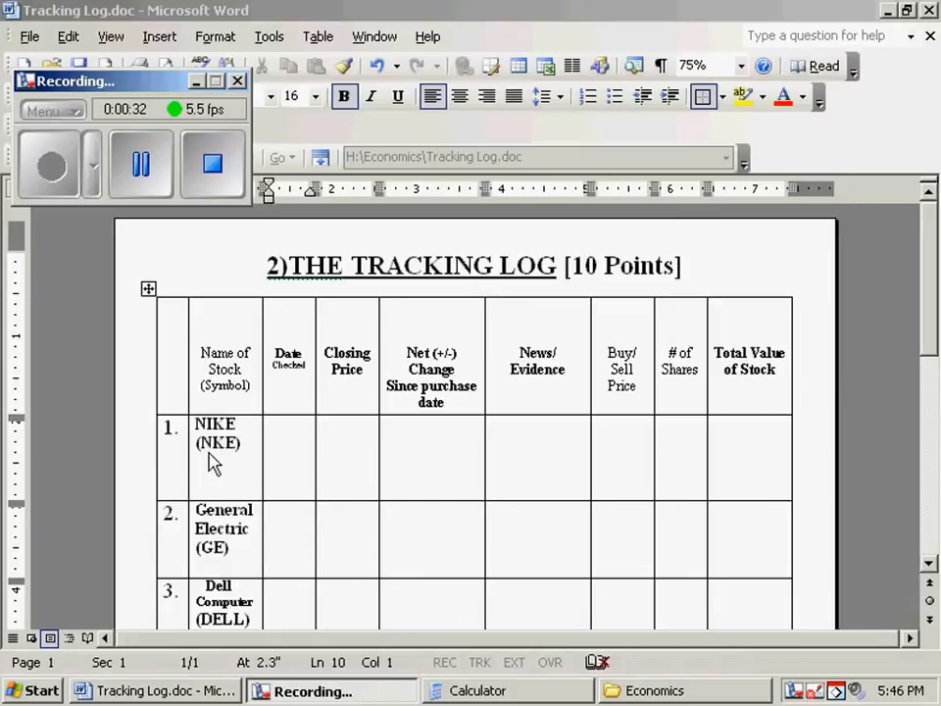
Step: Enter the date 10-14-06 and closing price 87.57 in the NIKE row
click(276, 426)
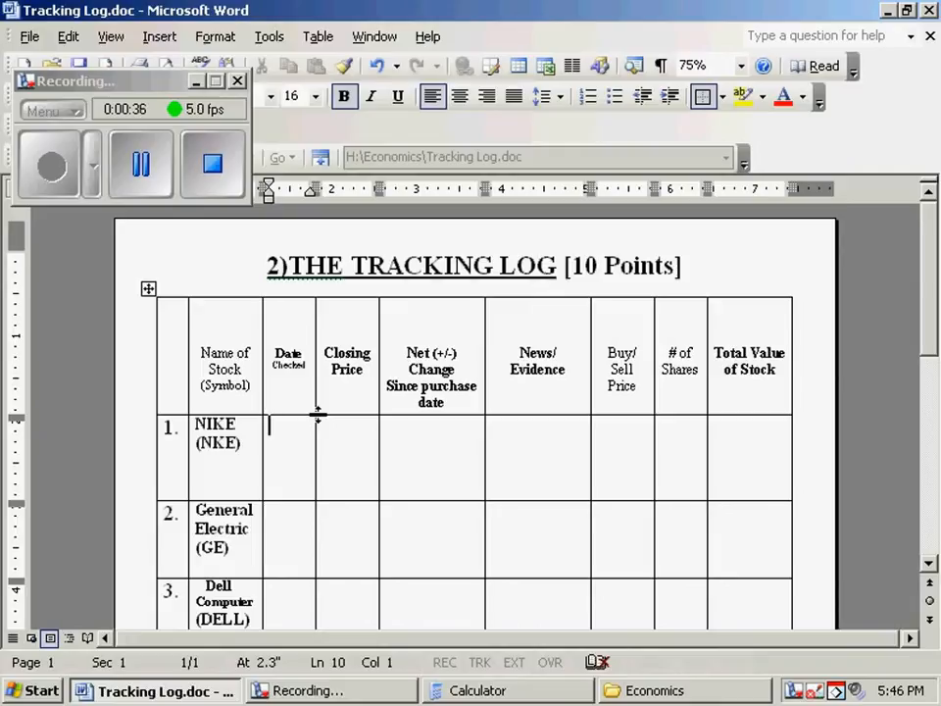
text(10-)
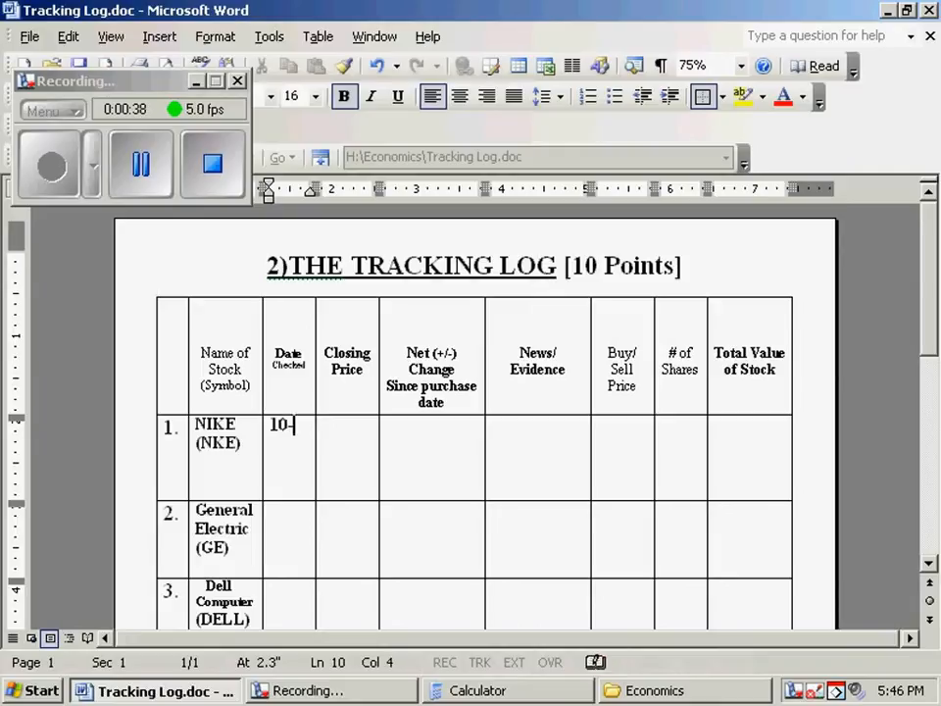
text(14-)
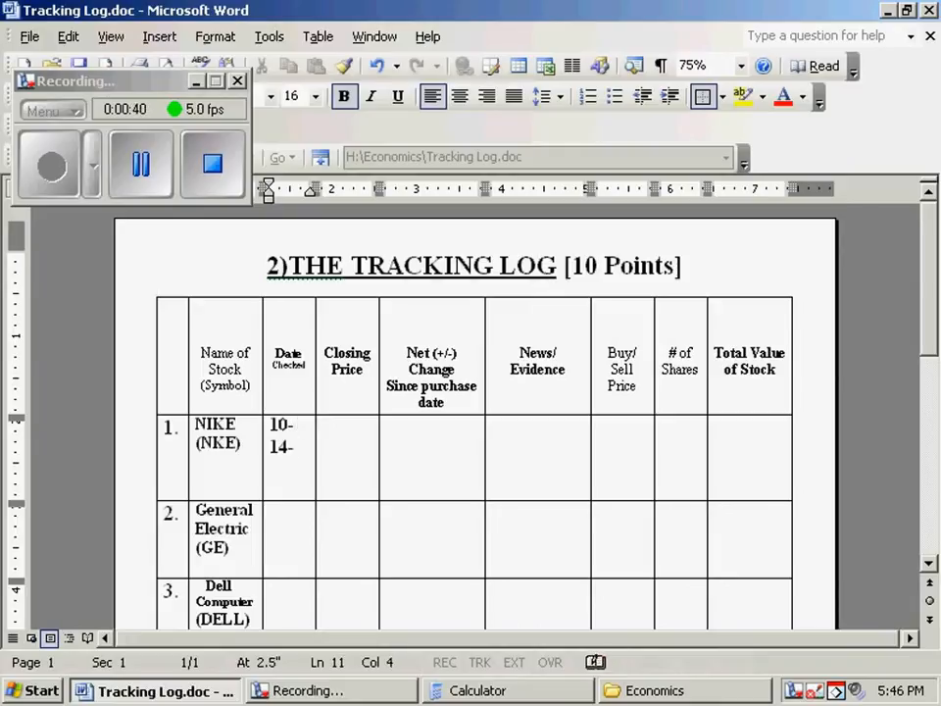
text(06)
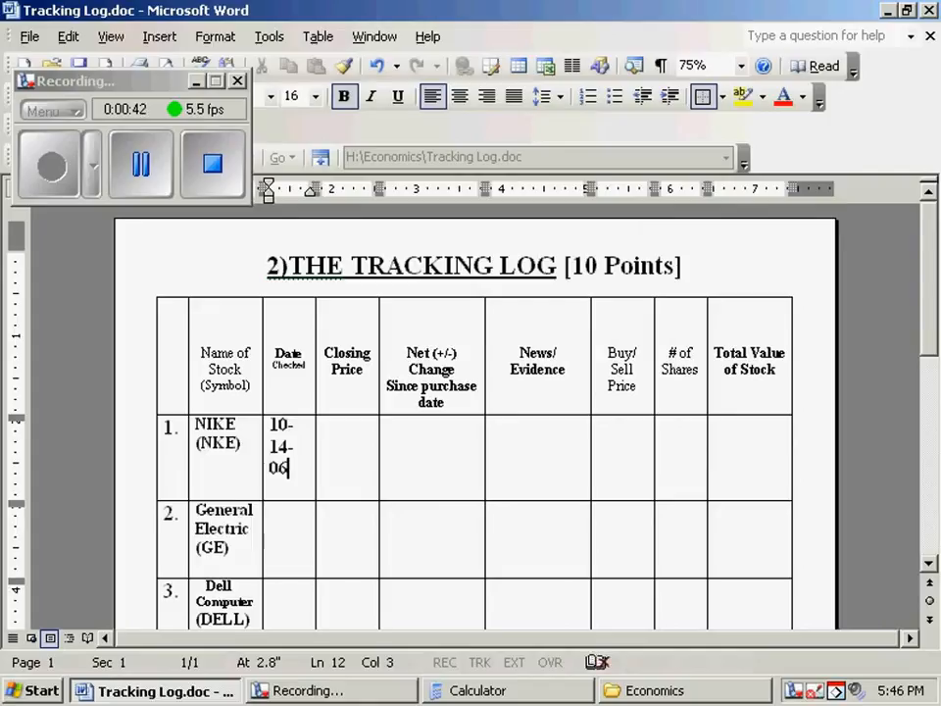
click(347, 427)
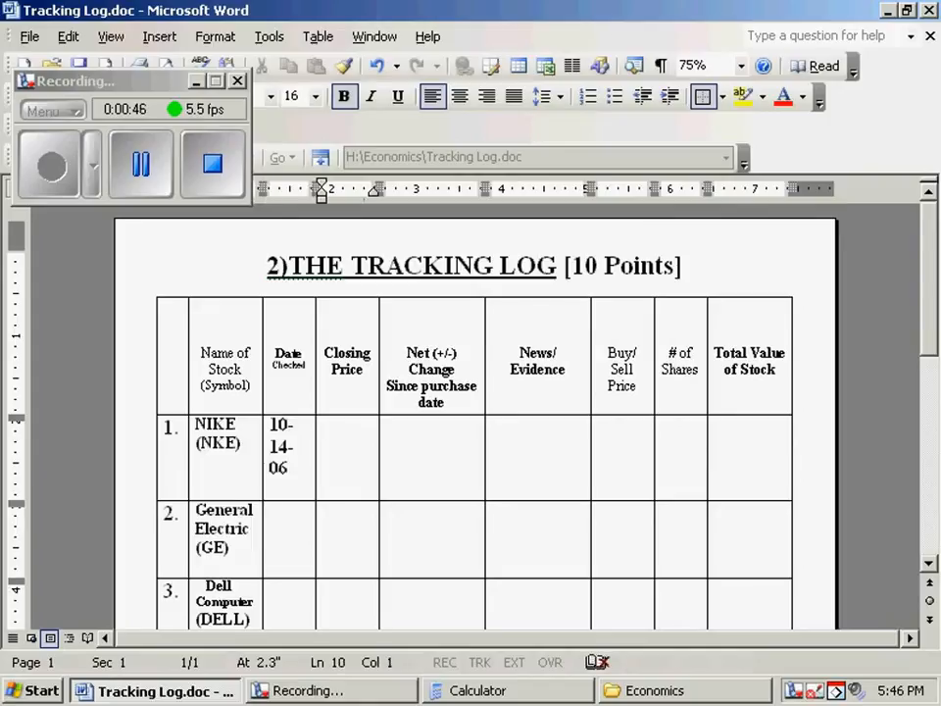
click(333, 426)
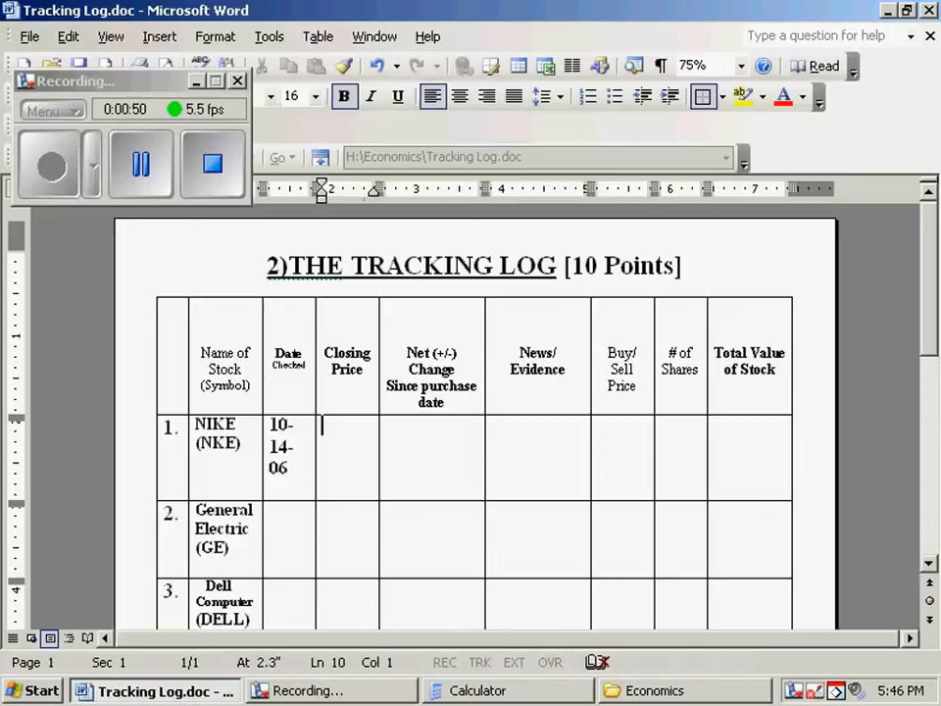
text(87)
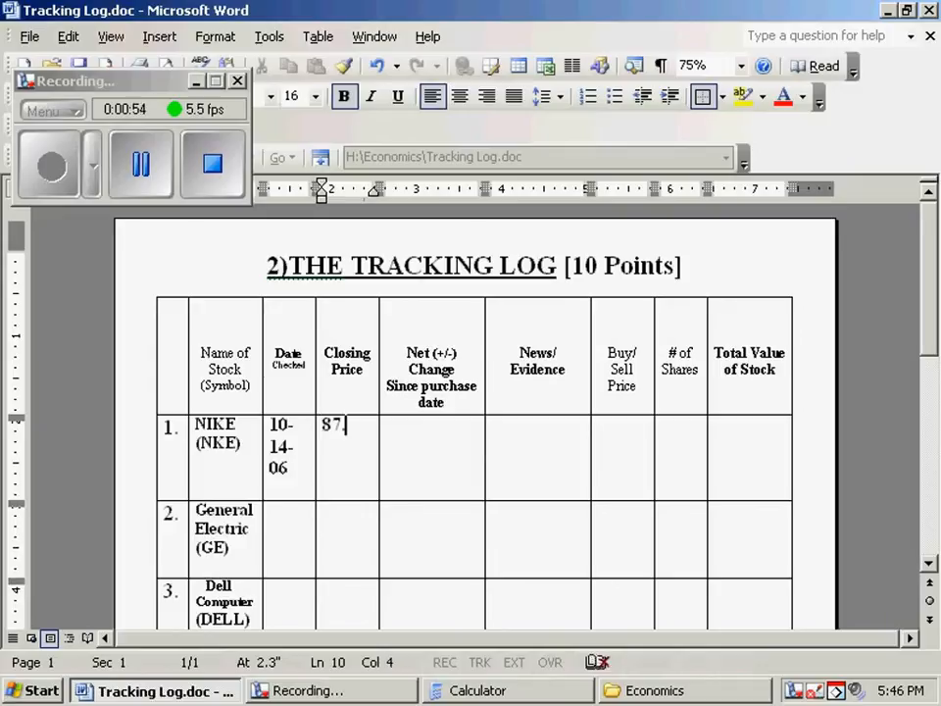
text(.57)
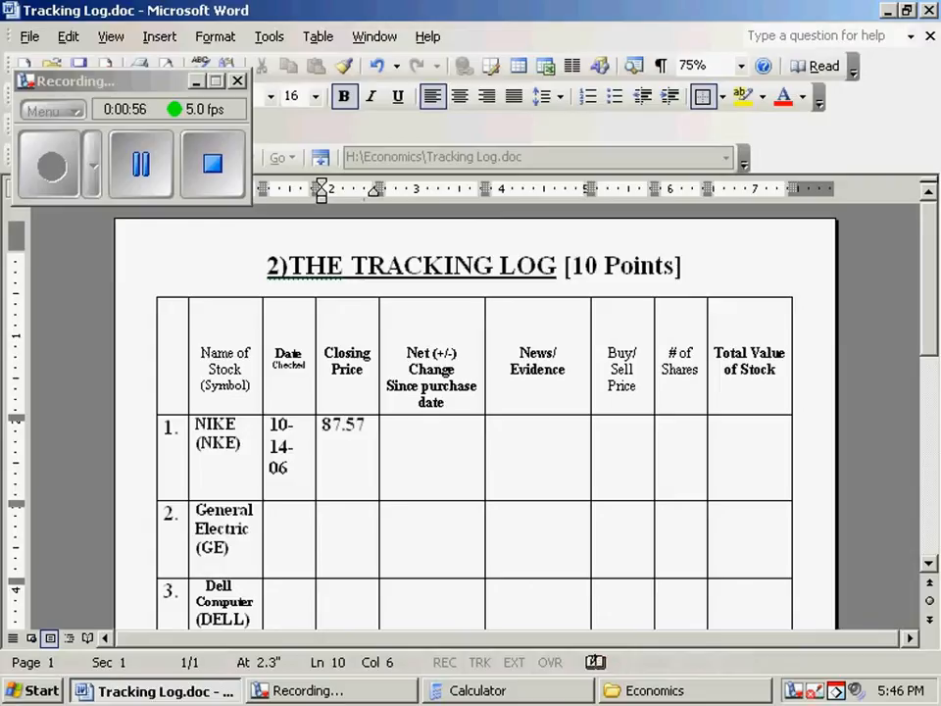
Step: Enter NIKE's buy/sell price 86.21 and net change +1.36
click(432, 426)
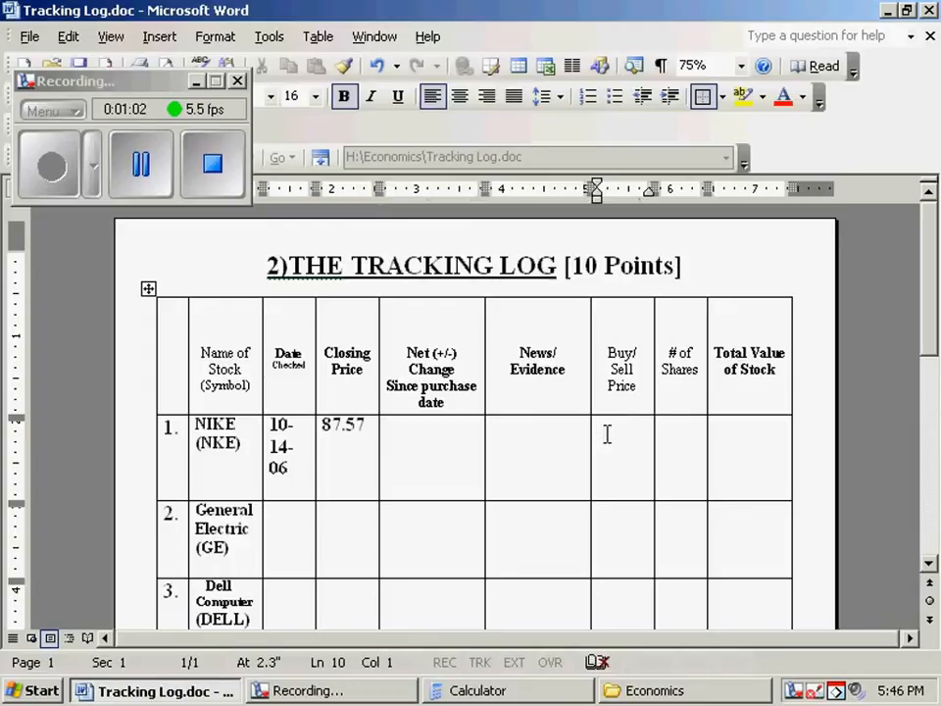
text(86)
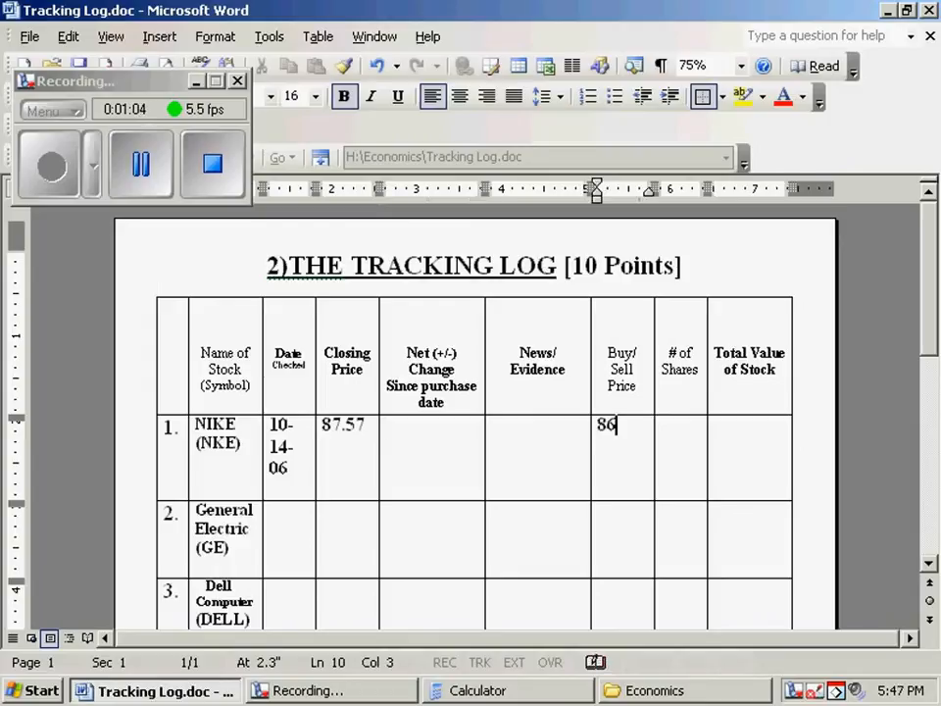
text(.21)
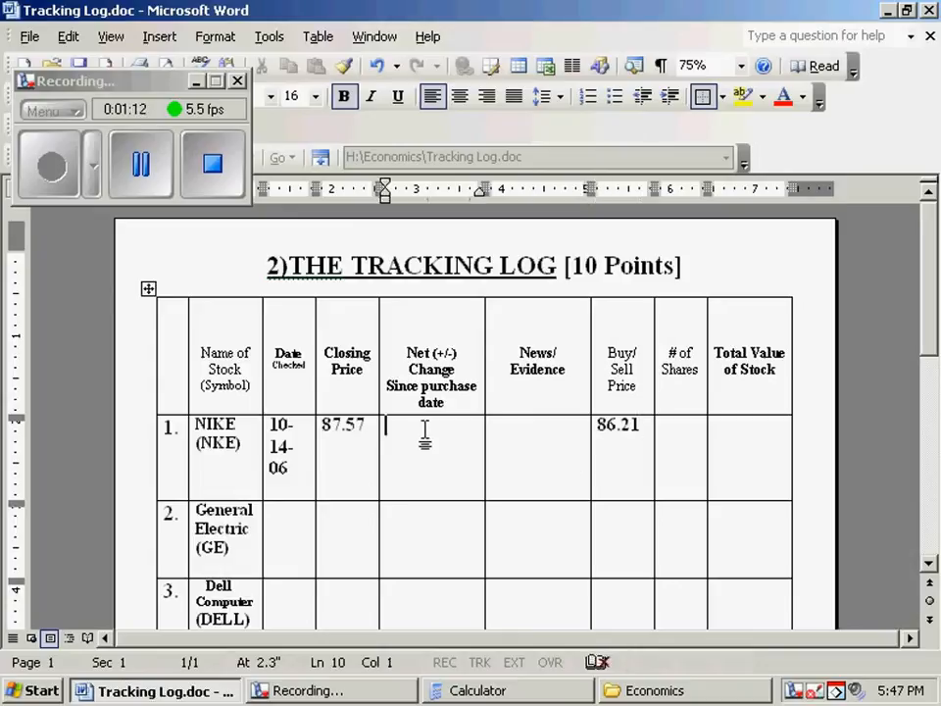
text(+)
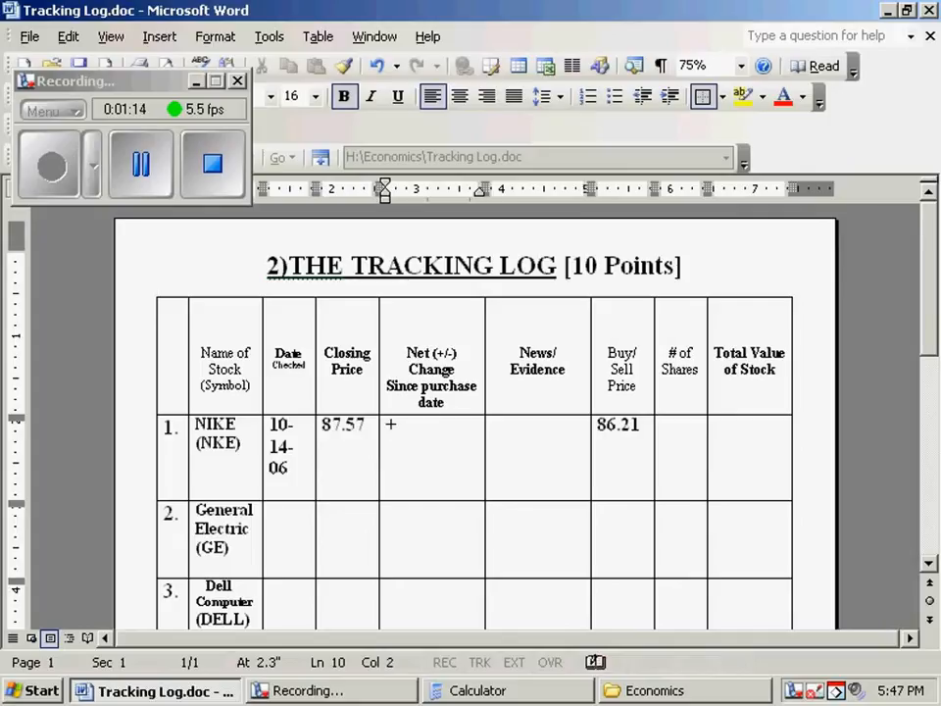
text(1)
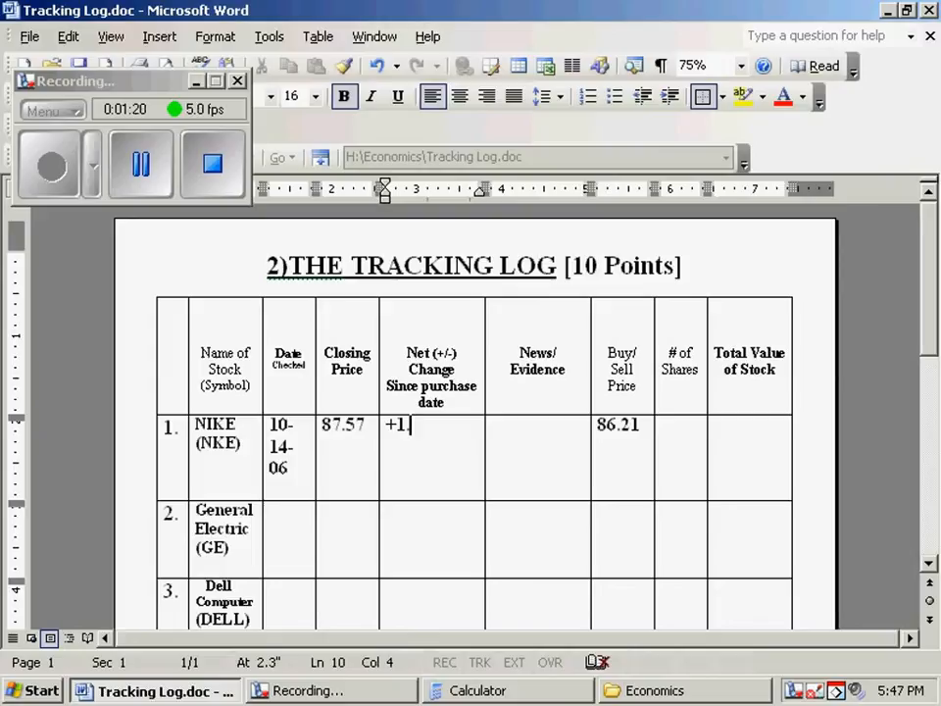
text(.36)
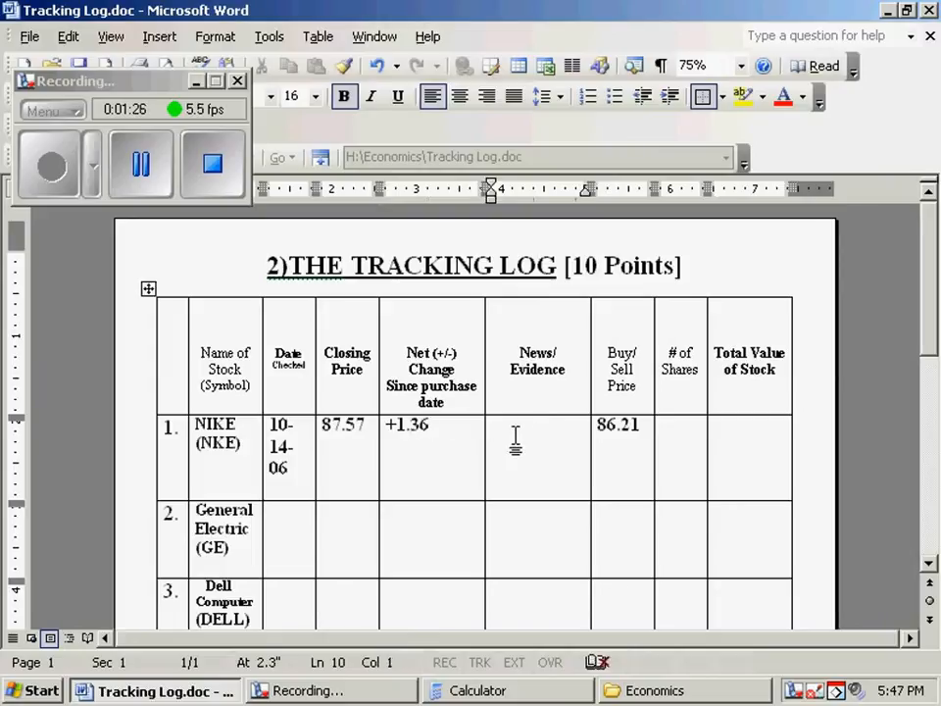
Step: Add the news evidence 'Nike signs new deal Tiger Woods' to the NIKE row
click(515, 436)
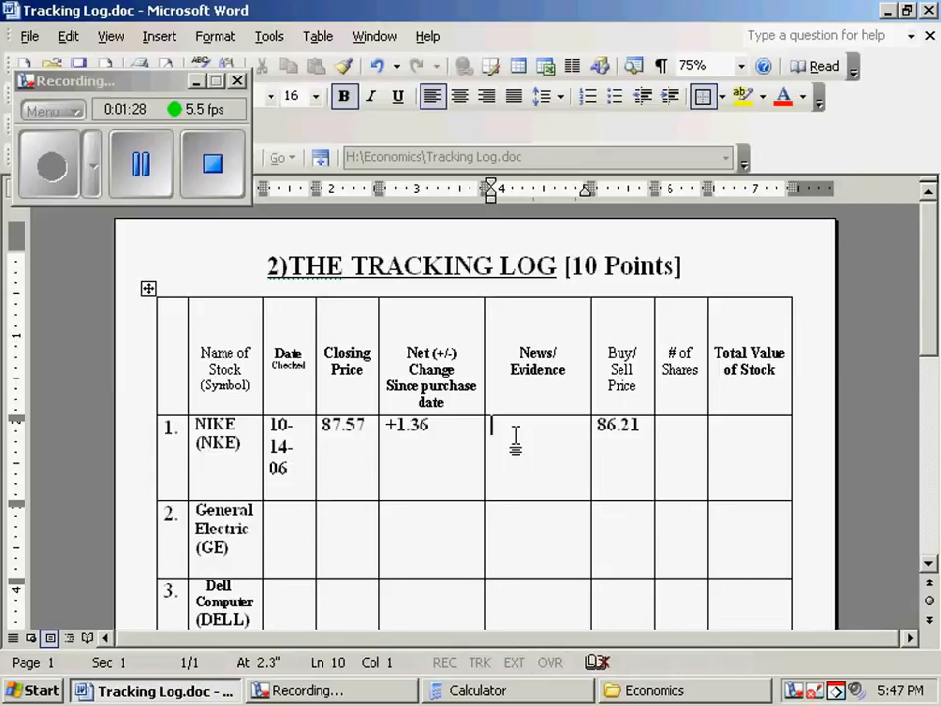
text(Nike signs)
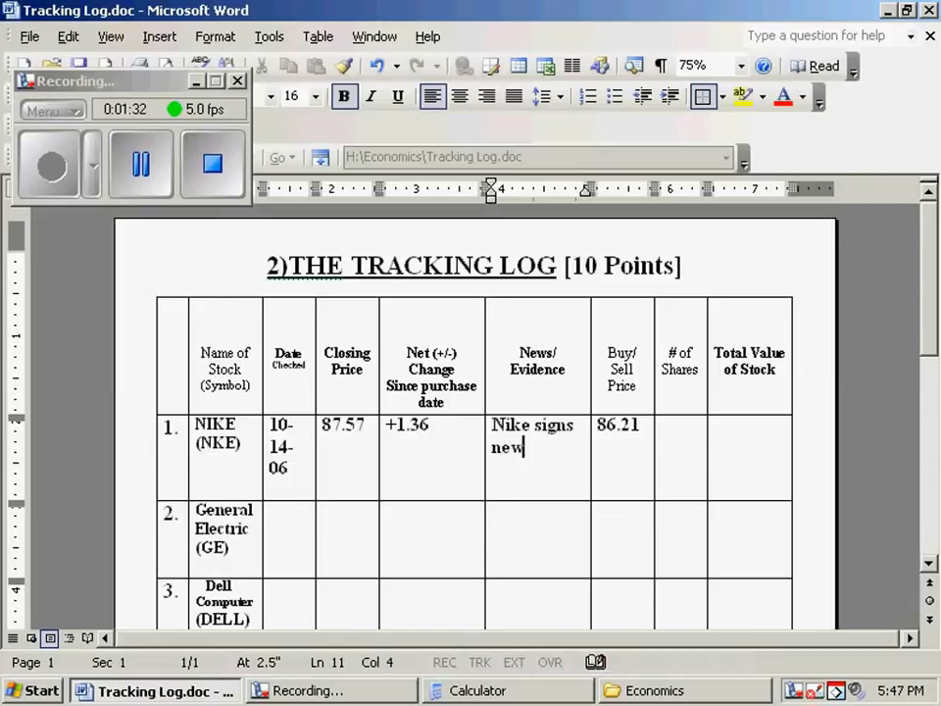
text(deal Ti)
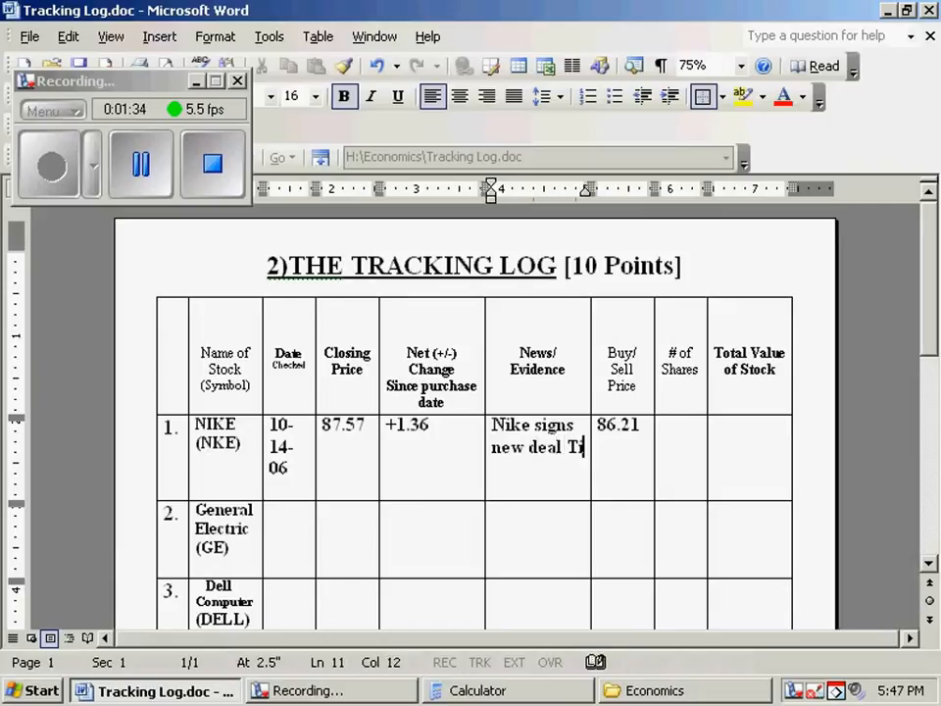
text(Tiger Wo)
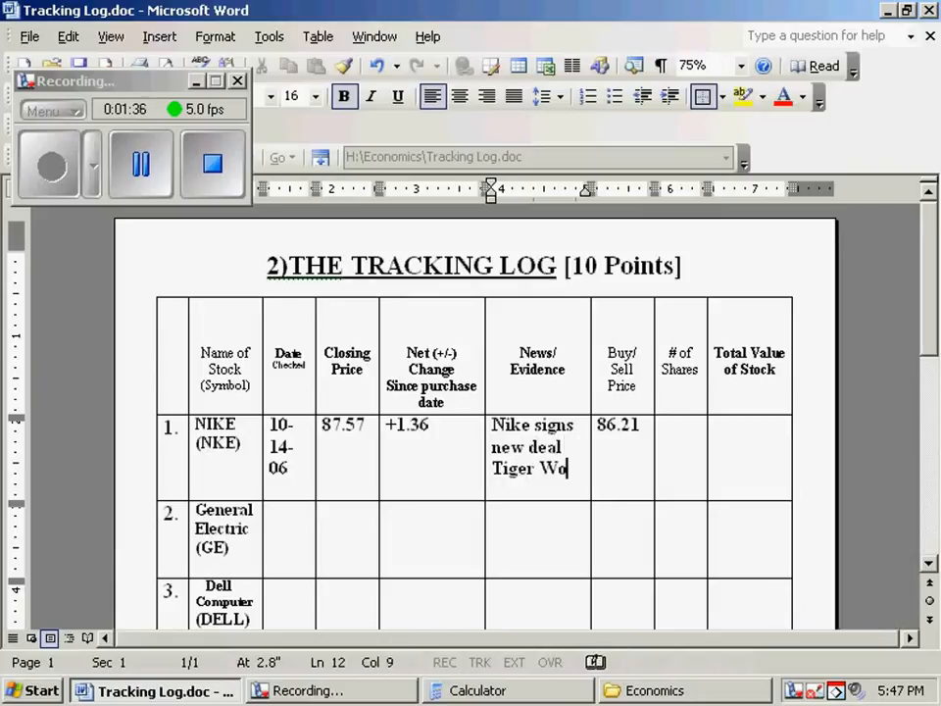
text(ods)
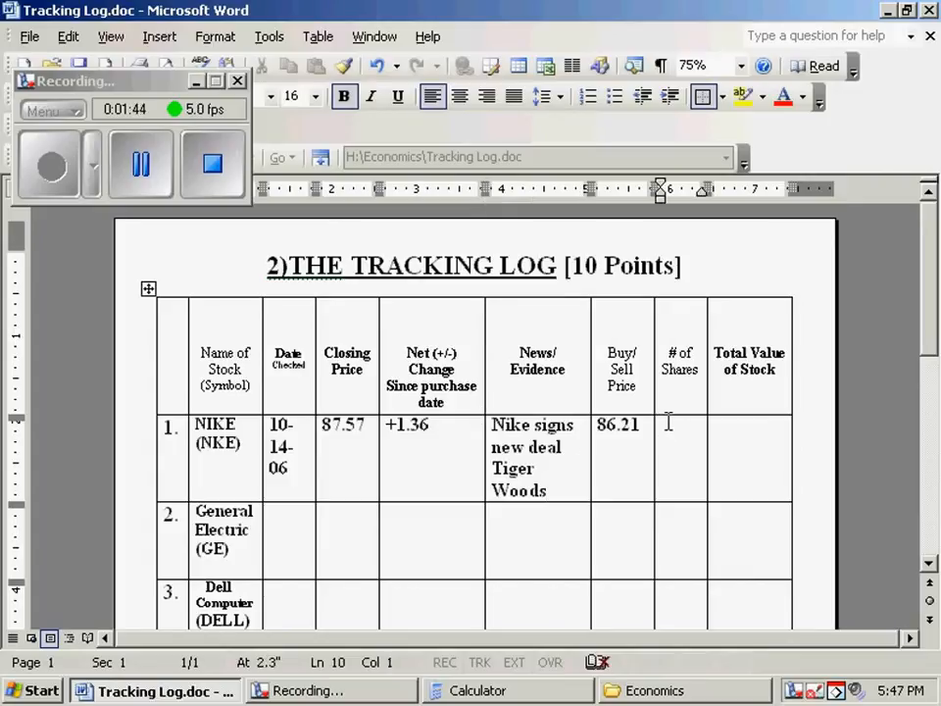
Step: Enter 230 in NIKE's # of Shares cell and bring up the Calculator
click(667, 424)
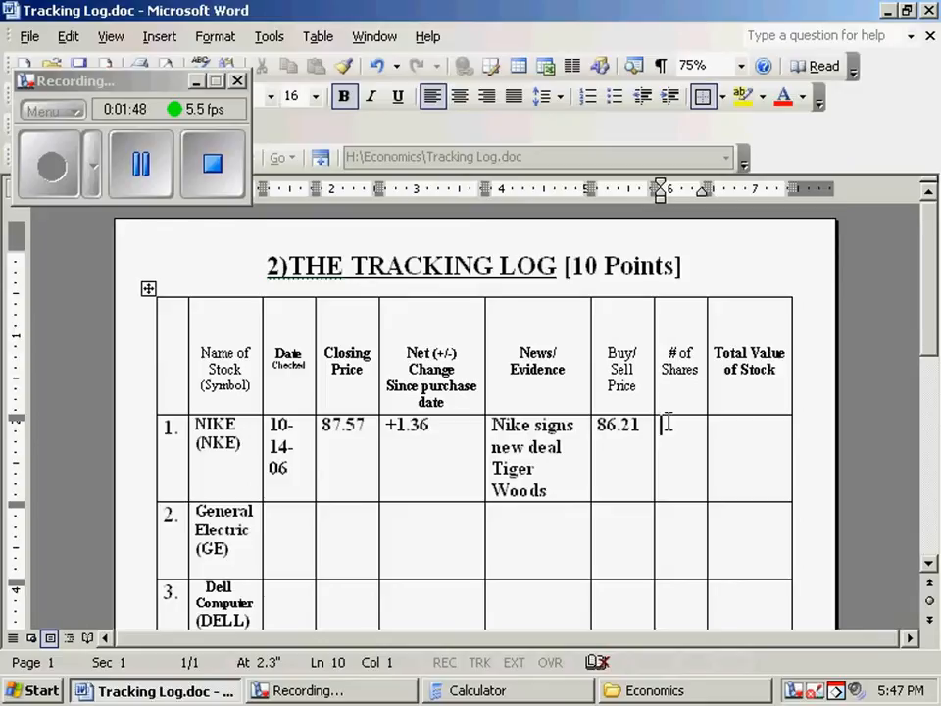
text(230)
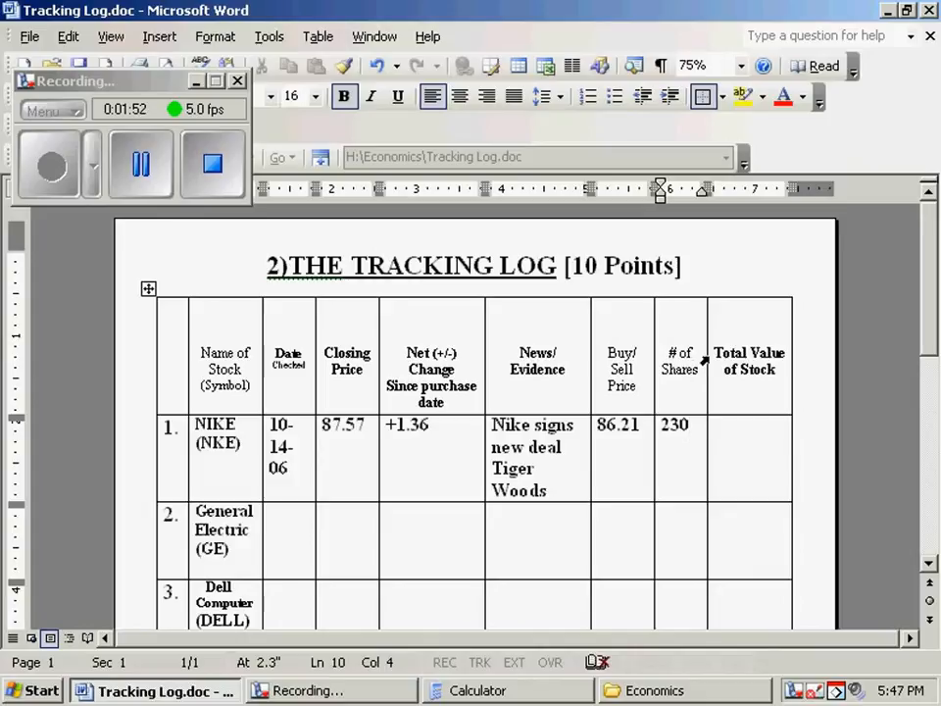
click(749, 360)
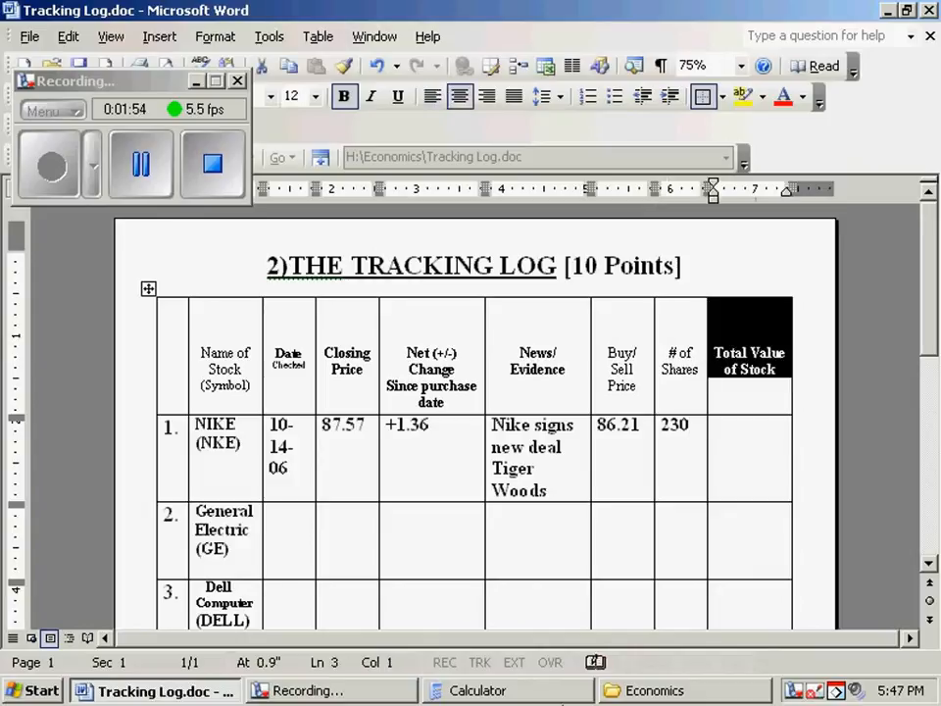
click(484, 690)
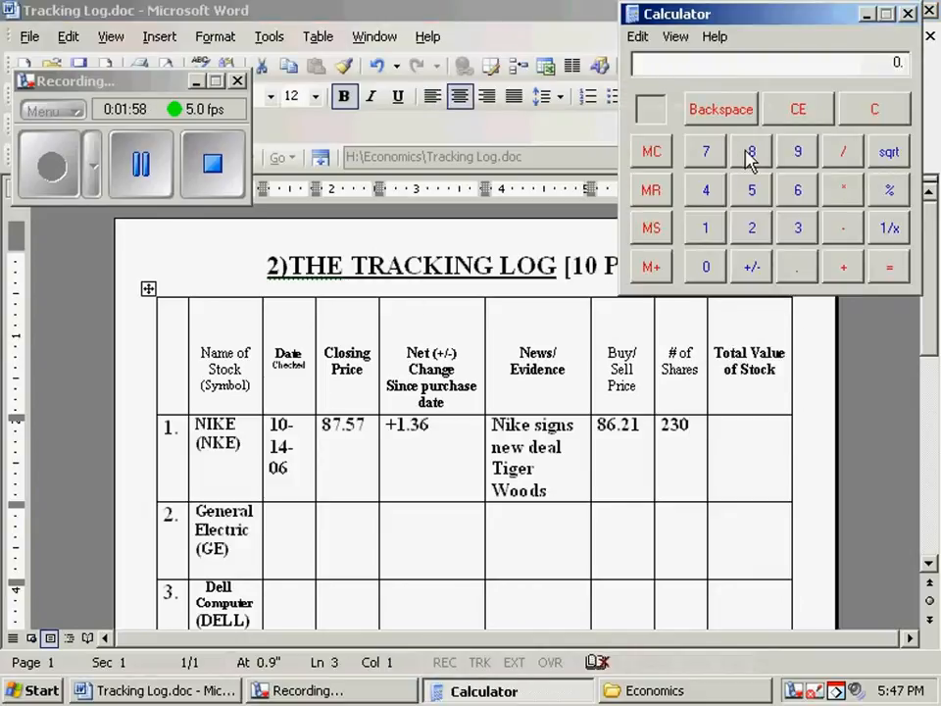
click(751, 150)
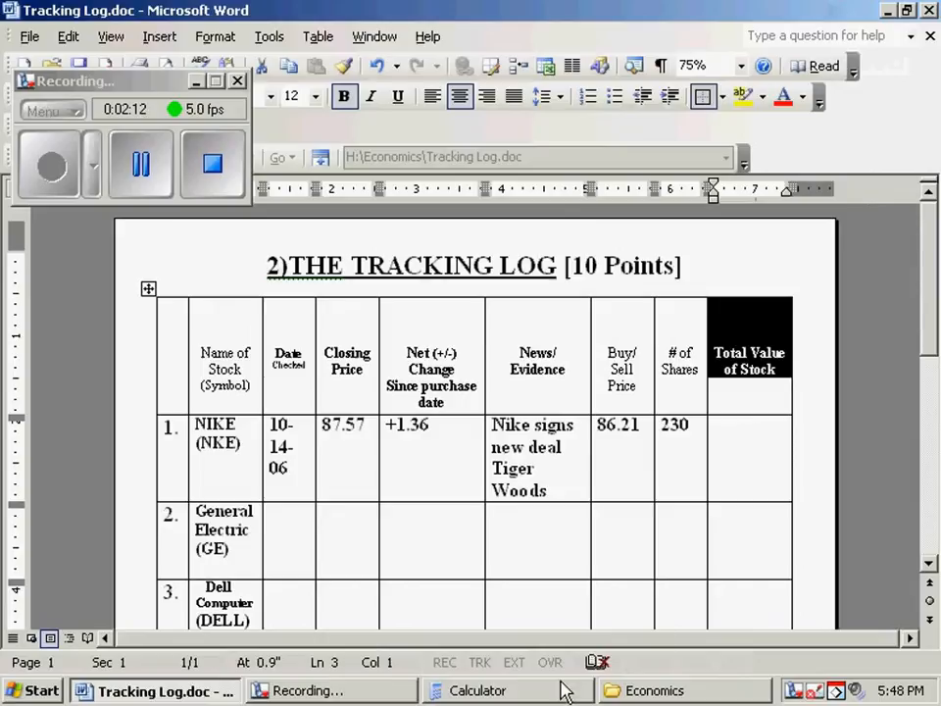
Step: Enter 20,141 in NIKE's Total Value of Stock cell and scroll to Cash Reserves
click(481, 690)
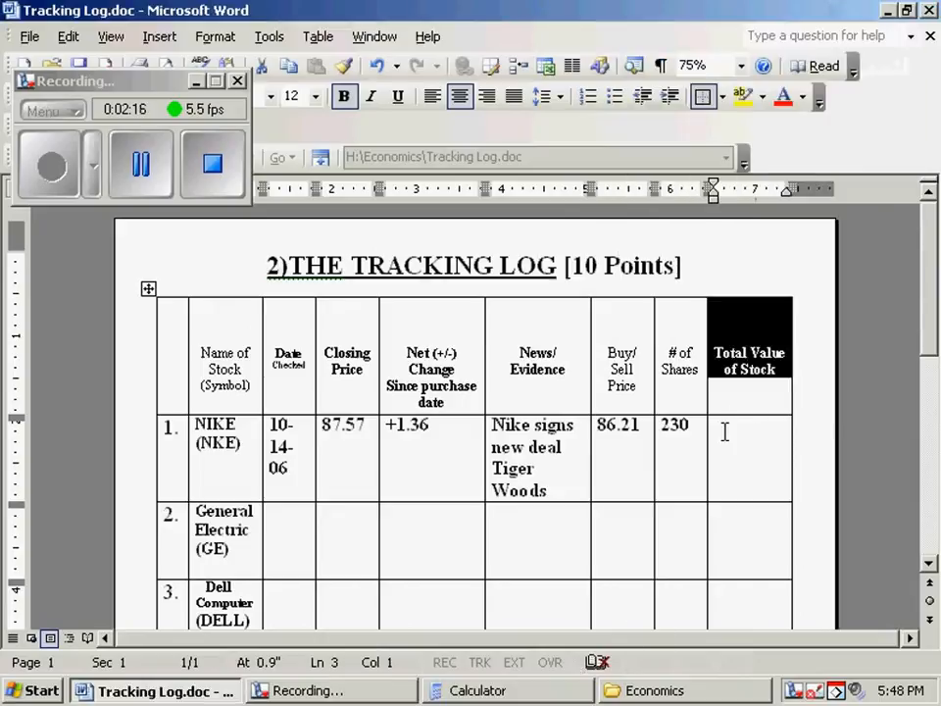
text(20)
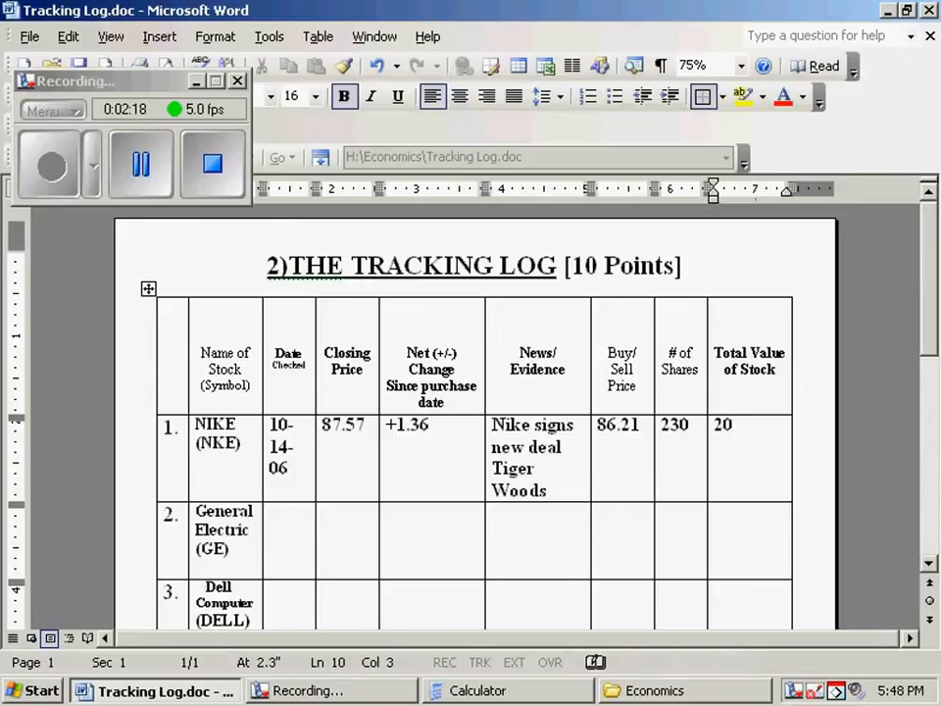
text(,141)
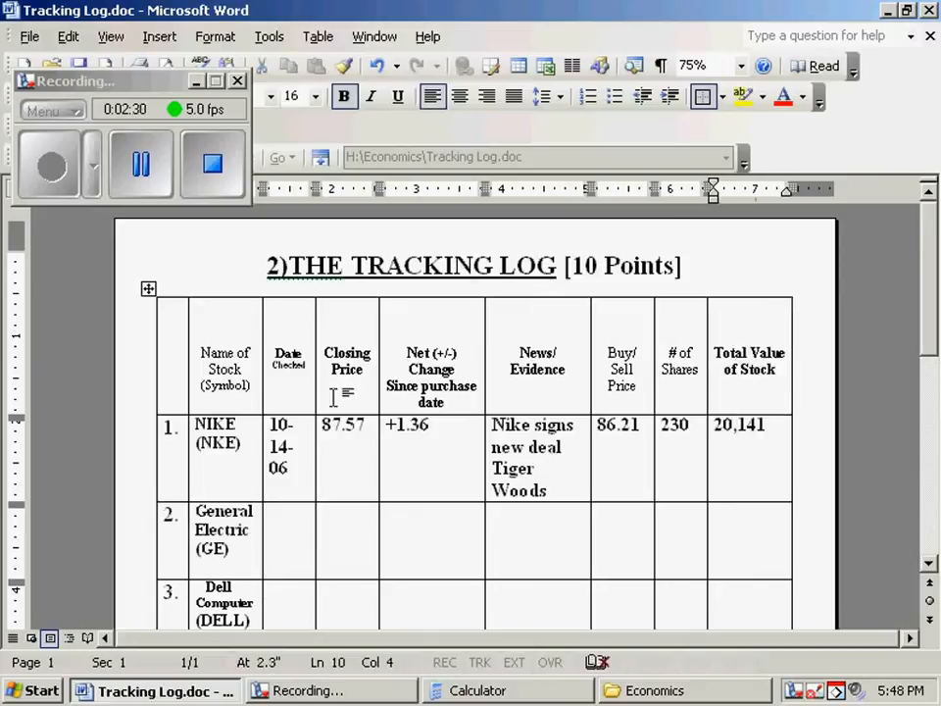
double_click(342, 424)
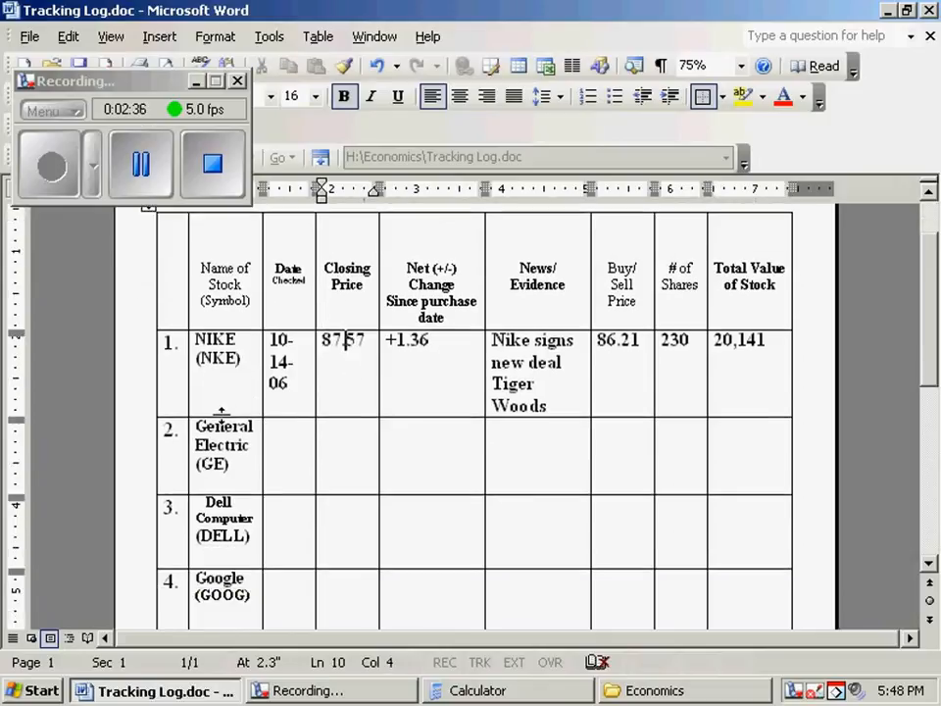
scroll(down, 3)
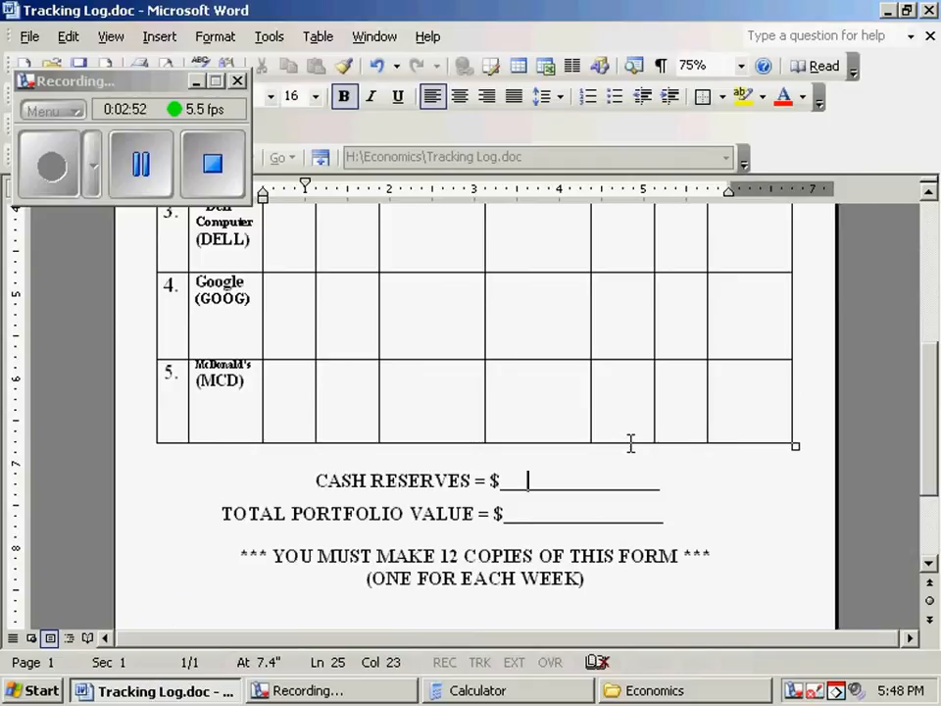
Step: Type 397 after CASH RESERVES = $ and 100,786 after TOTAL PORTFOLIO VALUE = $
text(39)
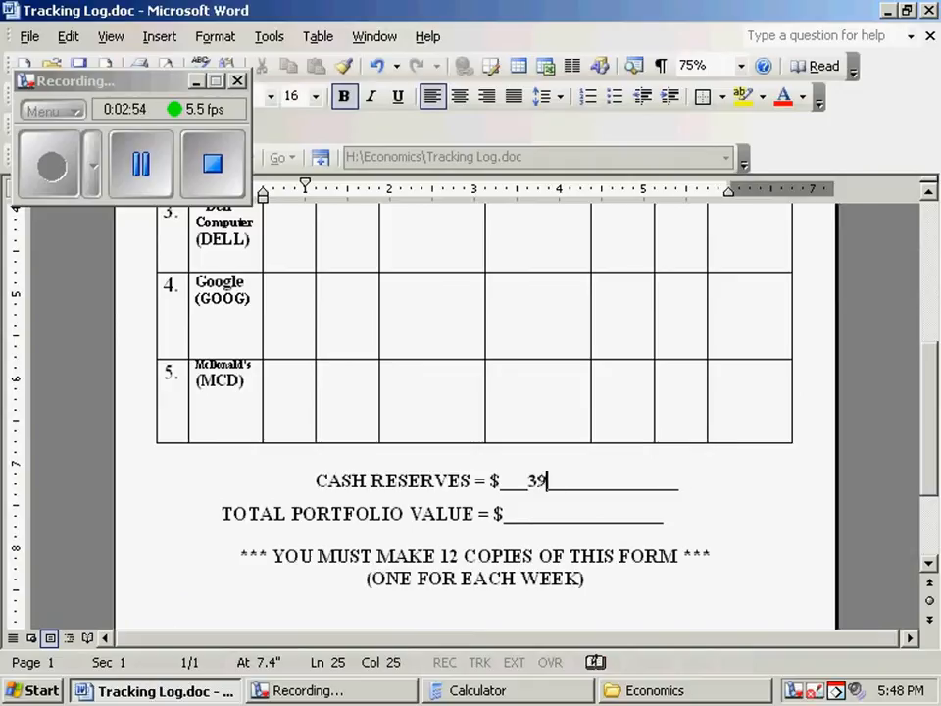
text(7)
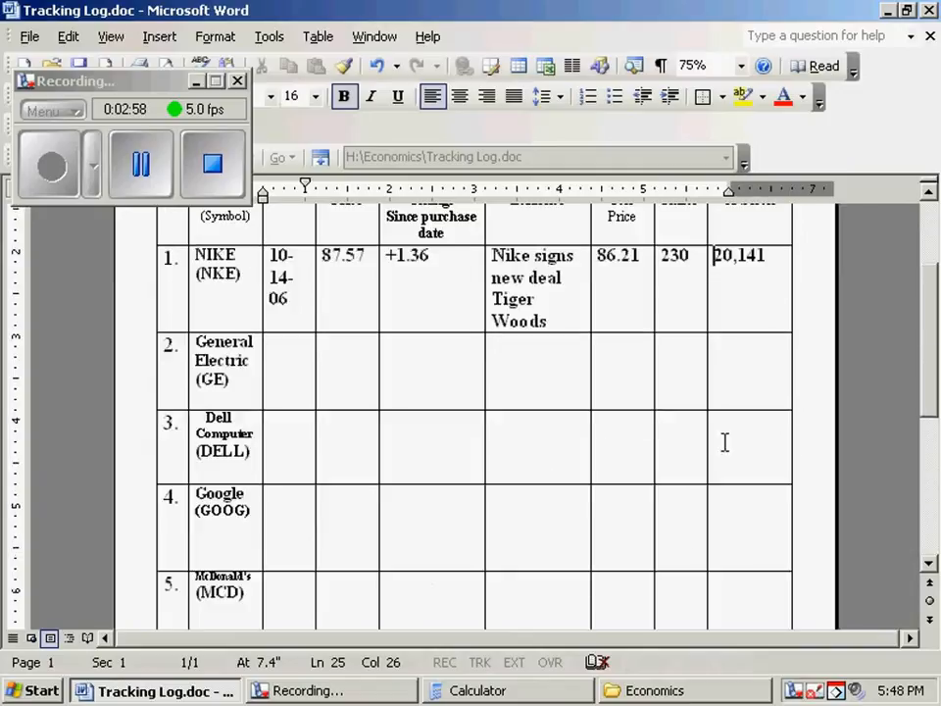
scroll(down, 3)
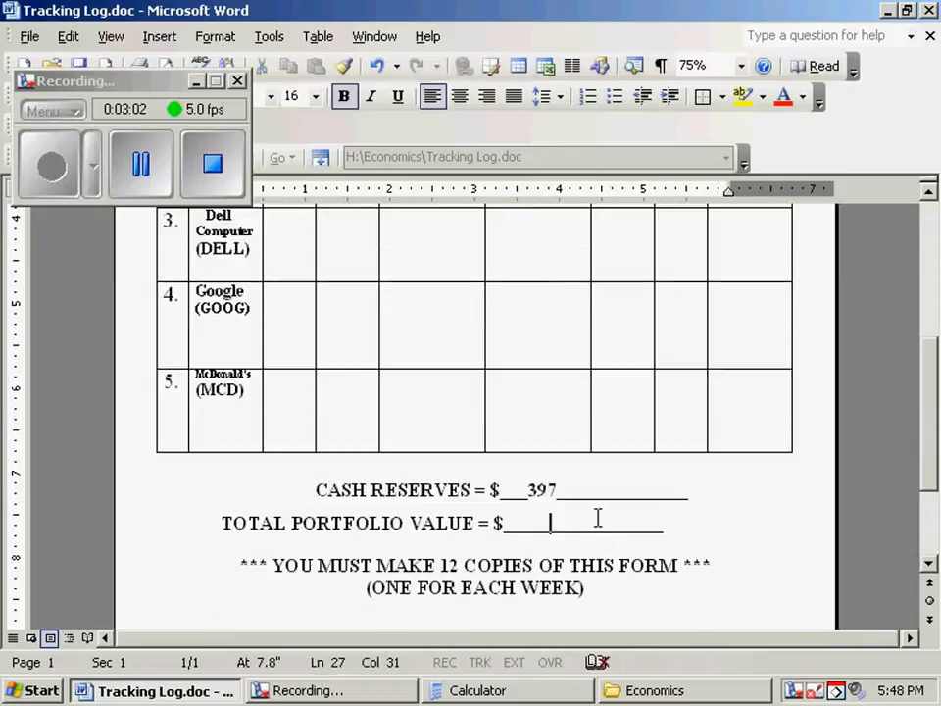
text(100)
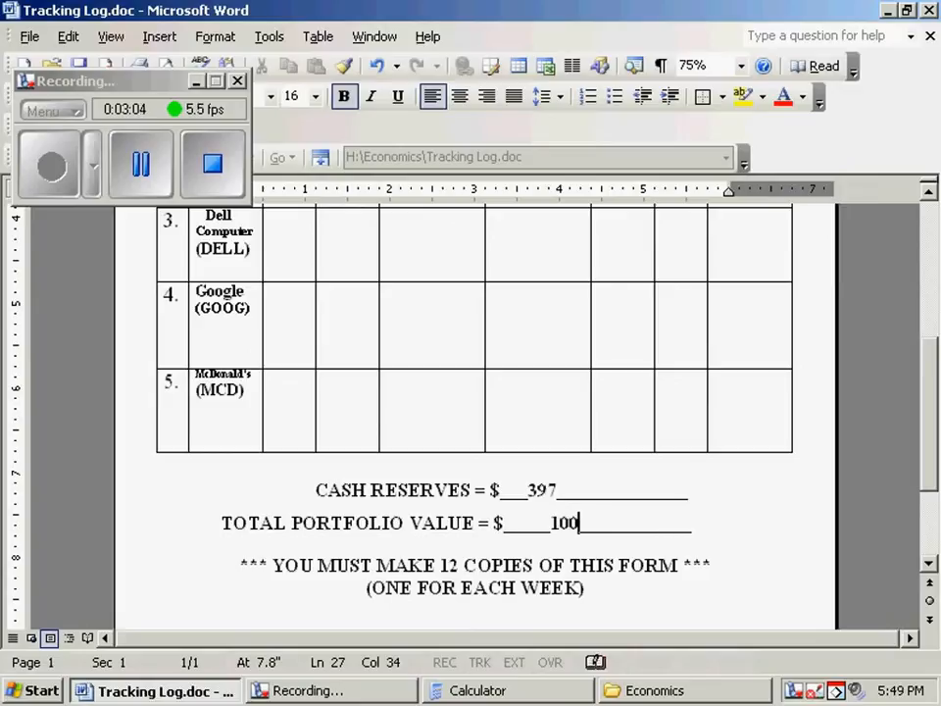
text(,)
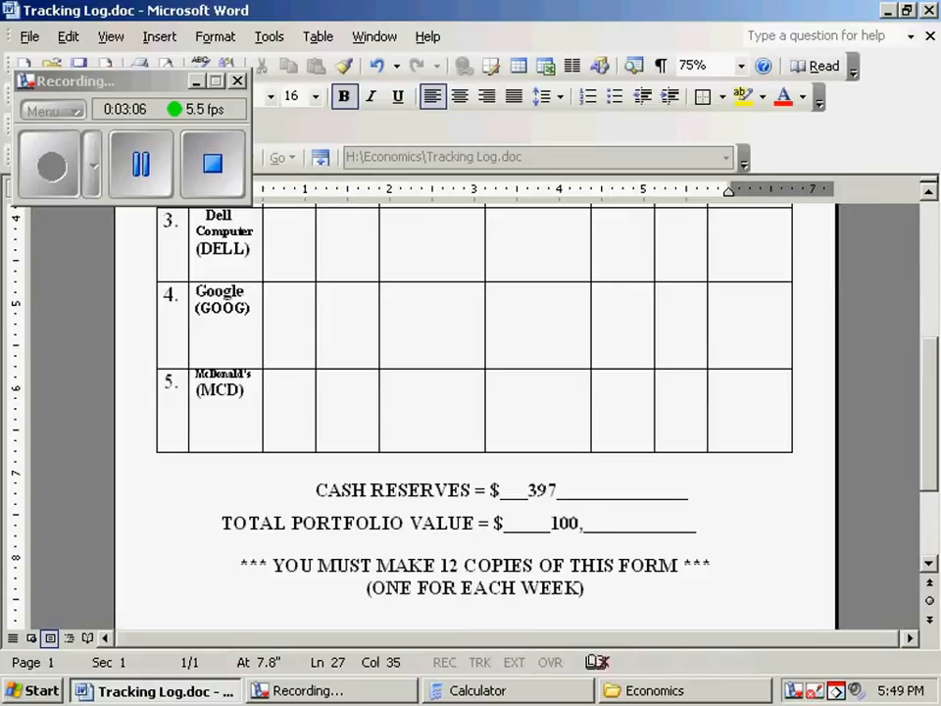
text(786)
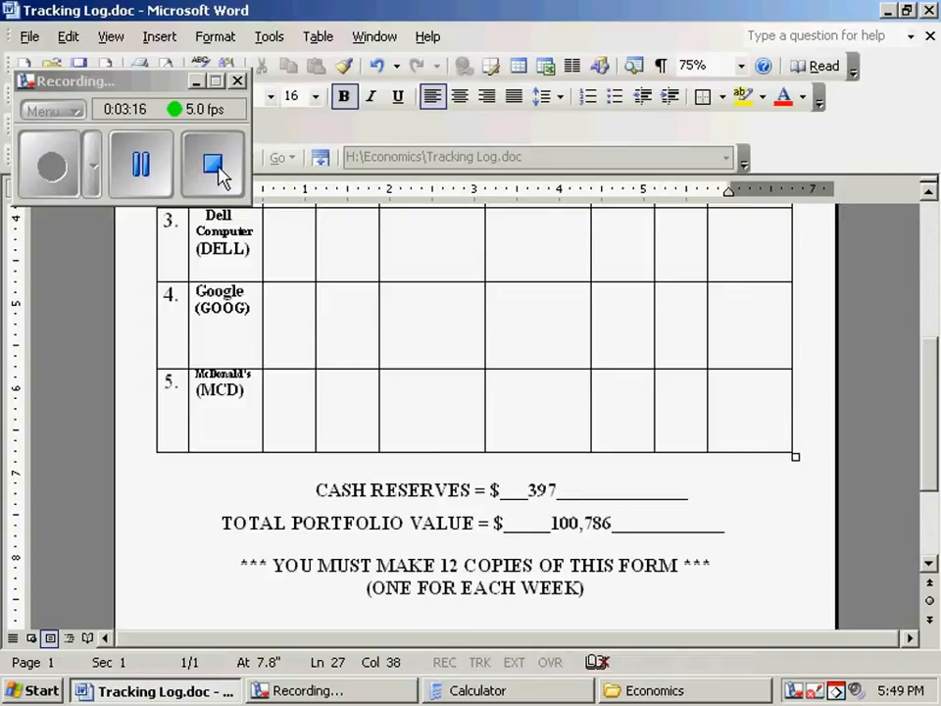
Step: Open the NCES Kids' Zone Create A Graph page in Internet Explorer
click(212, 163)
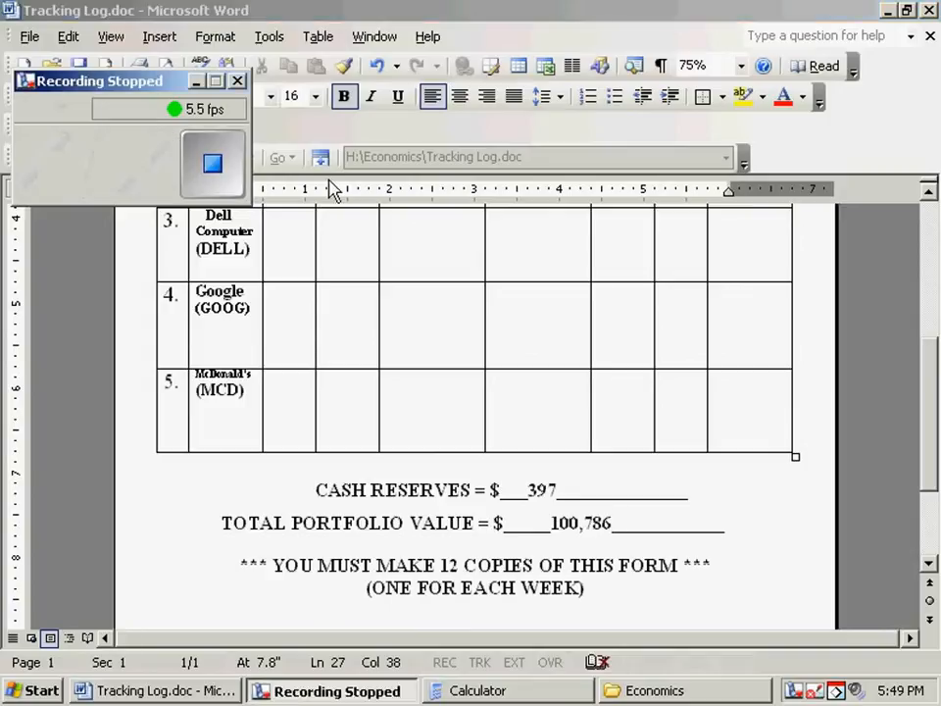
click(212, 163)
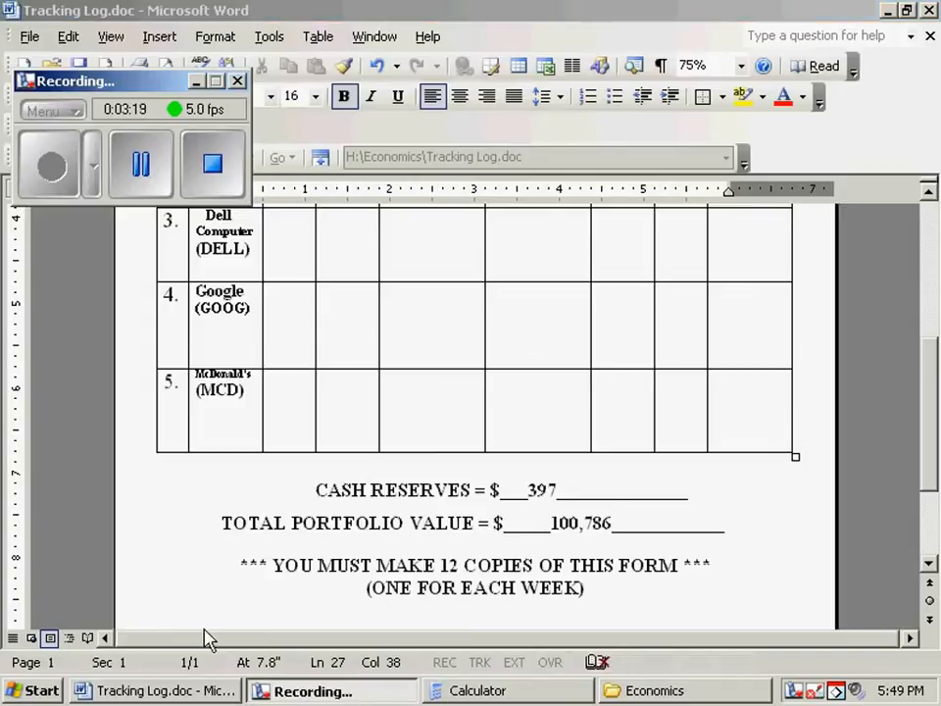
mouse_move(118, 524)
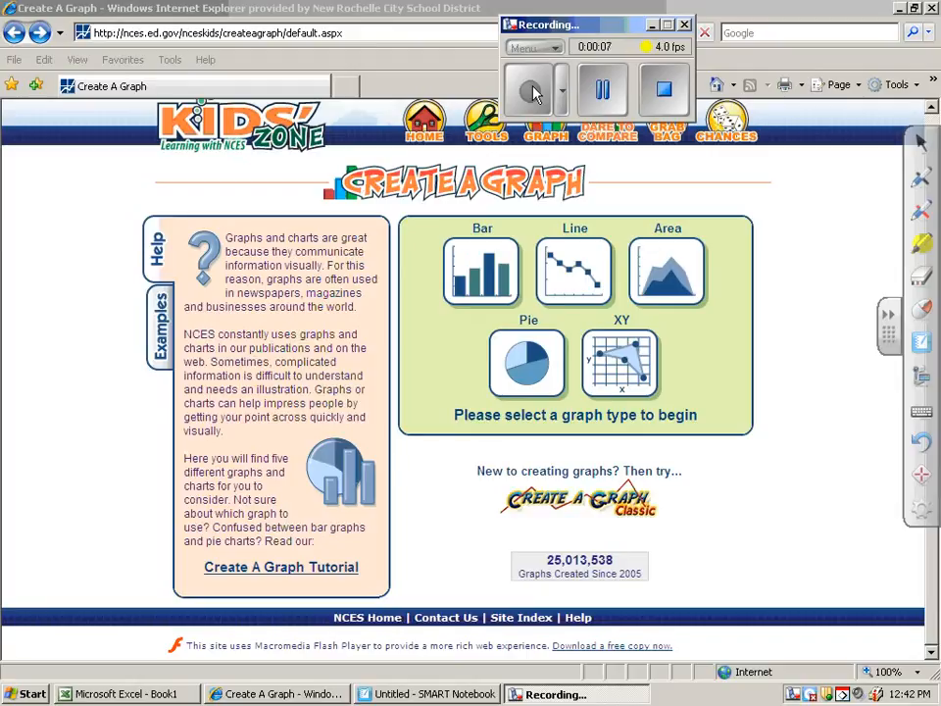
mouse_move(606, 45)
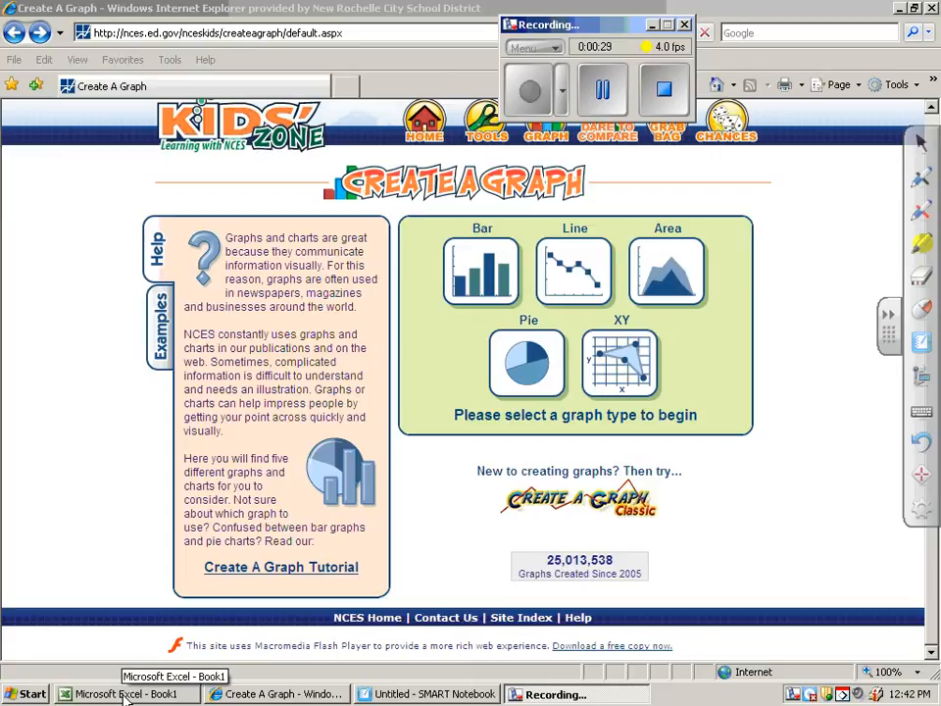
Step: Switch to Excel and enter Week 1, week 2, then 3 to 12 in A2:A13
click(127, 694)
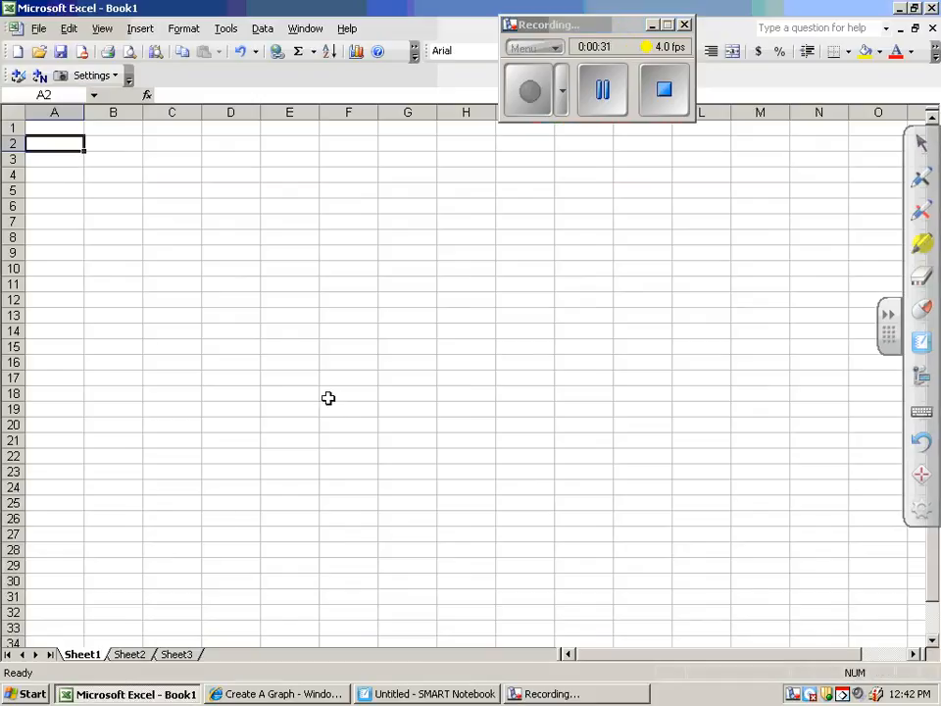
mouse_move(45, 190)
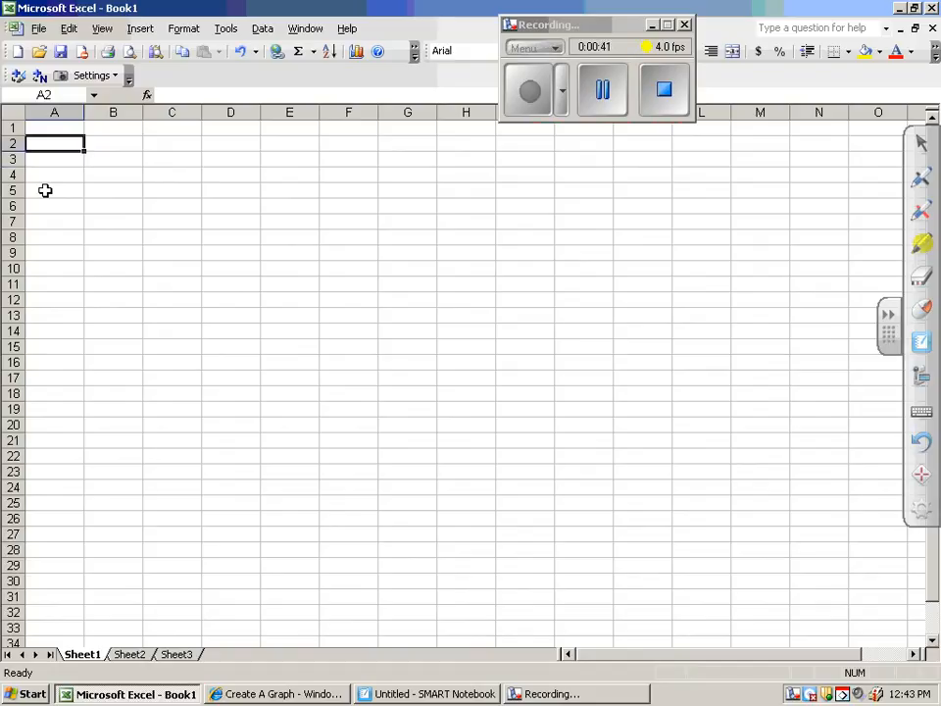
text(Week 1)
click(54, 159)
text(week 2)
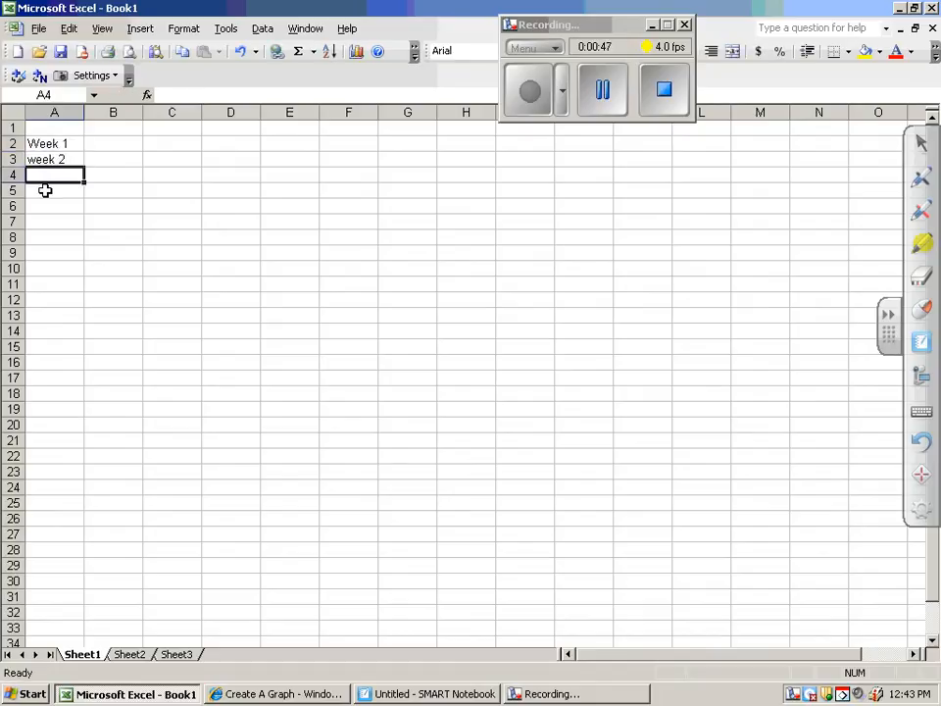
text(5)
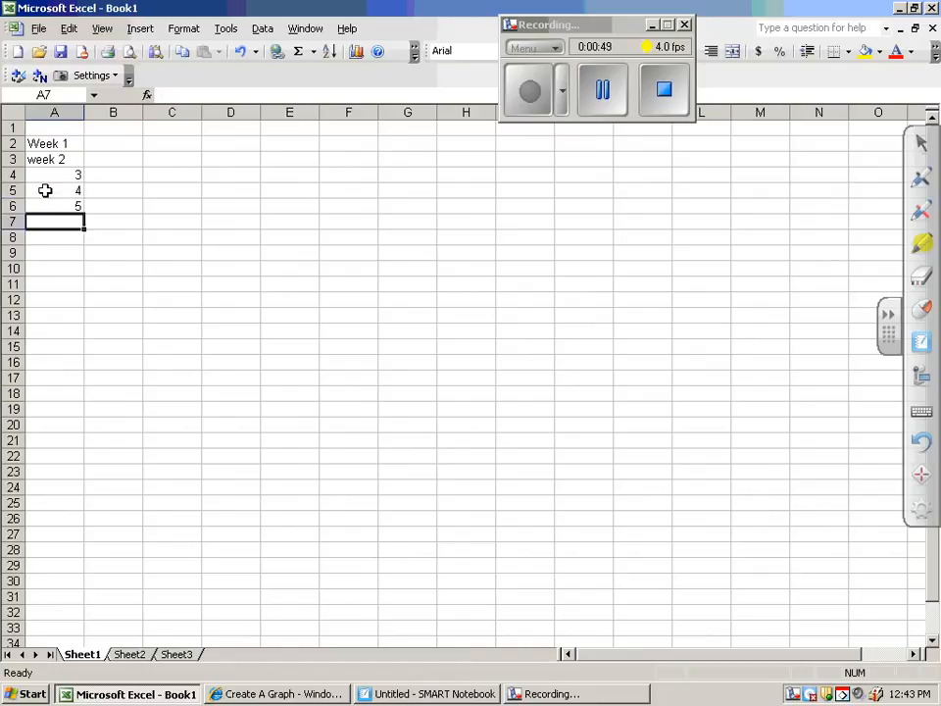
text(7)
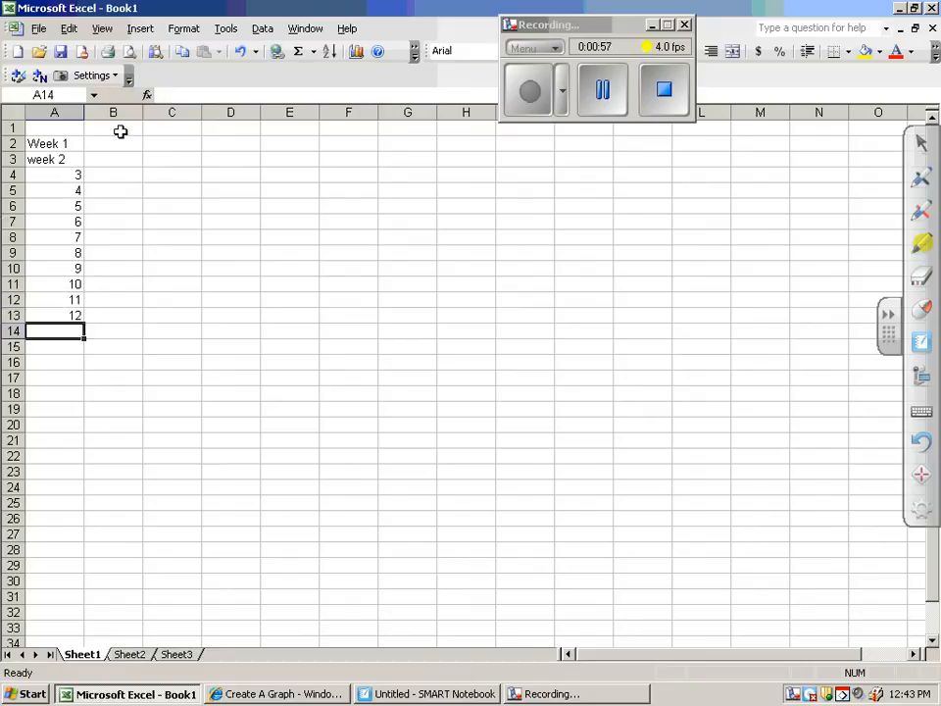
Step: Enter portfolio values 99862 in B2 and 96532 in B3
click(113, 144)
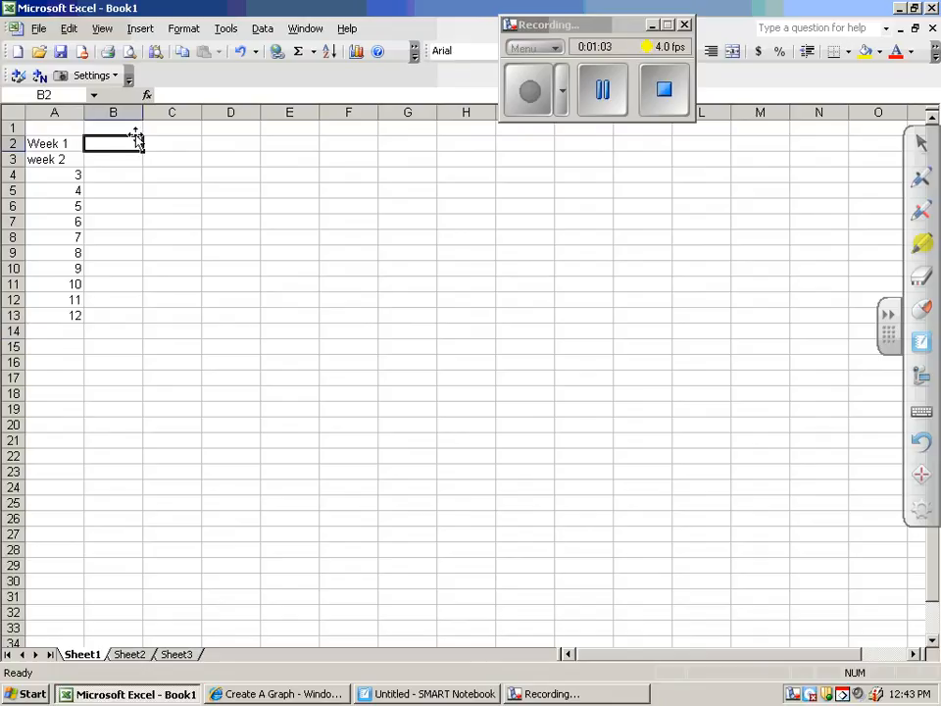
text(99862)
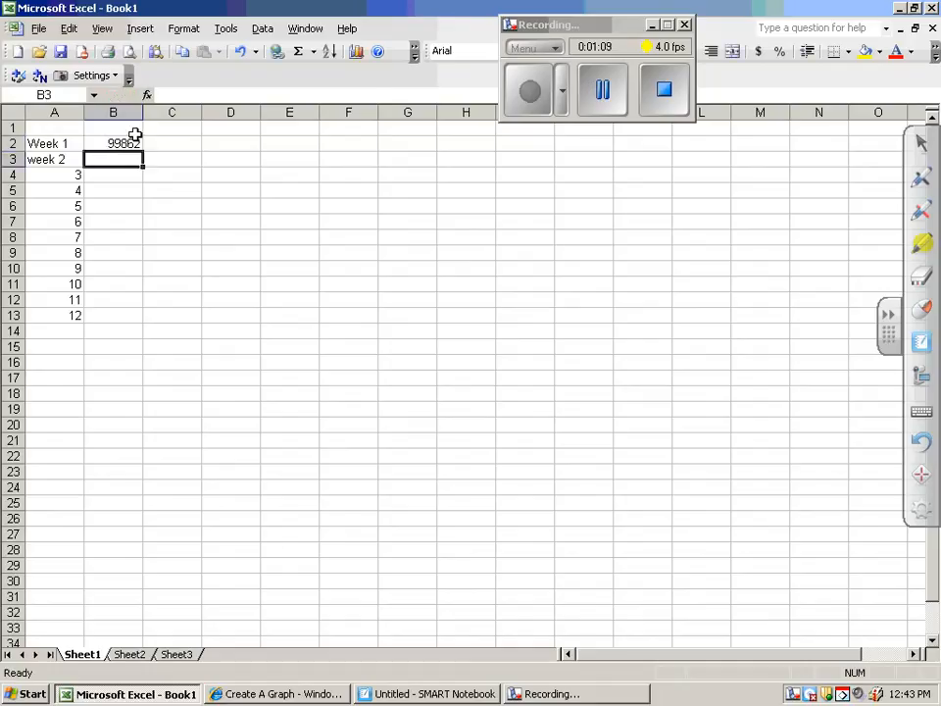
text(96532)
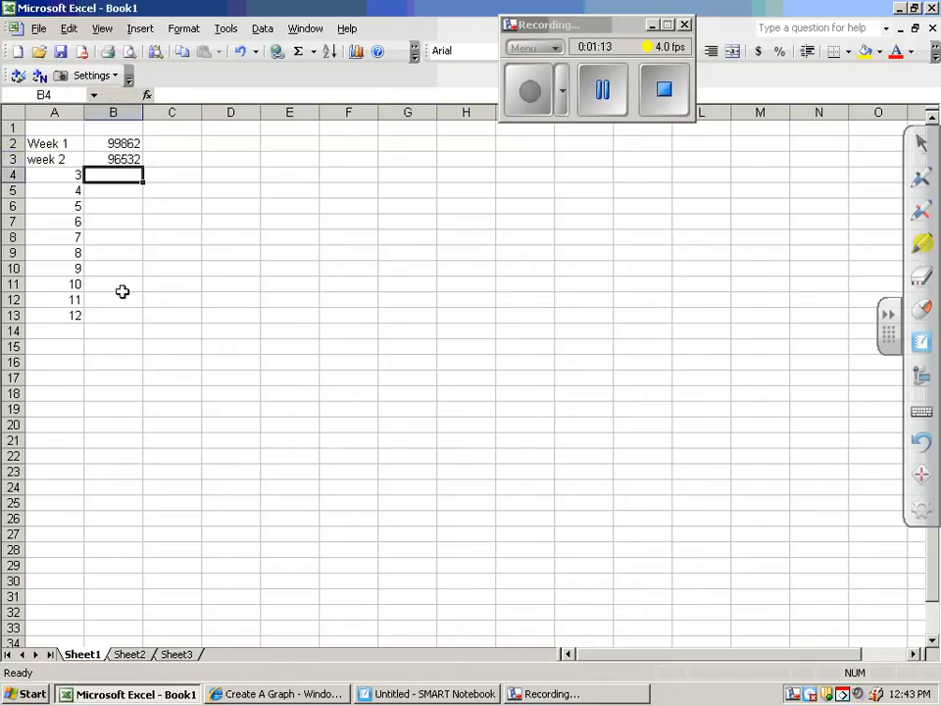
click(112, 268)
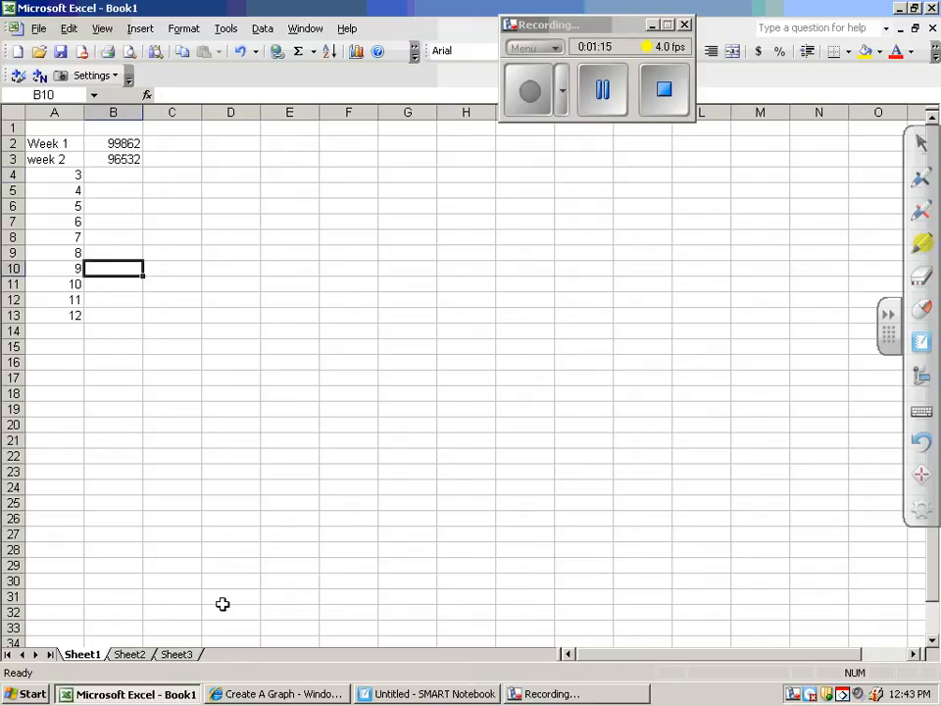
mouse_move(101, 301)
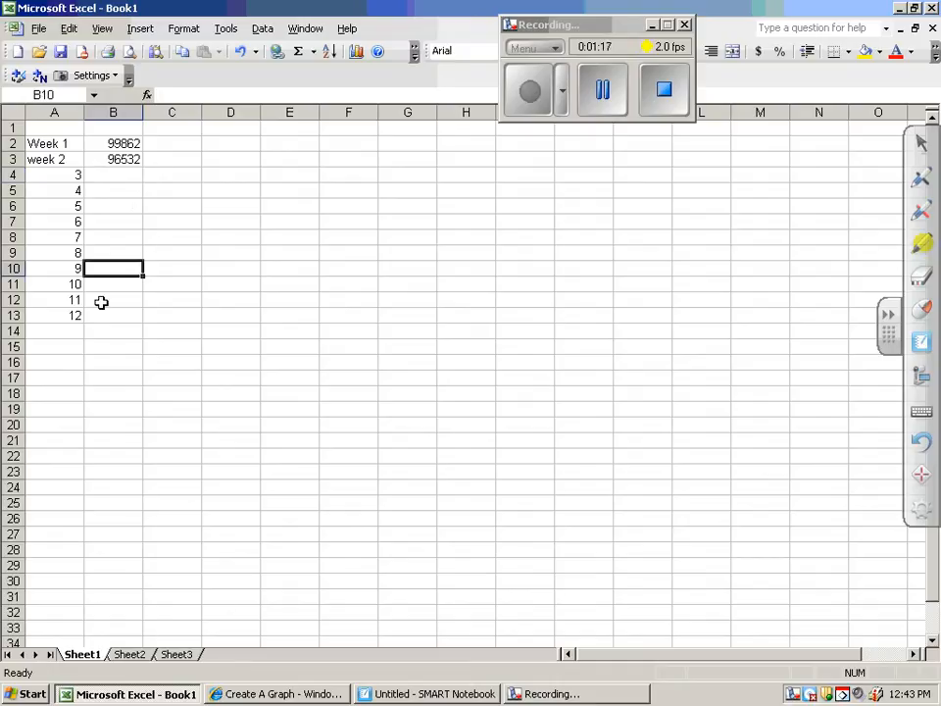
click(130, 654)
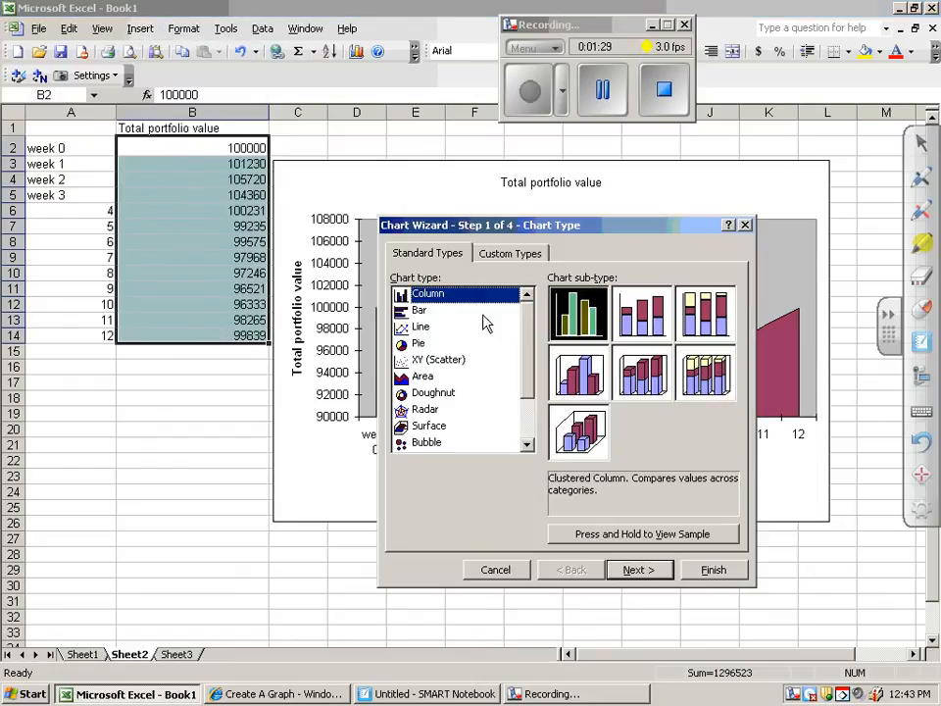
Step: Build an area chart of the portfolio values on Sheet2, then return to Word
click(422, 376)
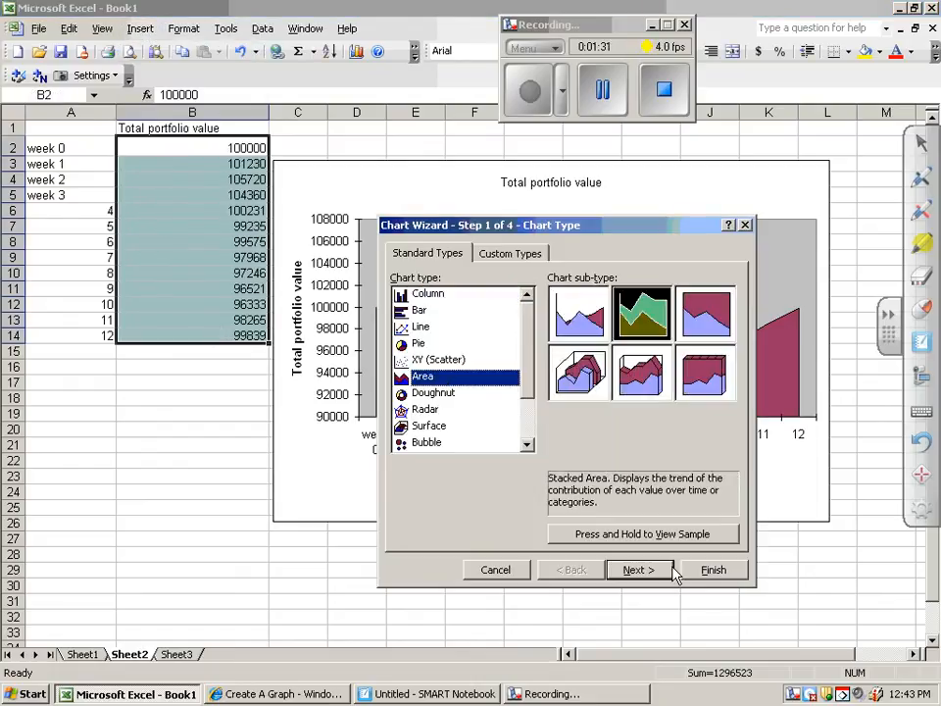
click(639, 570)
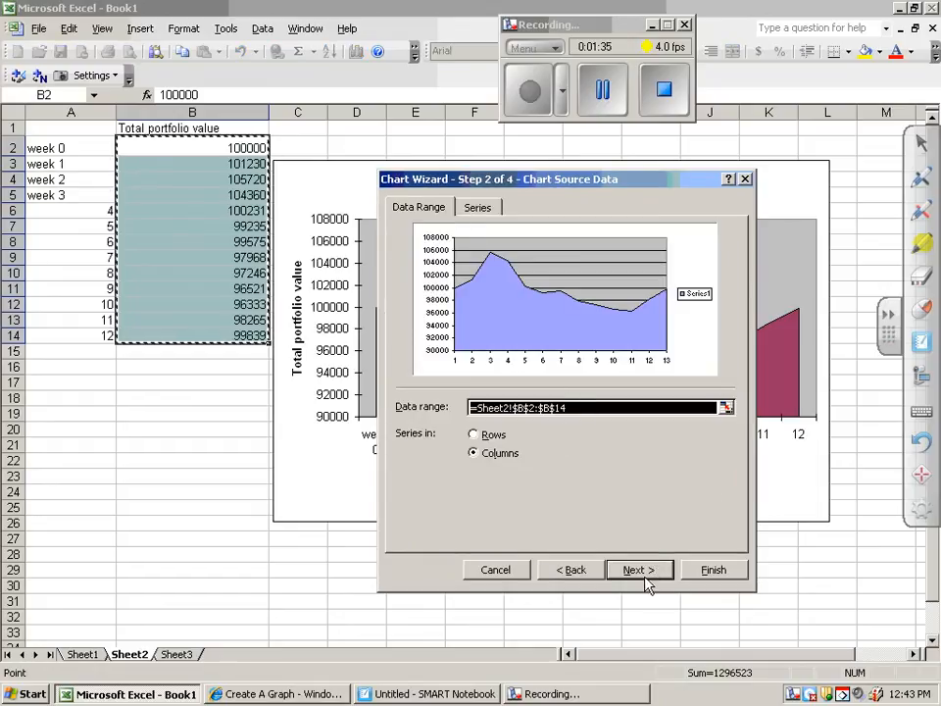
click(638, 570)
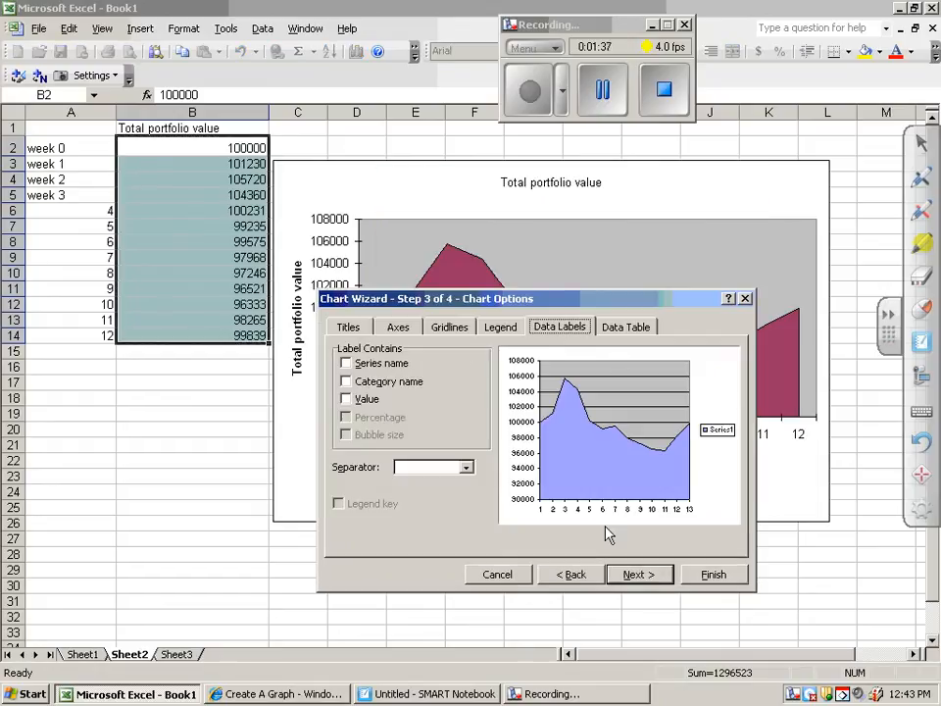
click(638, 574)
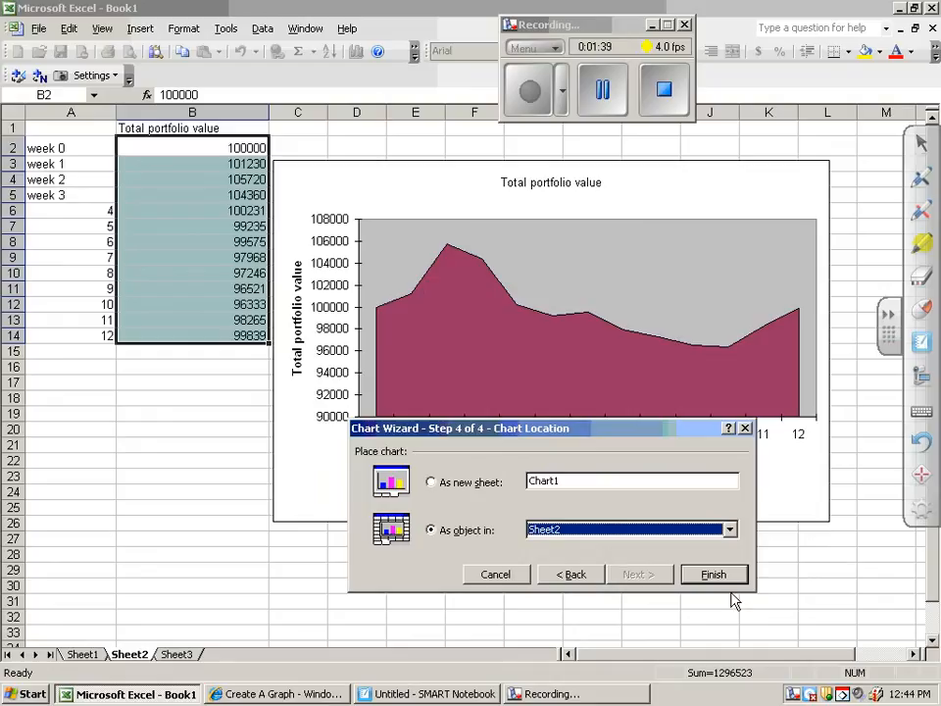
click(714, 574)
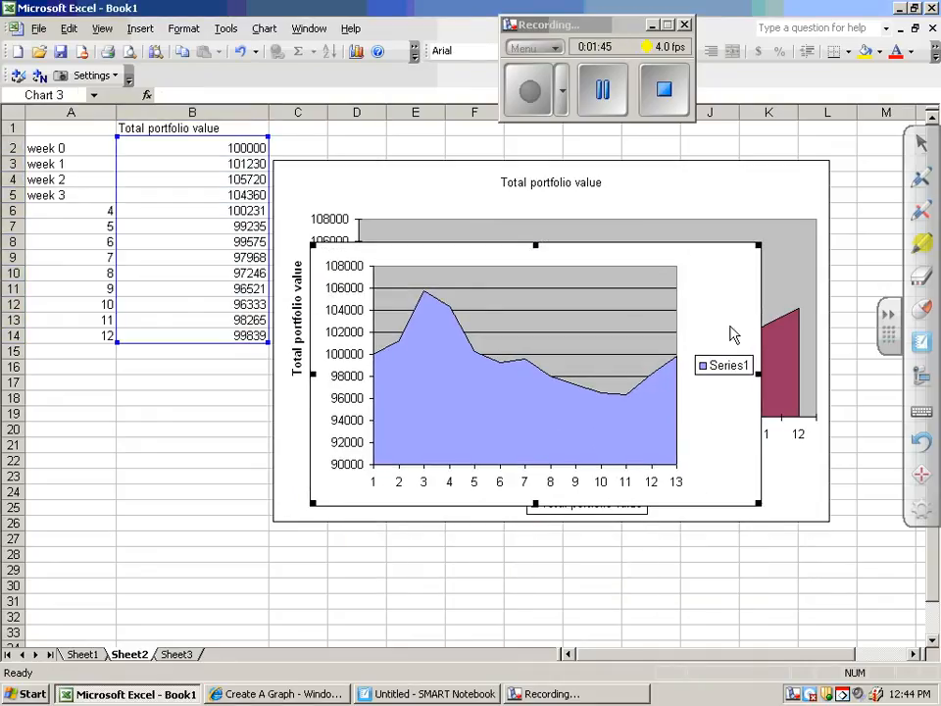
mouse_move(676, 314)
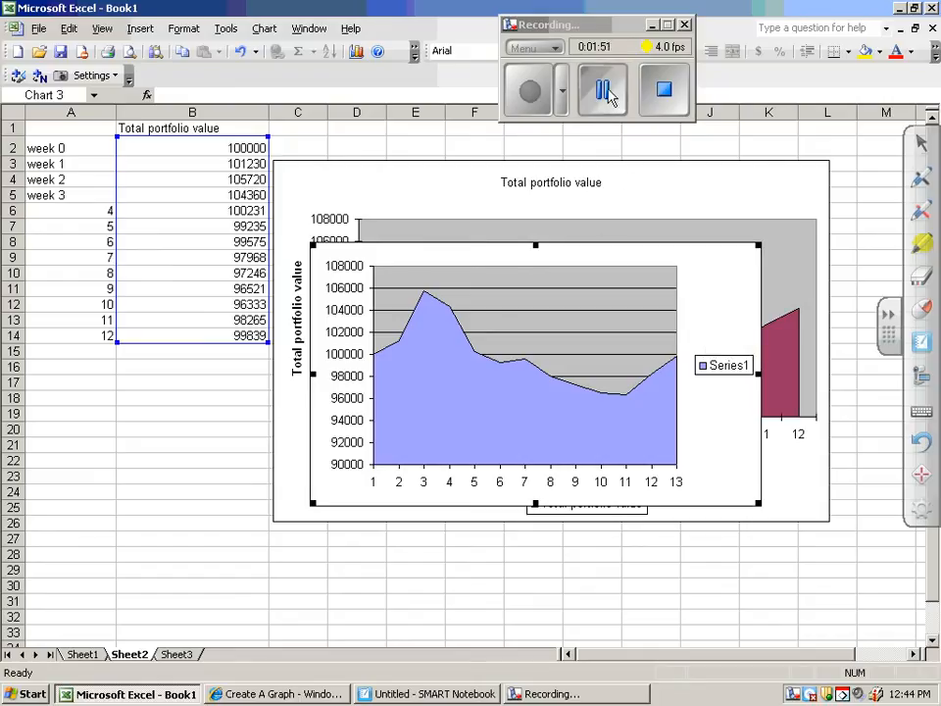
click(340, 693)
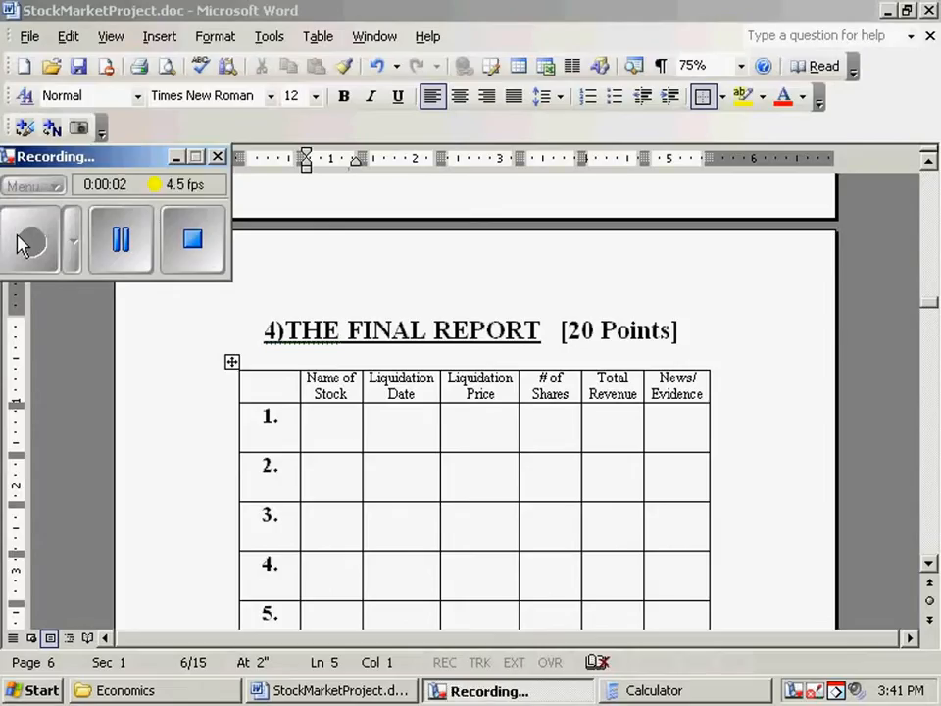
Step: Type Nike, liquidation date 12-1-06, price 92.25 and 250 shares into Final Report row 1
click(32, 240)
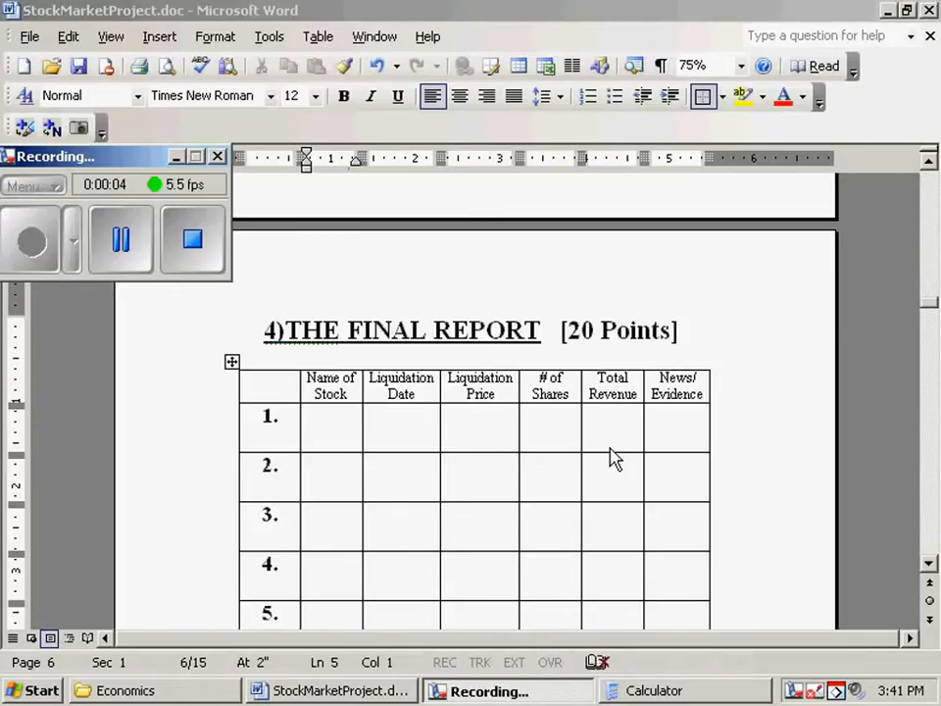
mouse_move(331, 427)
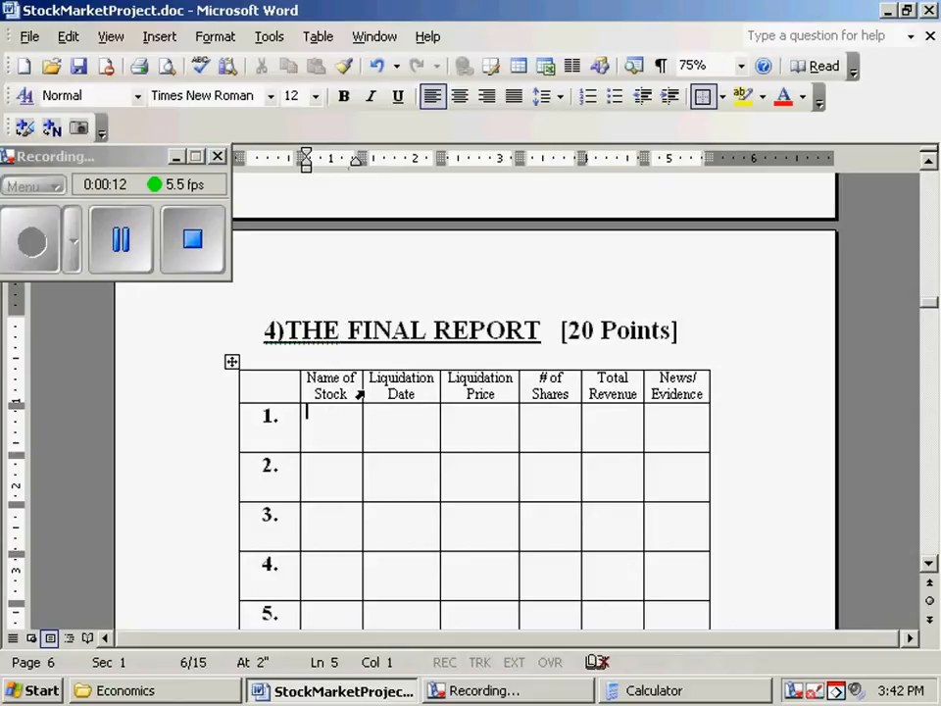
text(Nike)
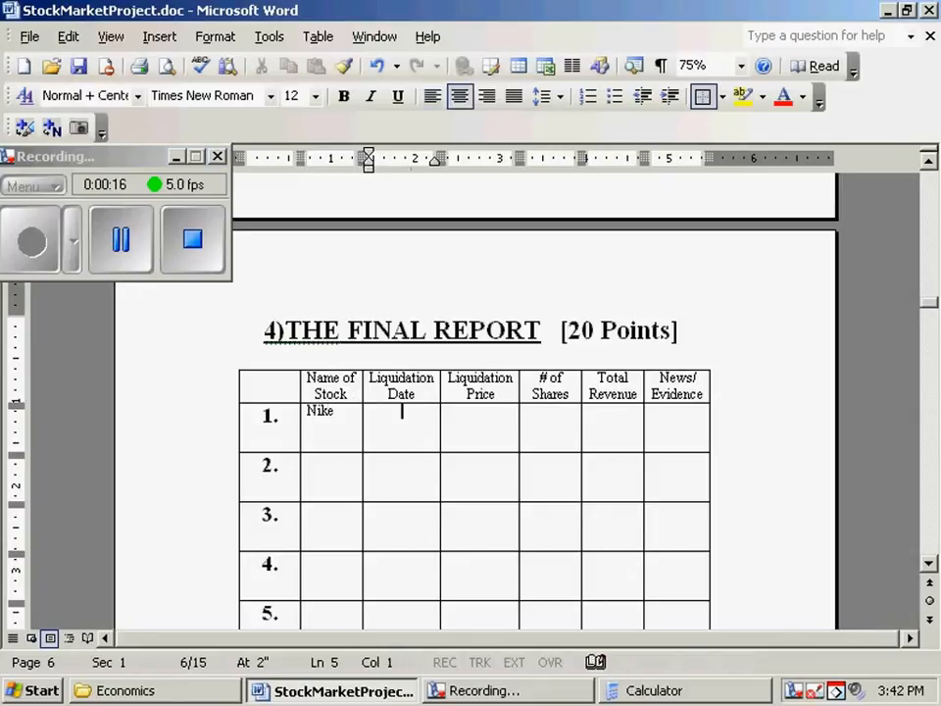
text(12-)
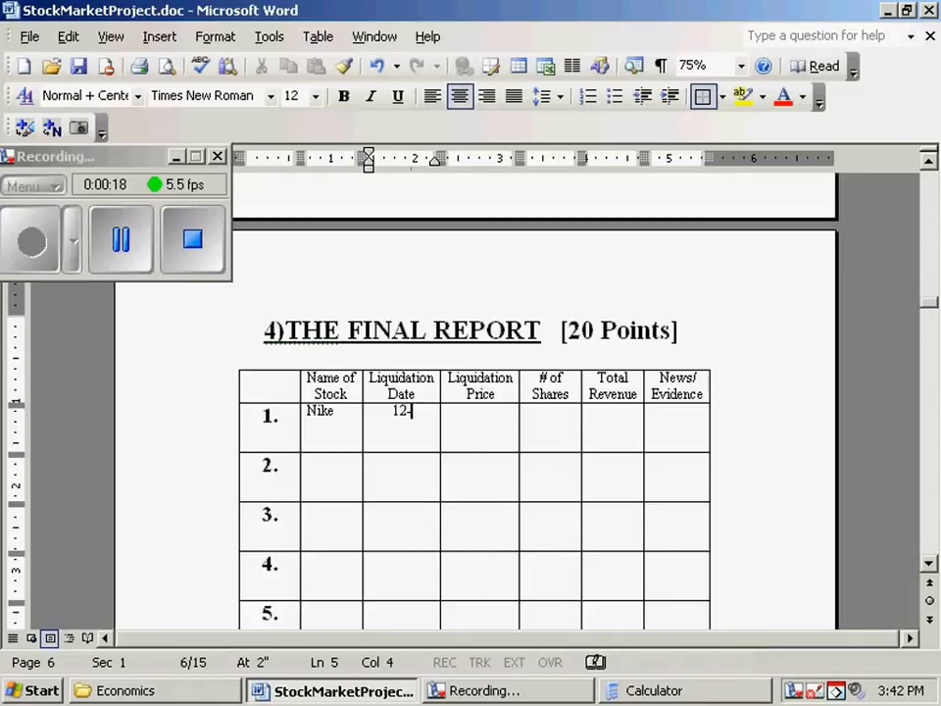
text(1-06)
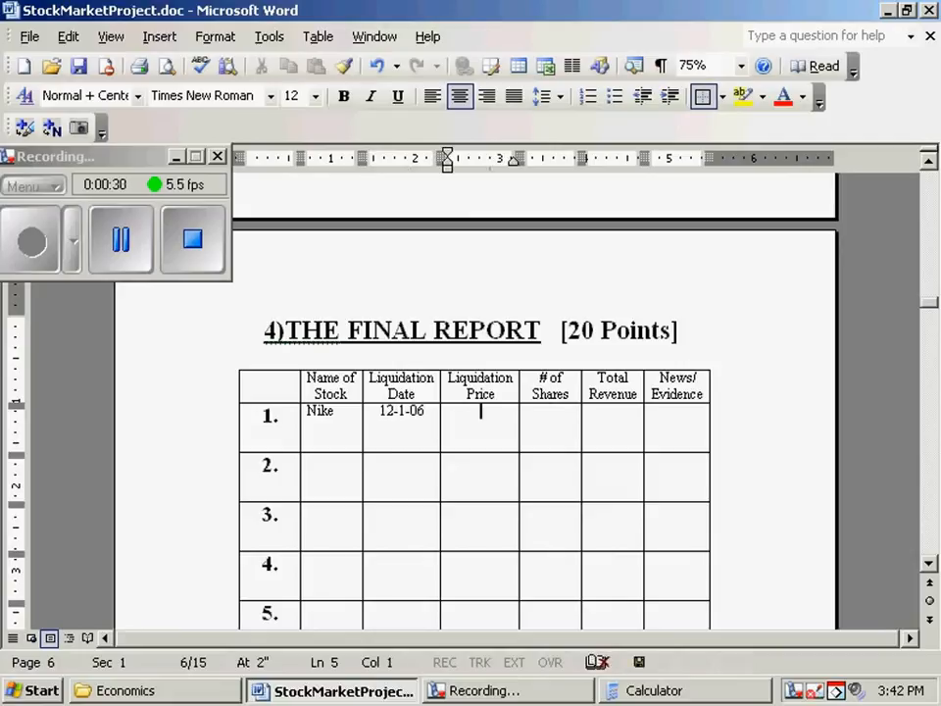
text(92)
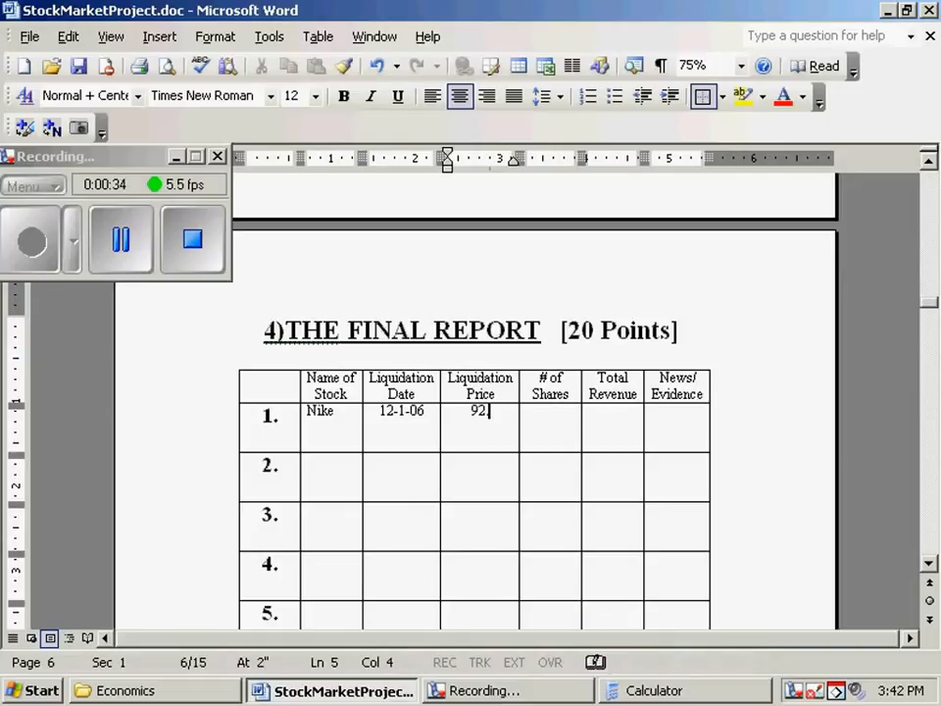
text(.25)
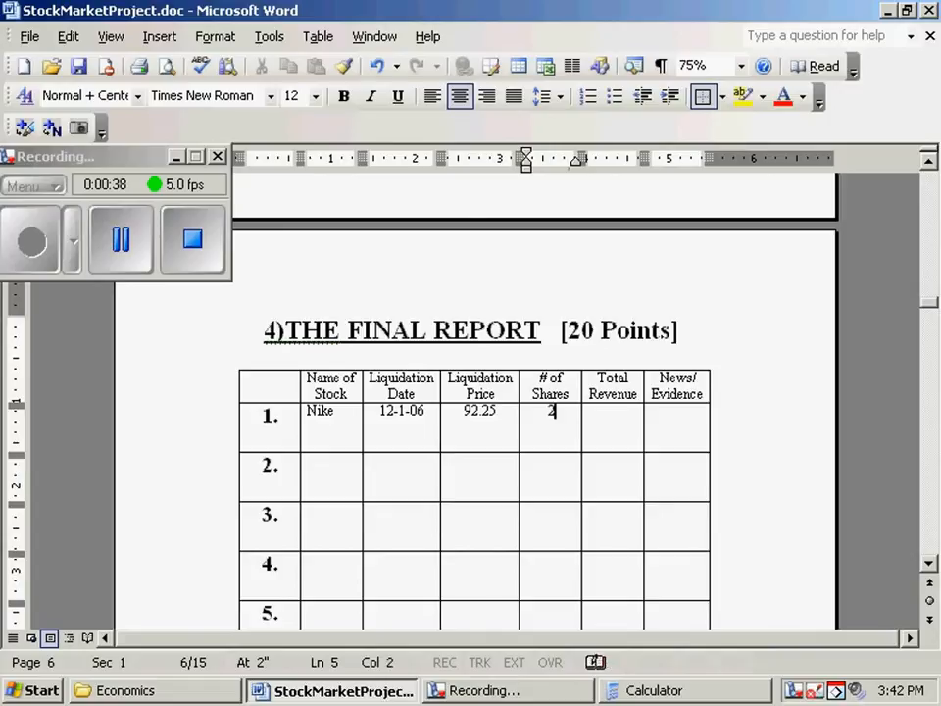
text(50)
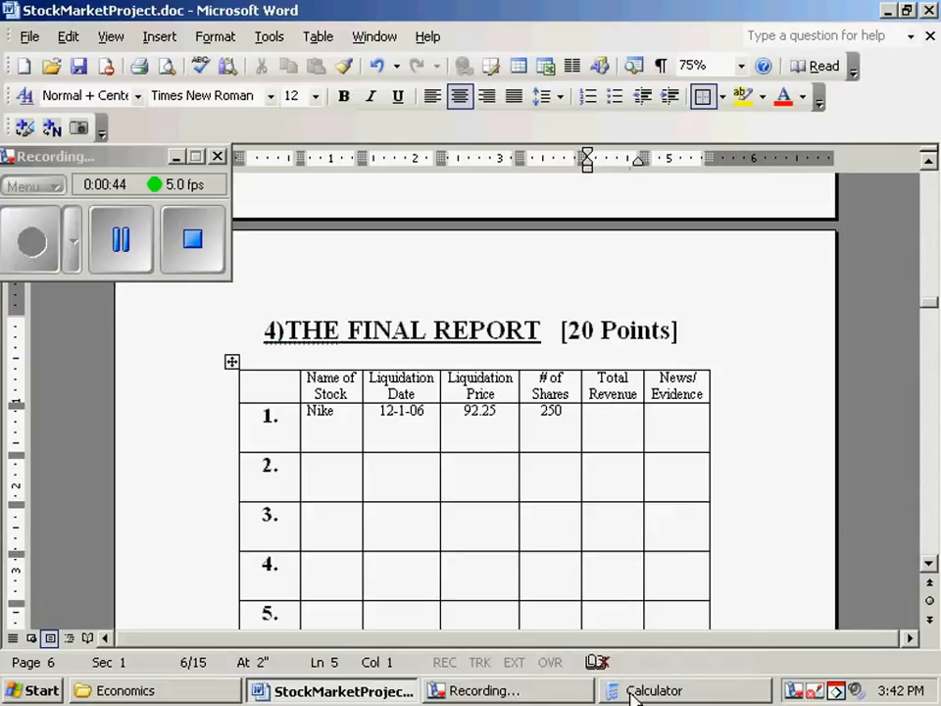
Step: In Calculator, compute 92.25 × 250 shares to get 23062.5
click(655, 690)
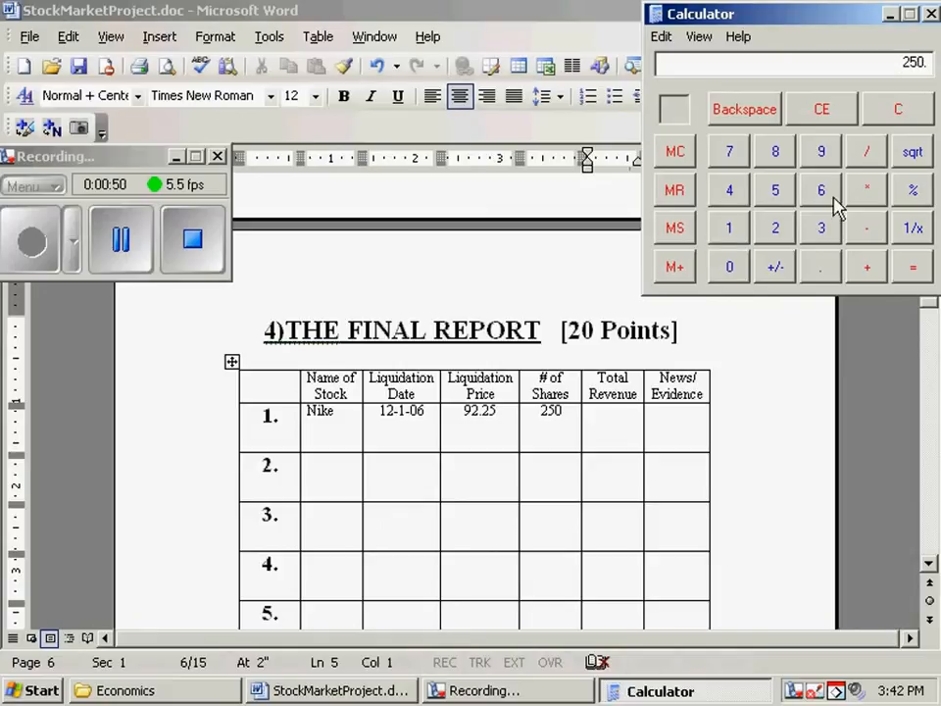
mouse_move(814, 253)
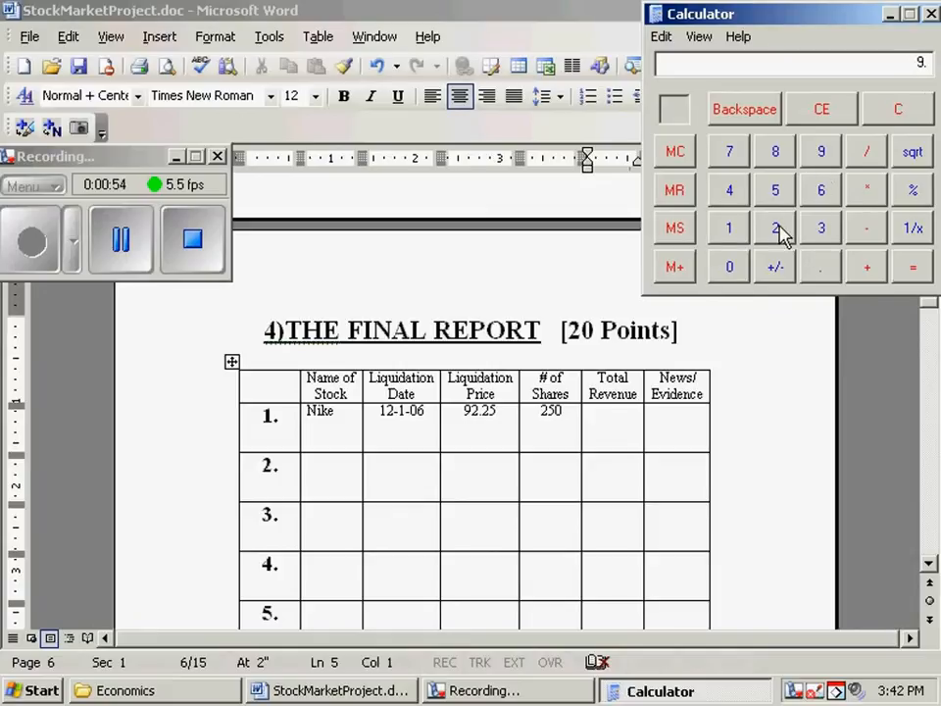
click(775, 227)
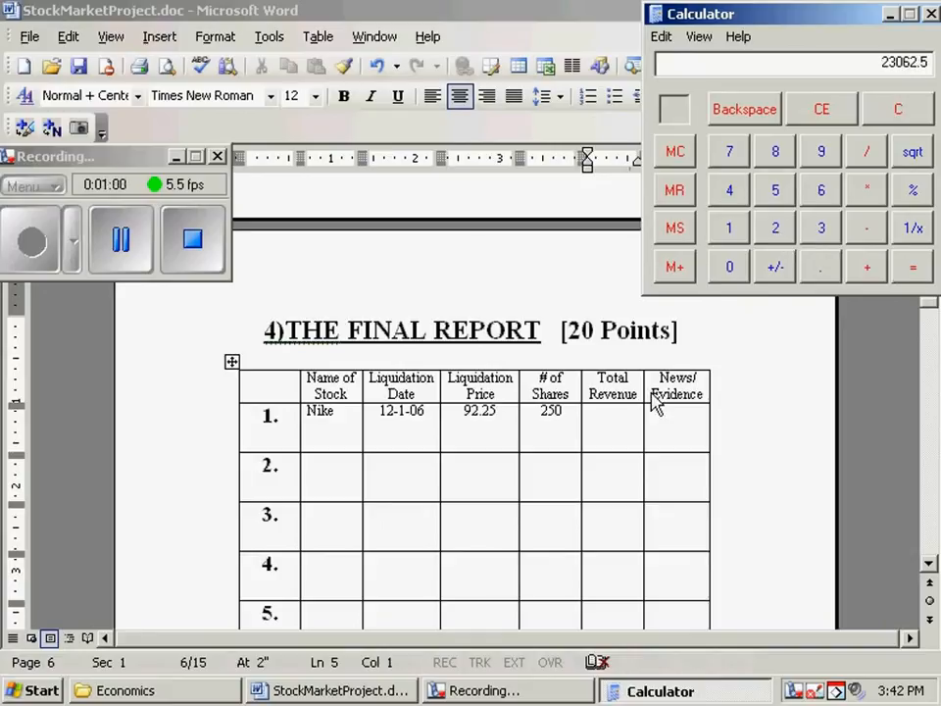
mouse_move(618, 422)
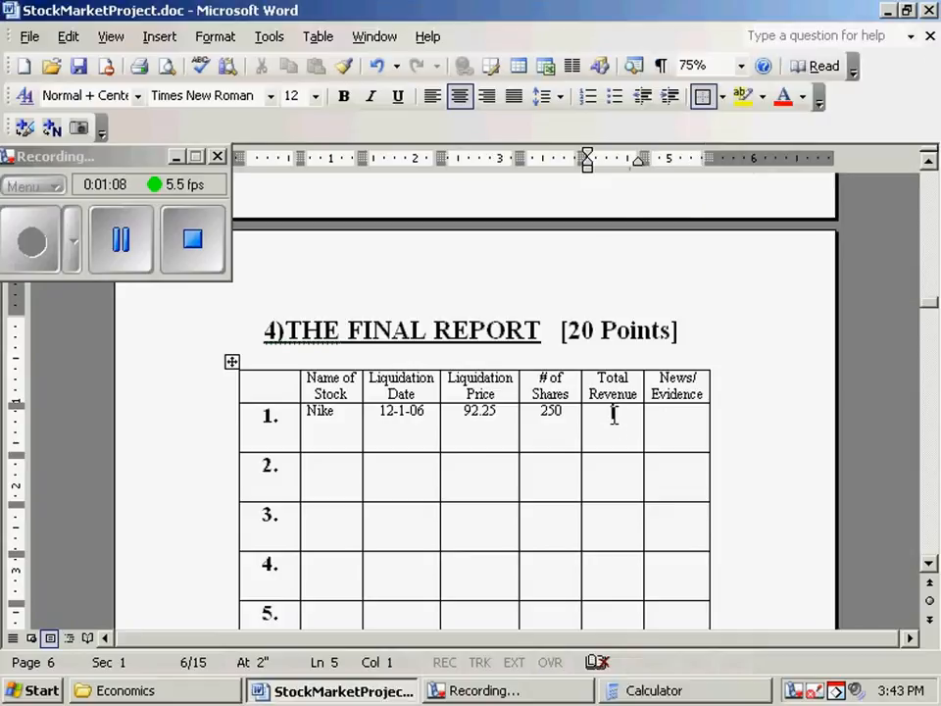
Step: Enter total revenue 23,062 and news 'Nike buys rival Under Armour' in Nike's row
text(23)
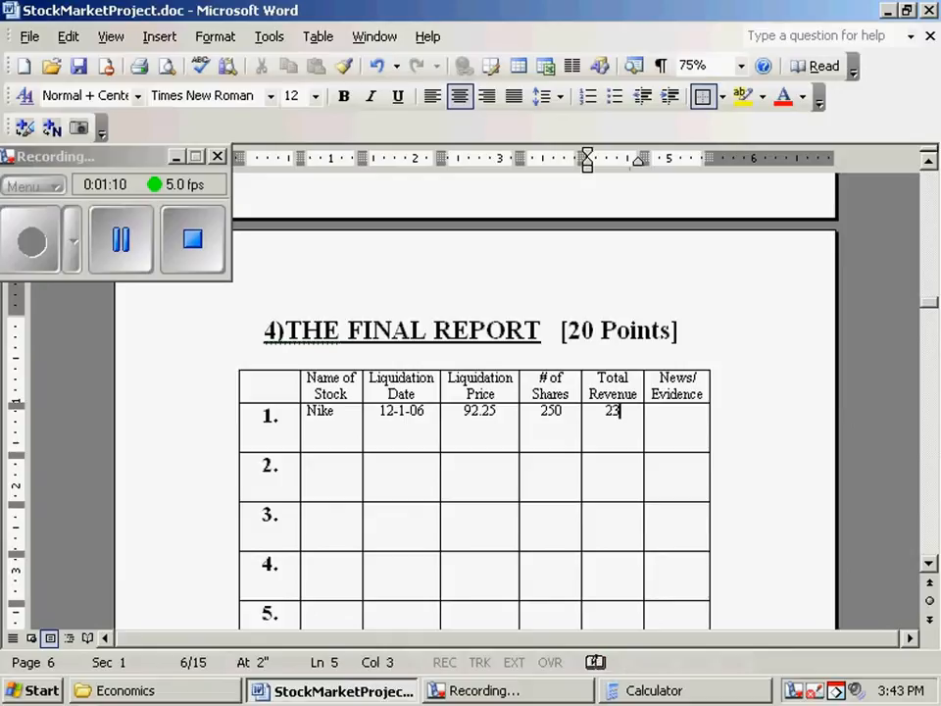
text(,062)
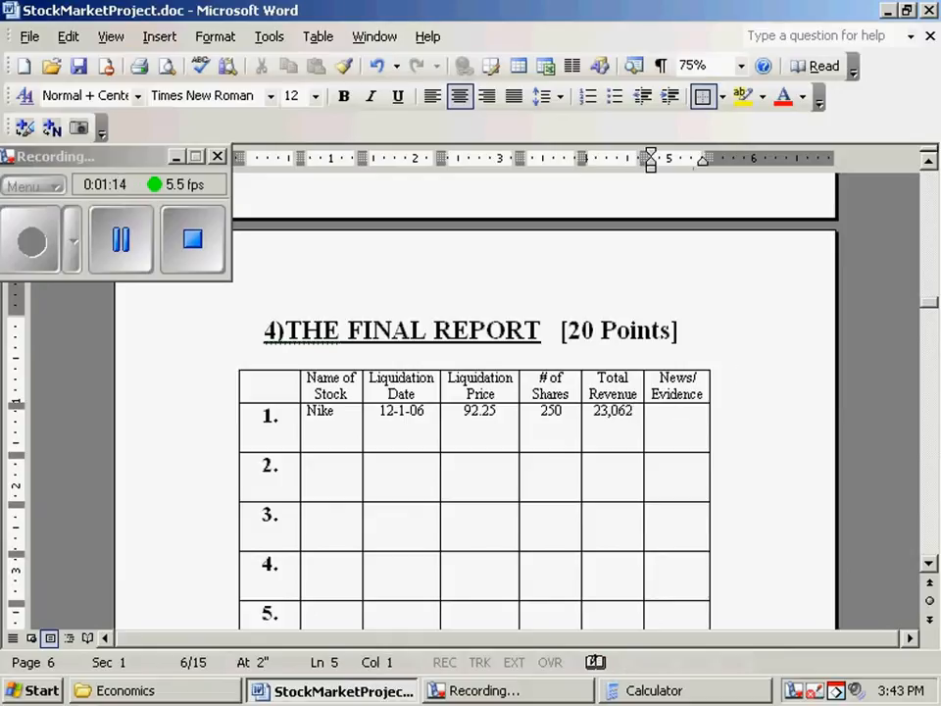
text(Nike)
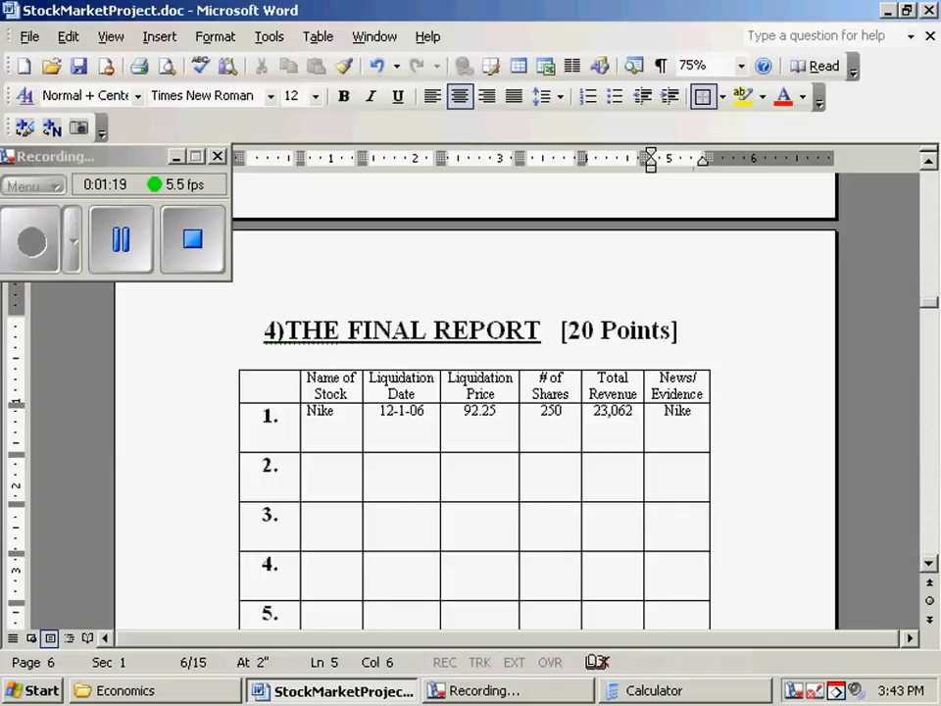
text(bu)
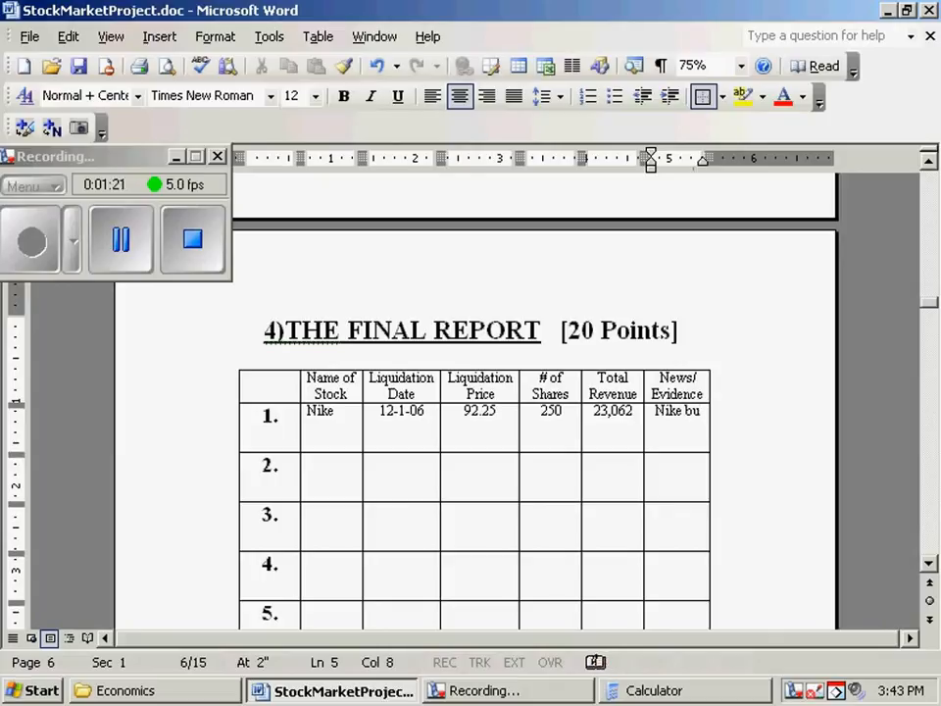
text(buys rival Under)
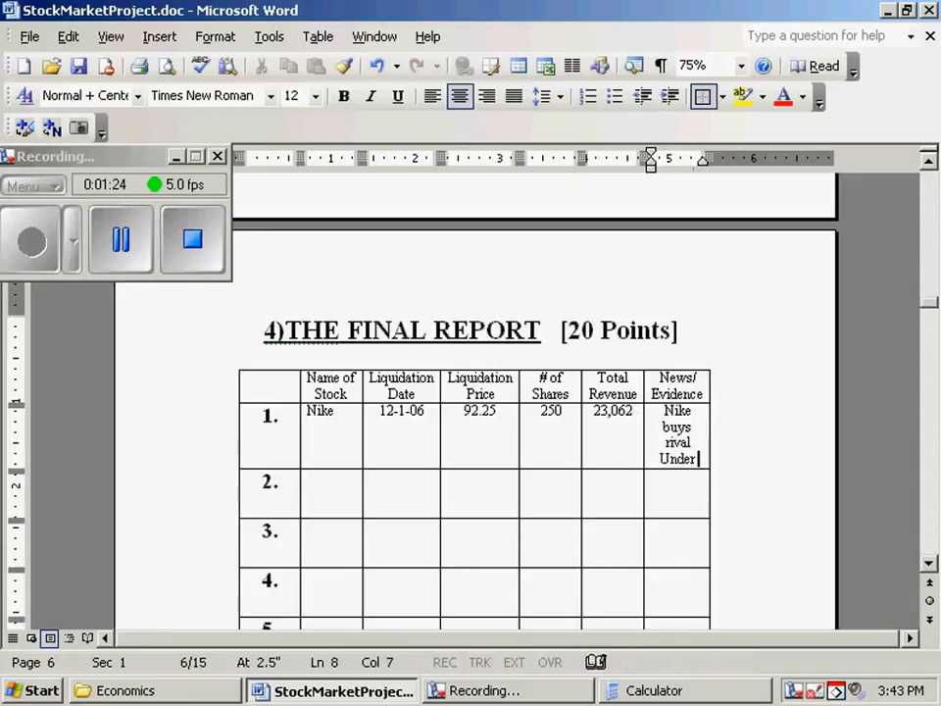
text(Armour)
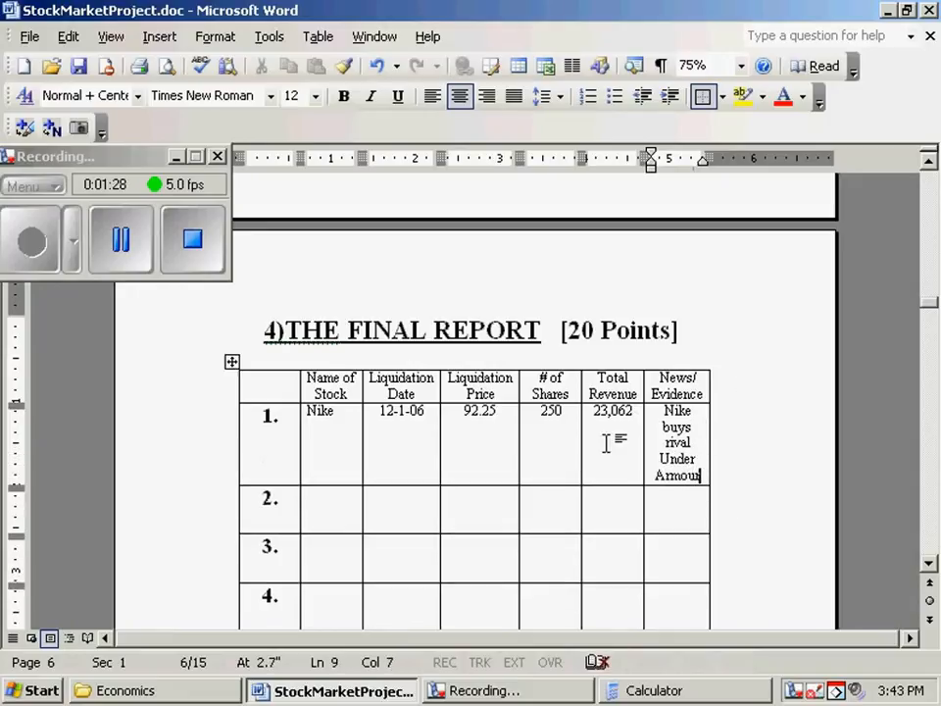
scroll(down, 3)
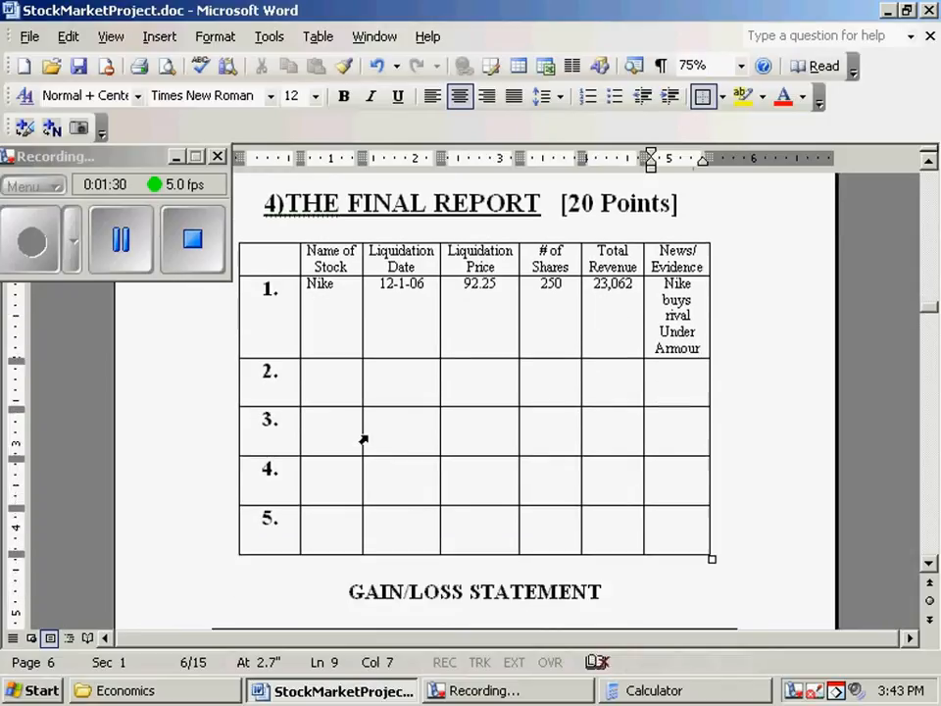
scroll(down, 3)
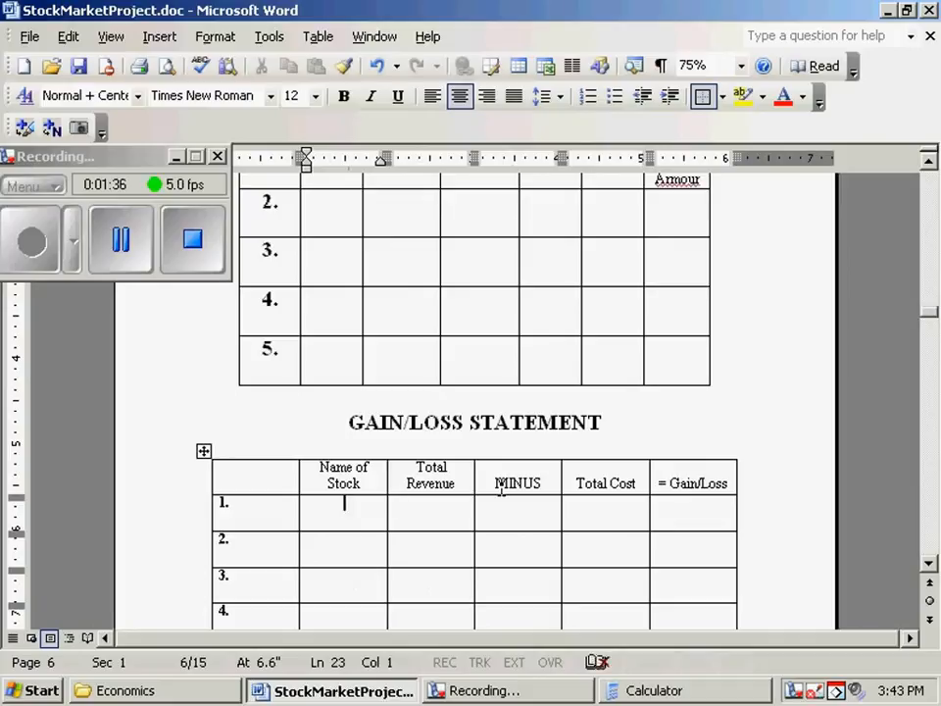
Step: Type Nike, revenue 23,062, cost 20,000 and gain +3,062 into Gain/Loss row 1
text(Nike)
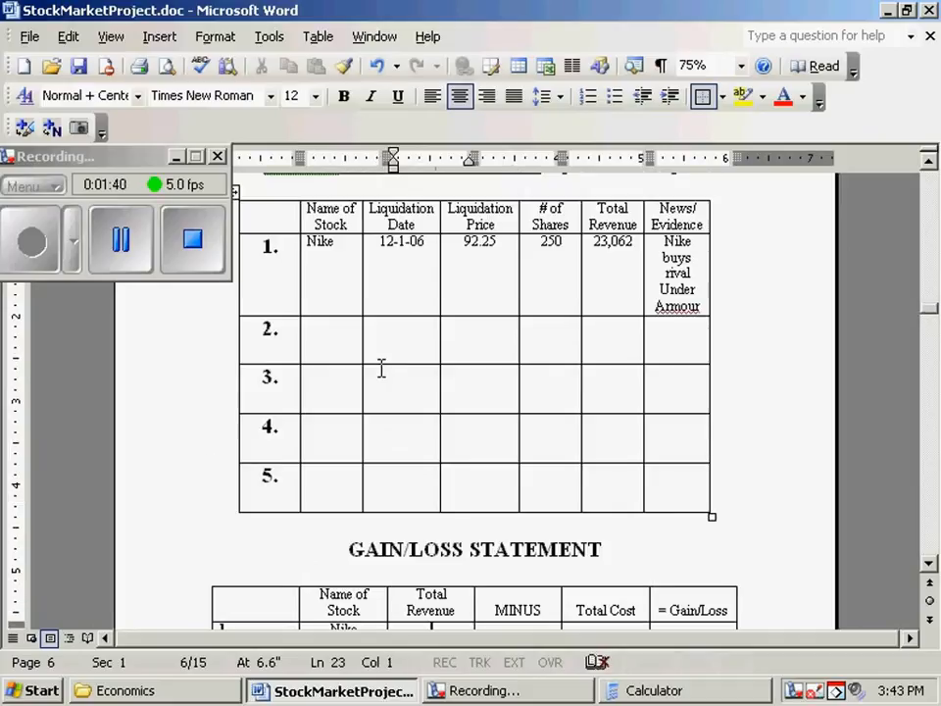
scroll(down, 3)
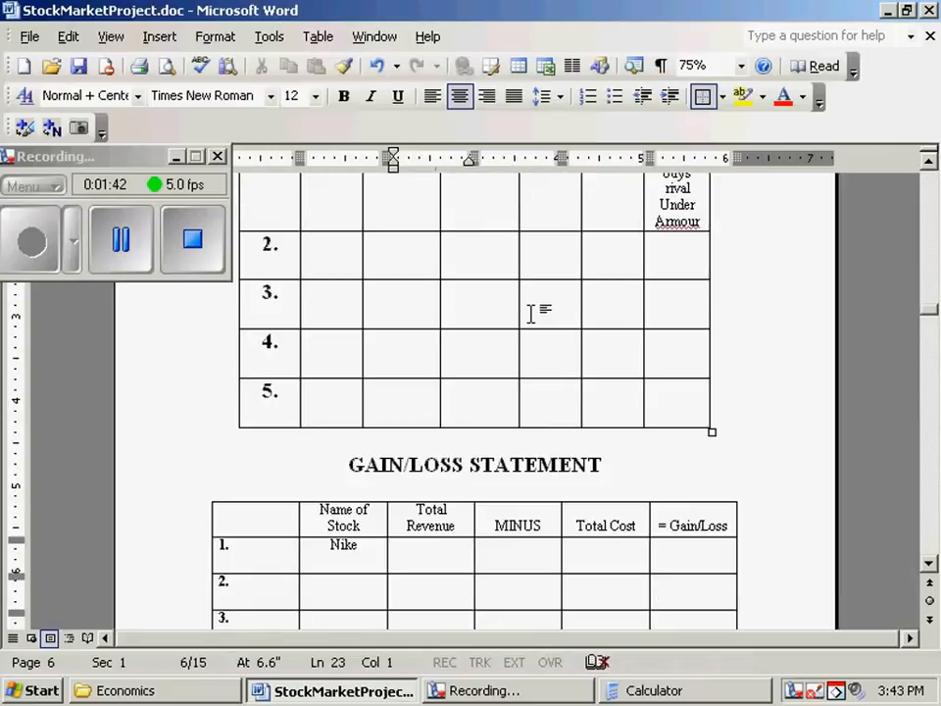
text(23,0)
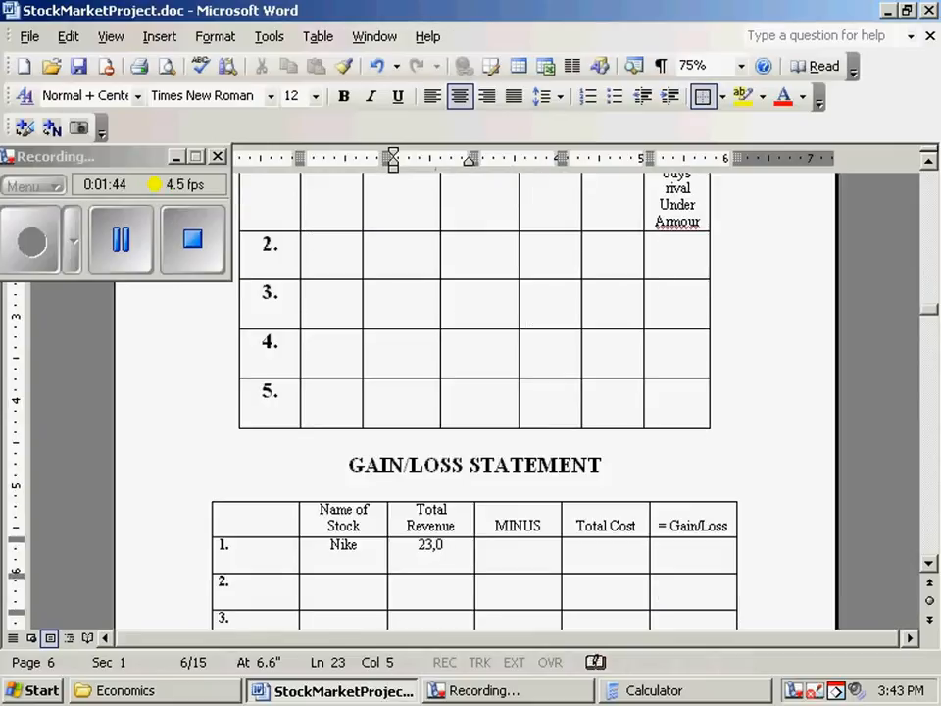
text(62)
click(518, 554)
text(-)
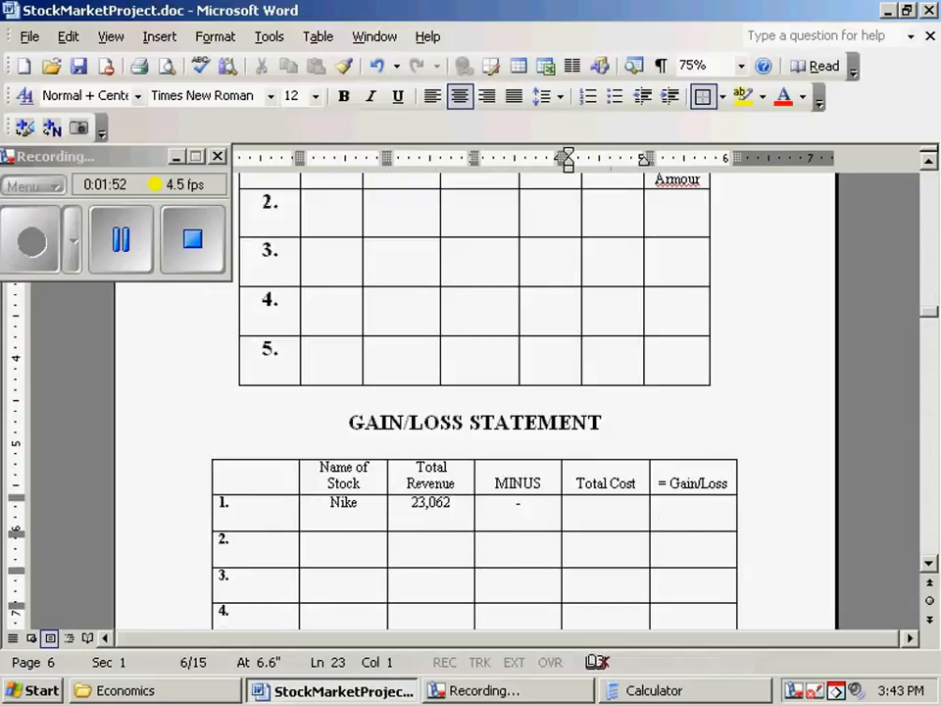
text(20,000)
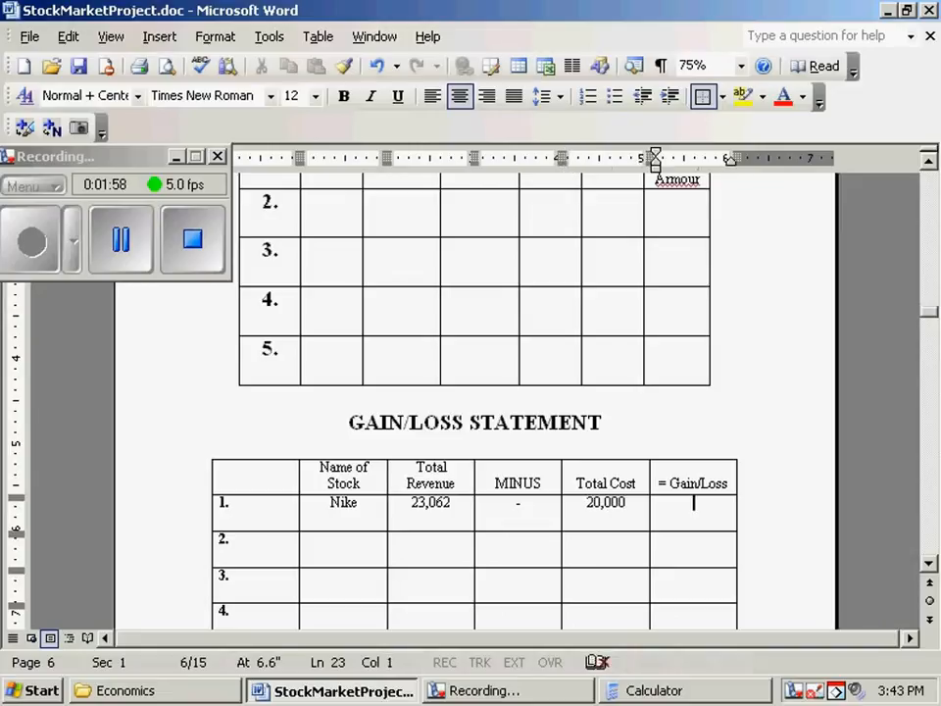
text(+)
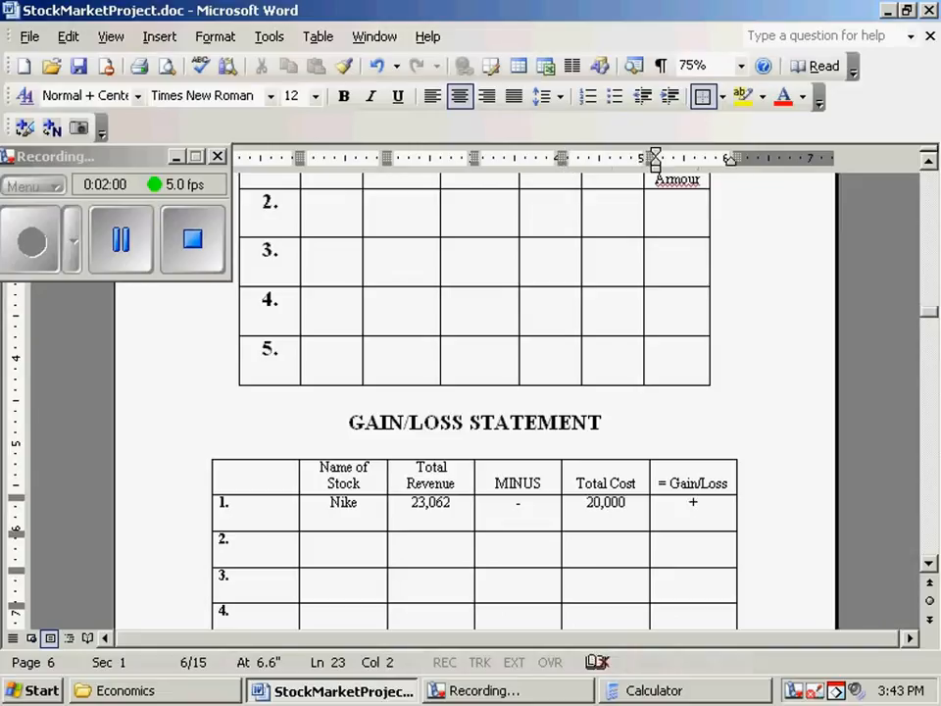
text(3,062)
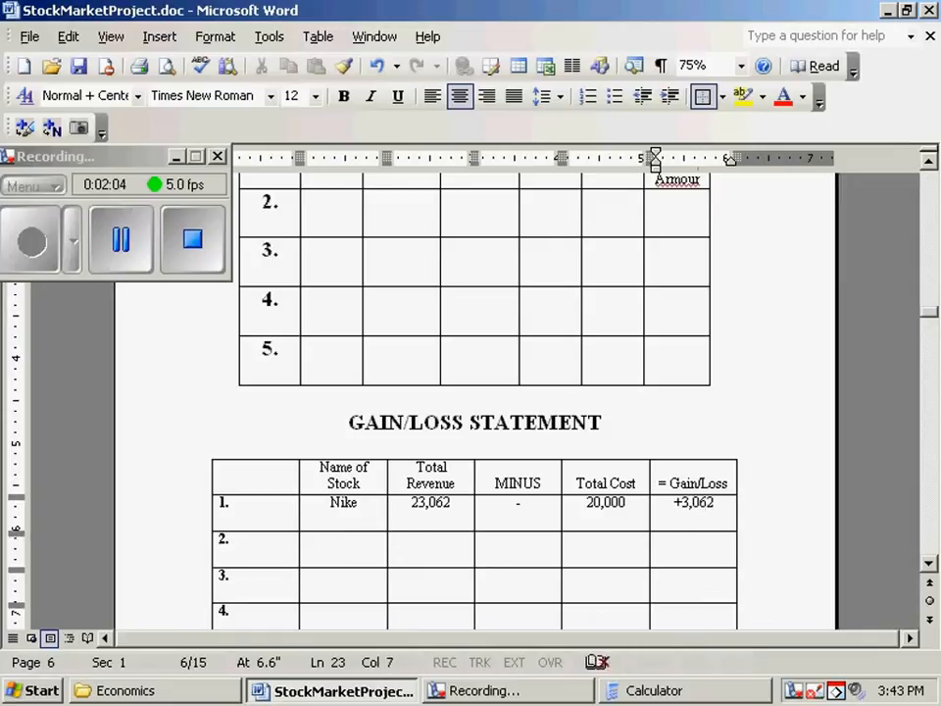
scroll(down, 3)
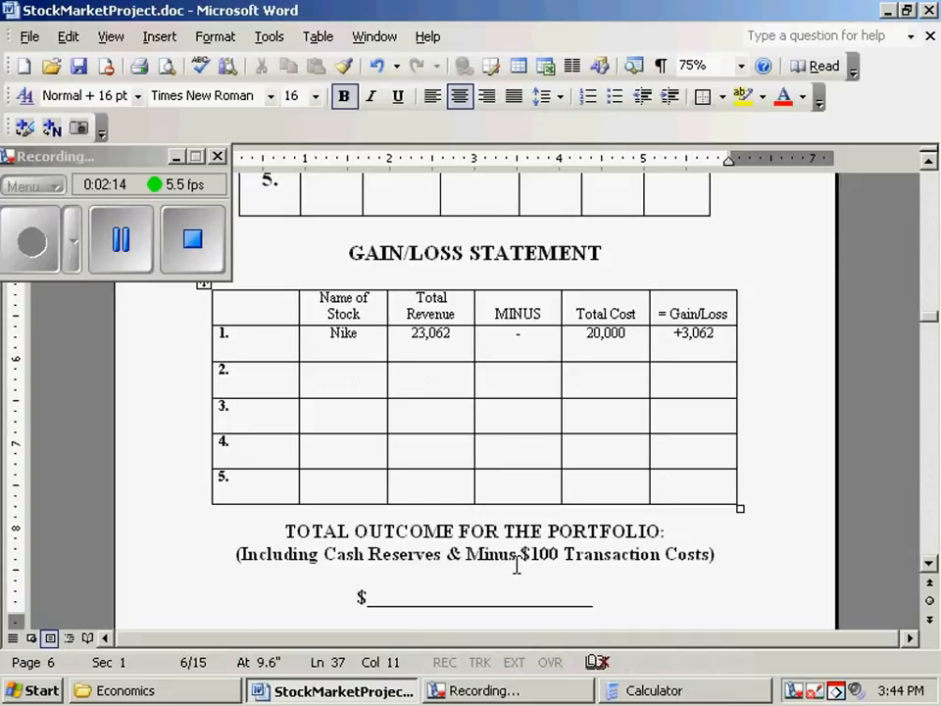
Step: Type +4,765 on the Total Outcome for the Portfolio line
text(+)
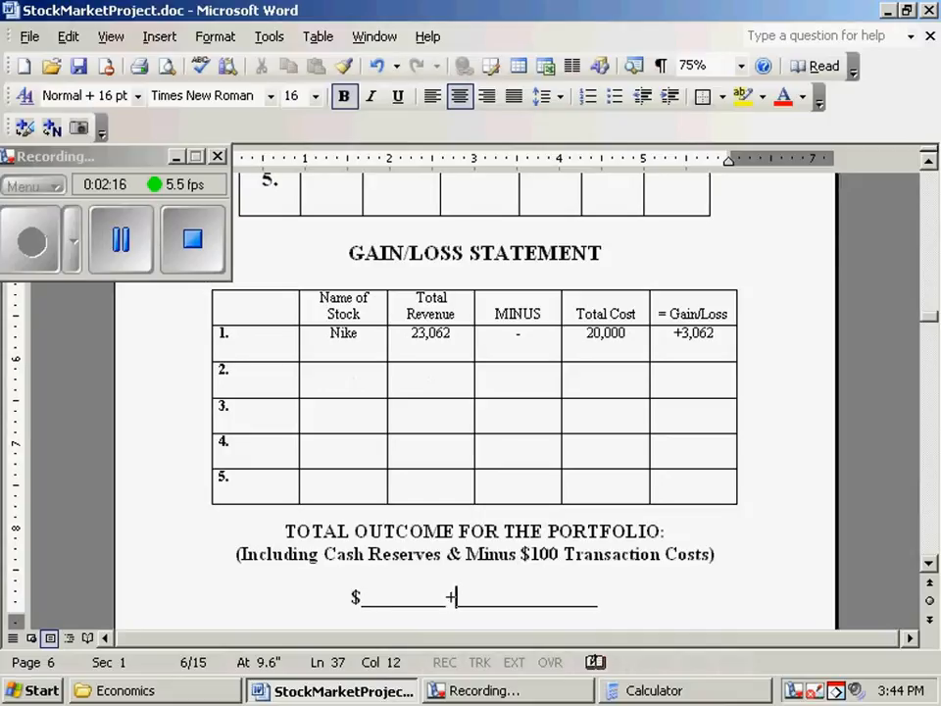
text(4,)
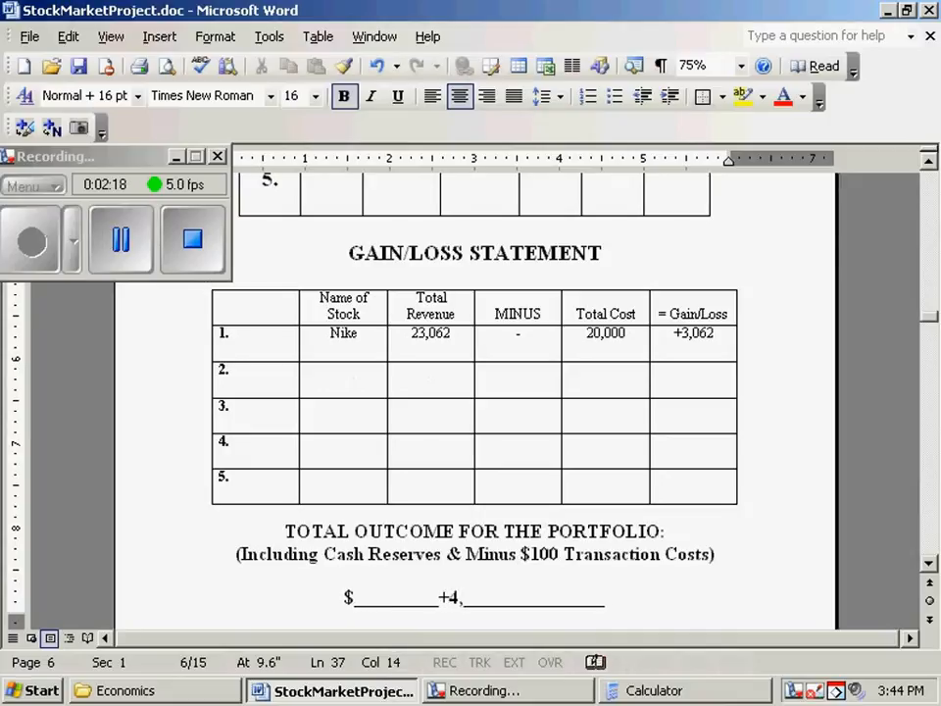
text(765)
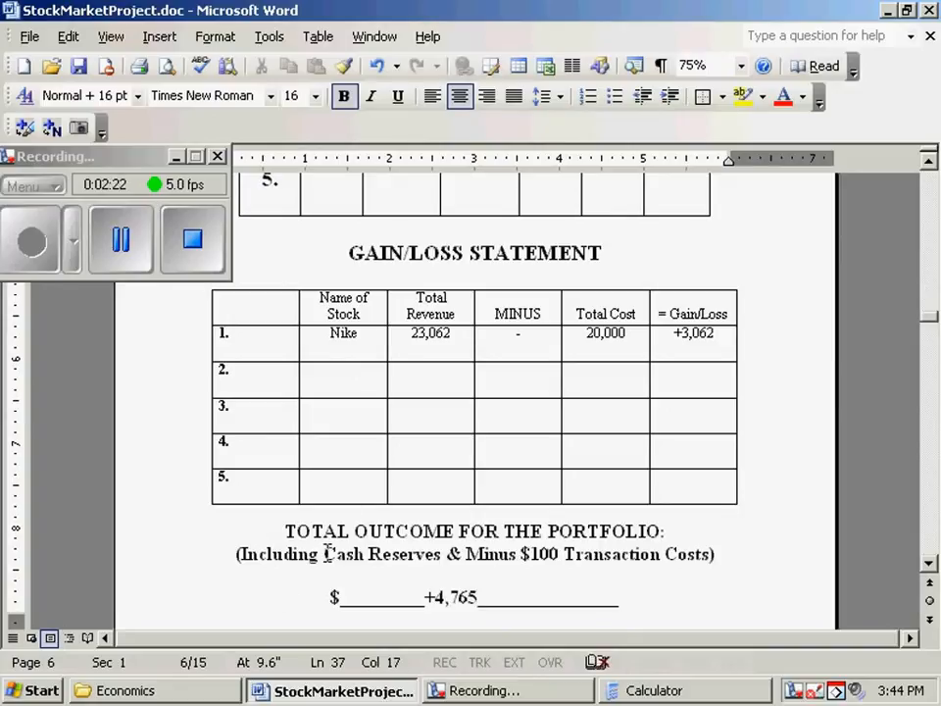
double_click(382, 554)
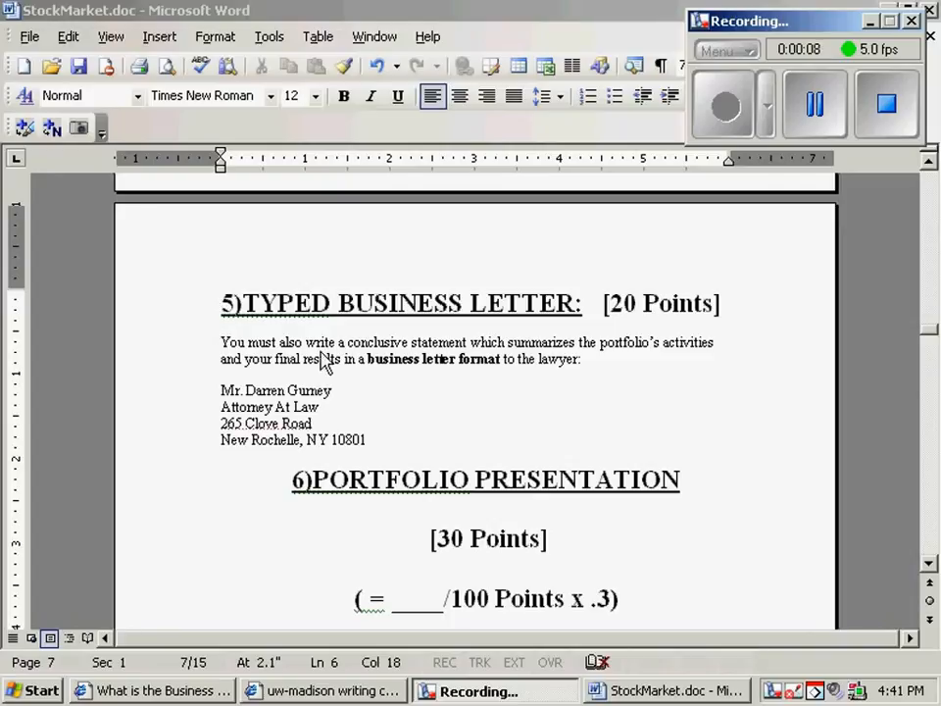
mouse_move(309, 295)
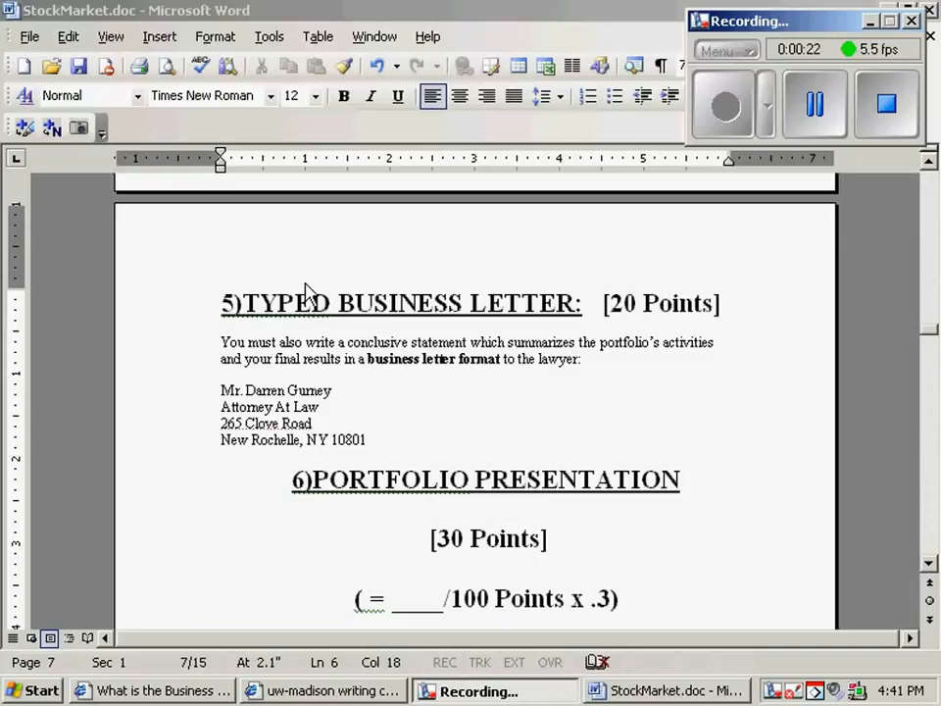
mouse_move(232, 351)
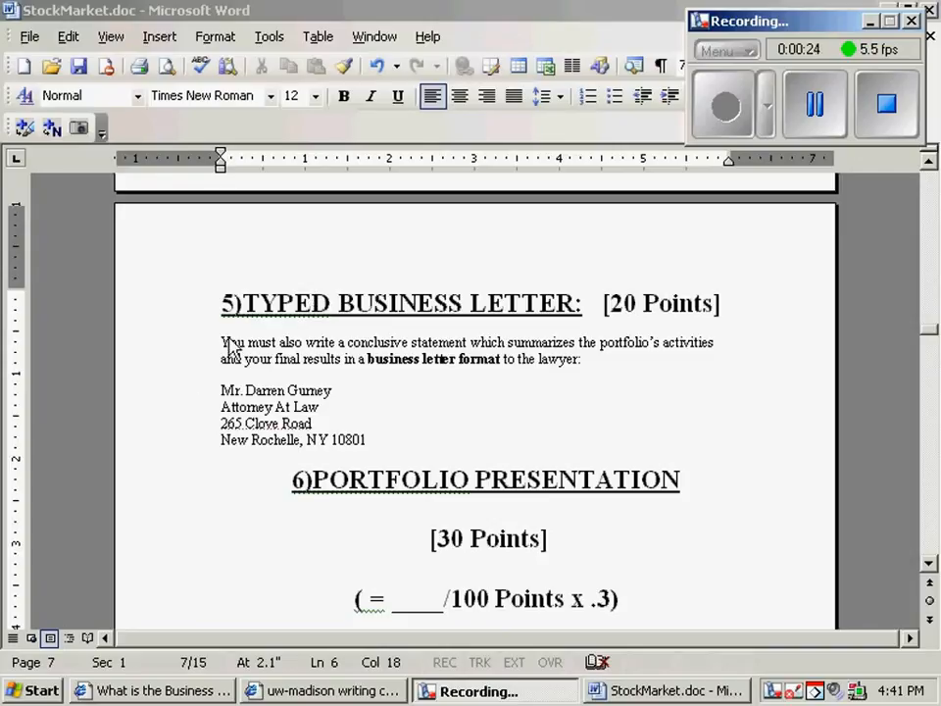
mouse_move(416, 392)
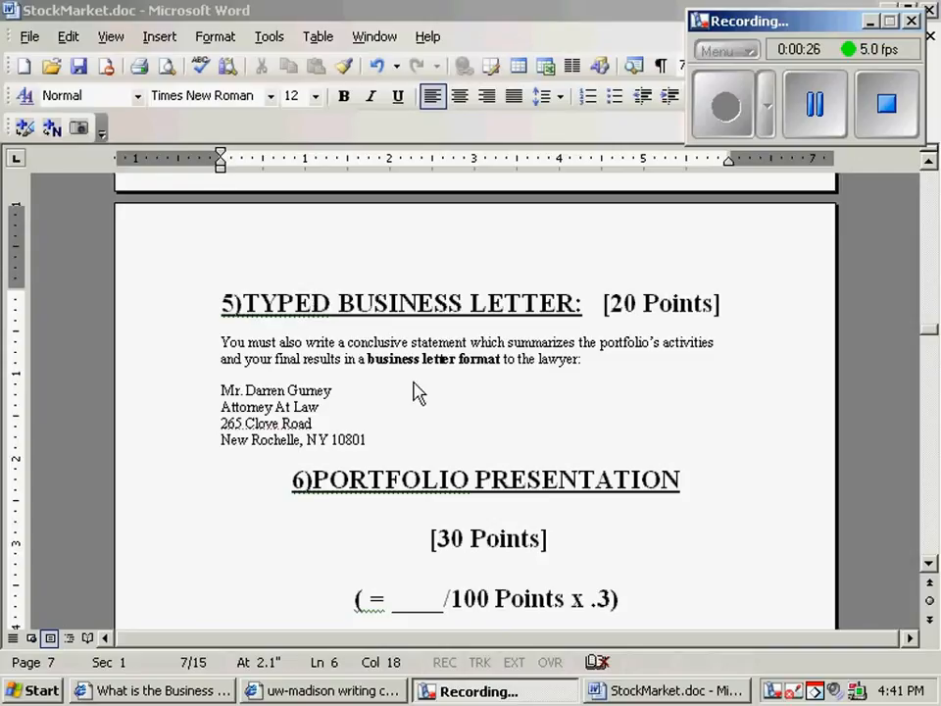
mouse_move(379, 370)
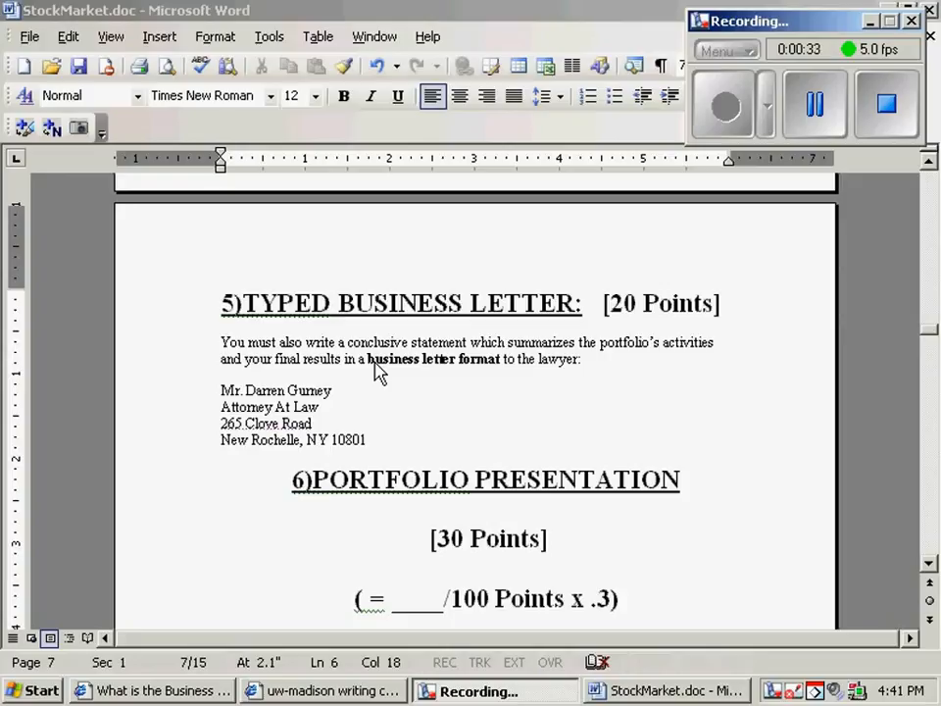
mouse_move(103, 206)
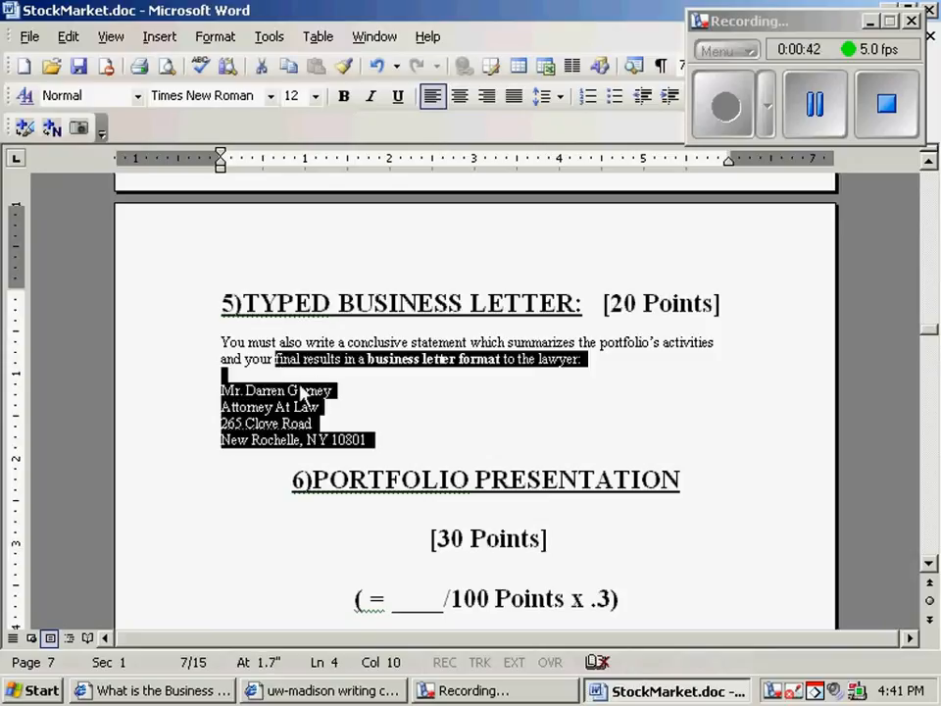
mouse_move(239, 375)
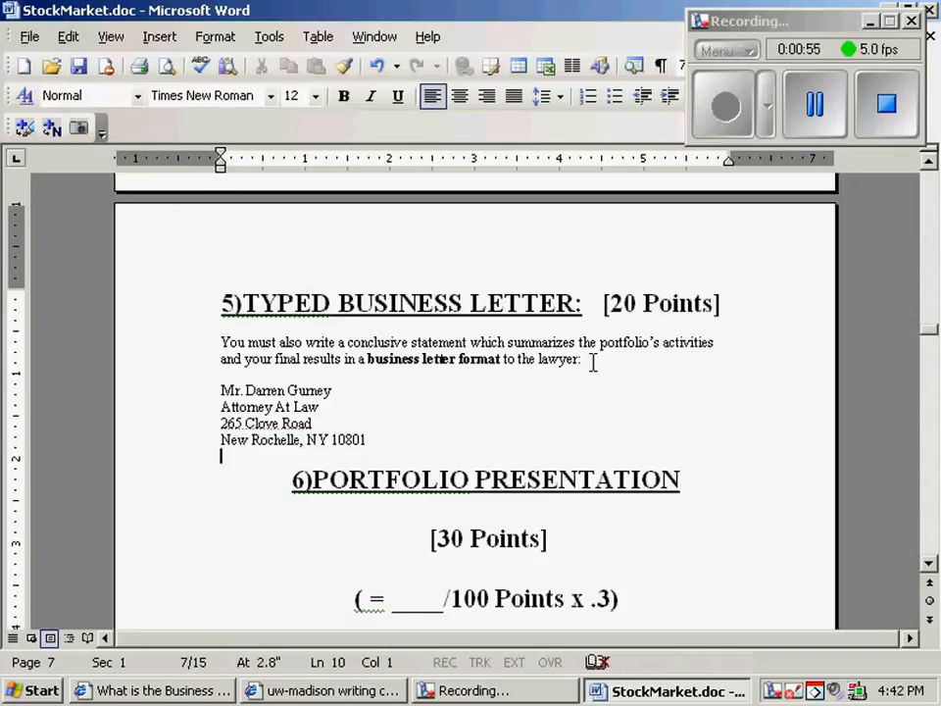
mouse_move(569, 348)
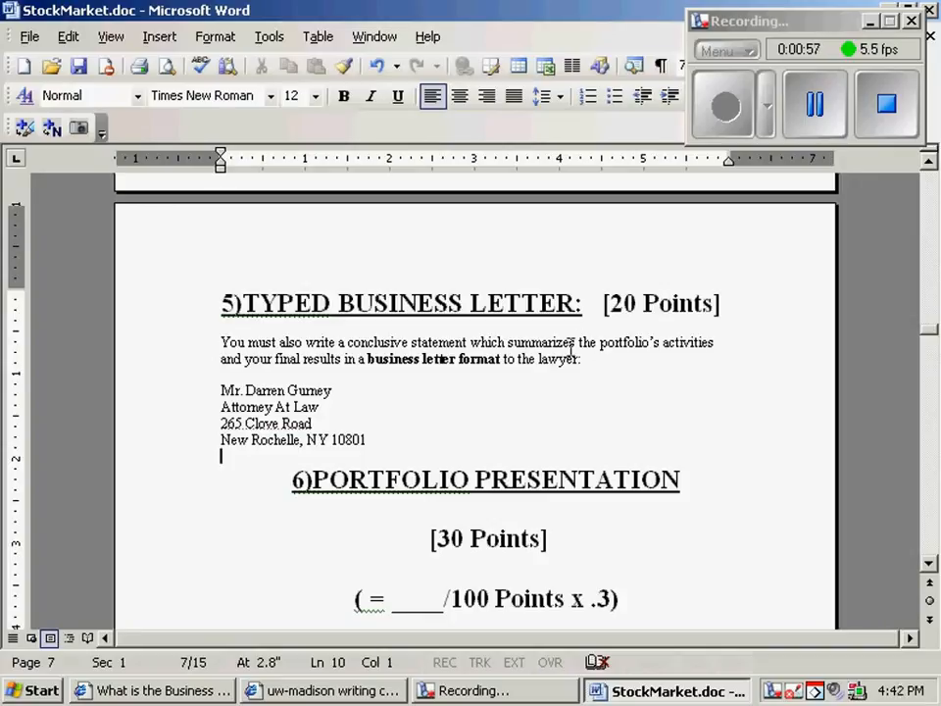
Step: Scroll through the Writing Center's block-form business letter example to its closing
click(324, 690)
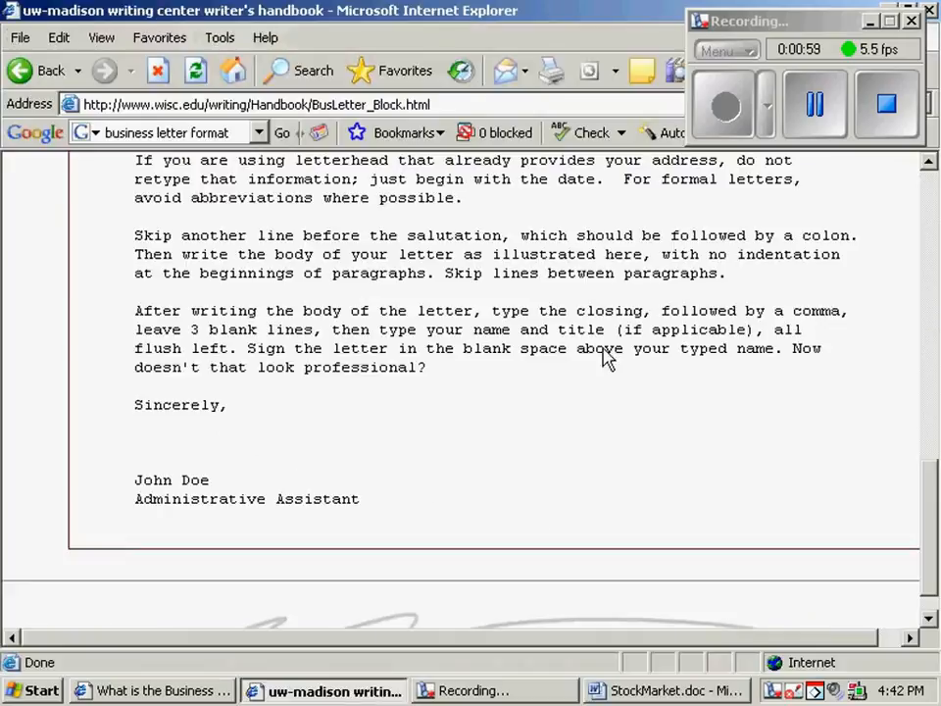
mouse_move(925, 448)
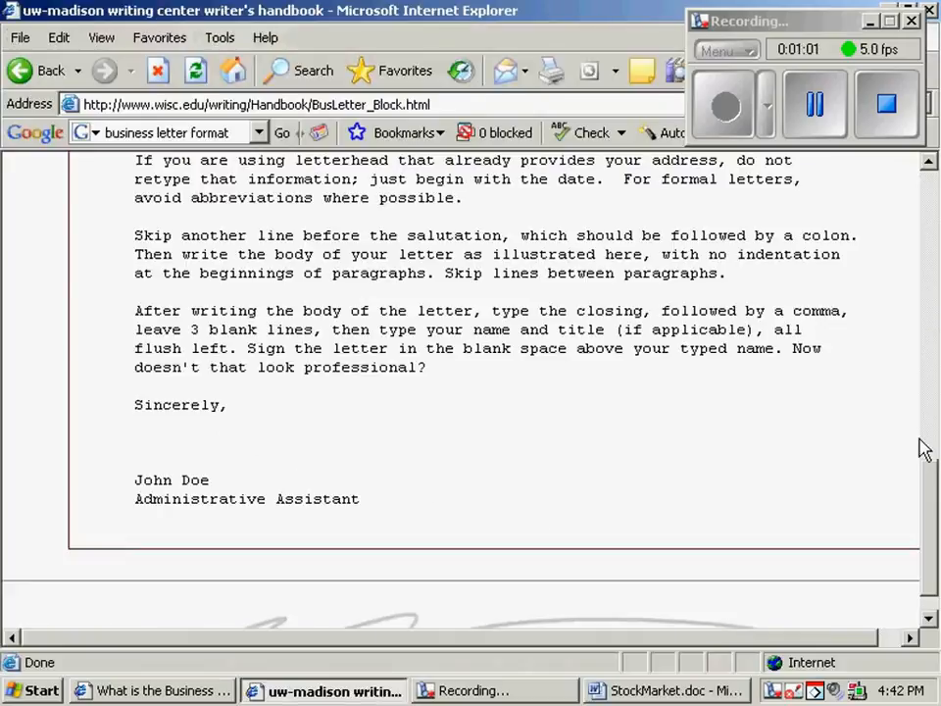
scroll(up, 3)
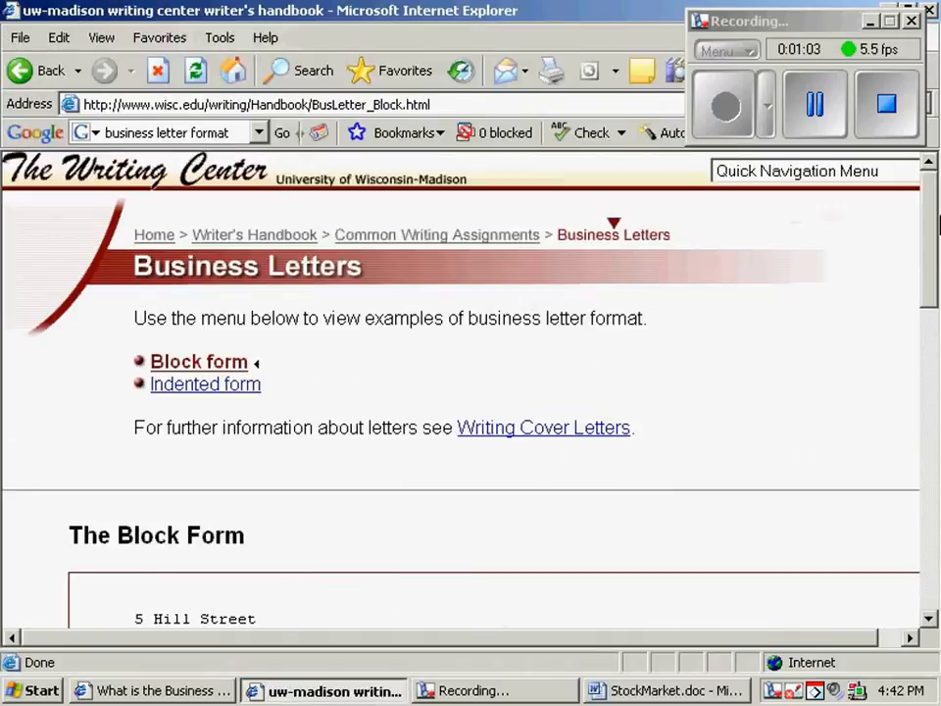
scroll(down, 3)
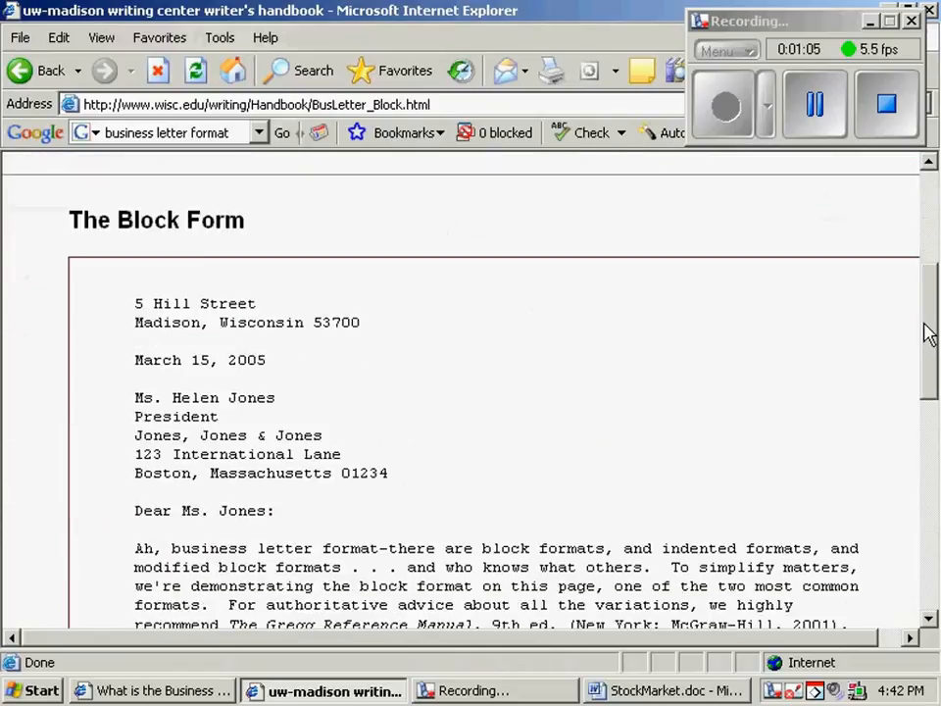
scroll(down, 3)
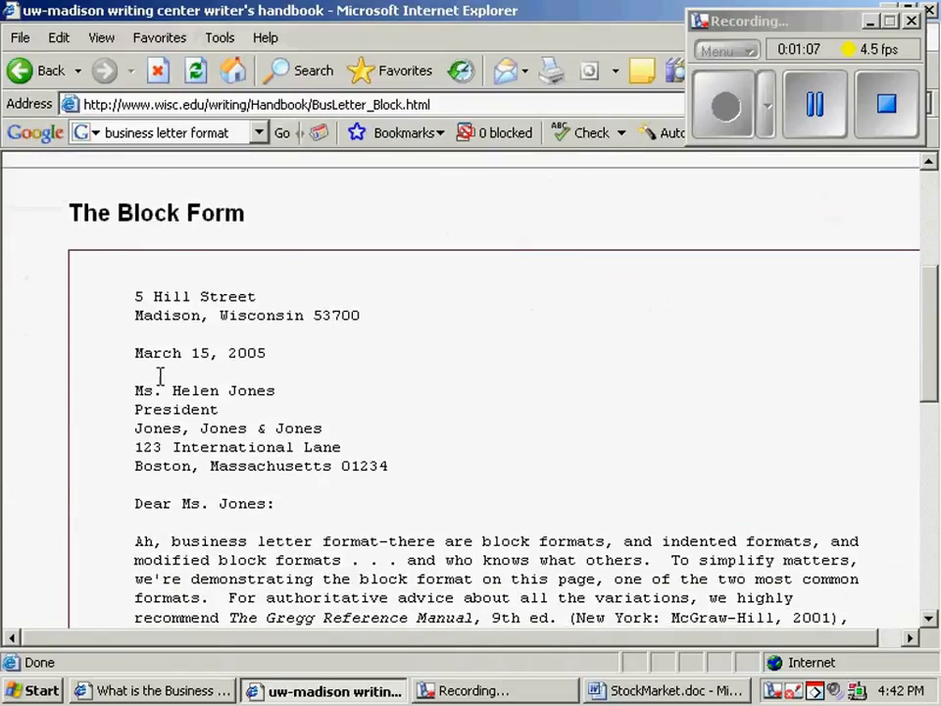
scroll(down, 3)
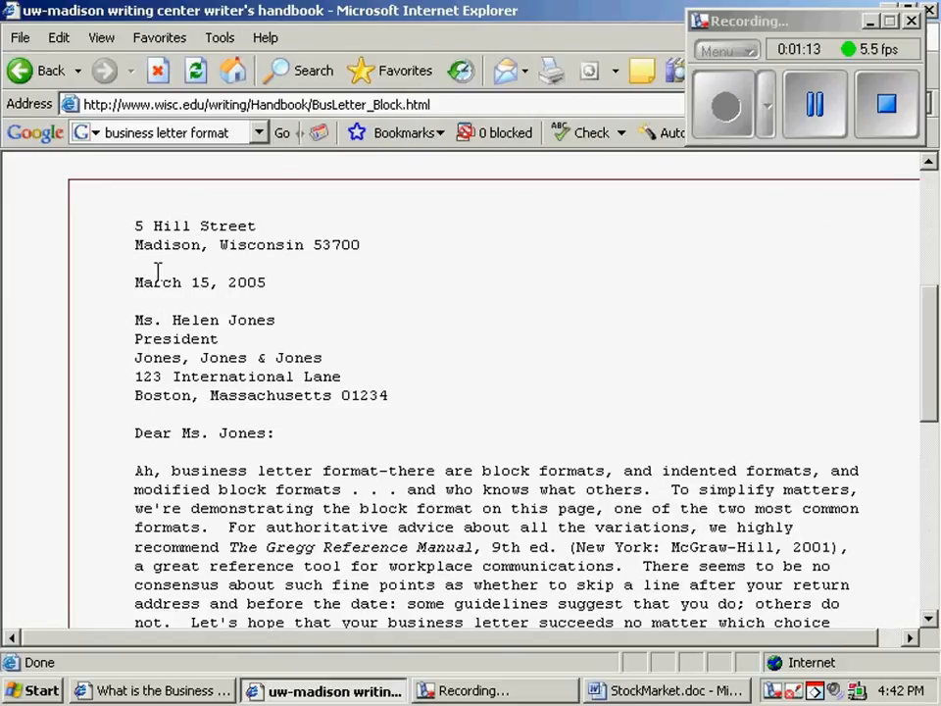
scroll(down, 3)
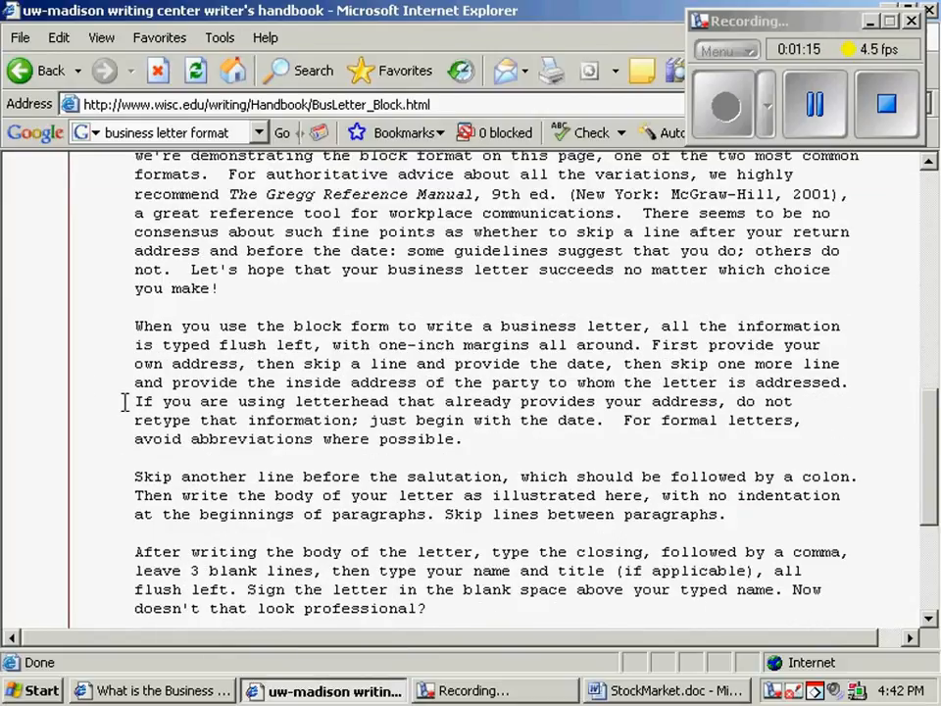
scroll(down, 3)
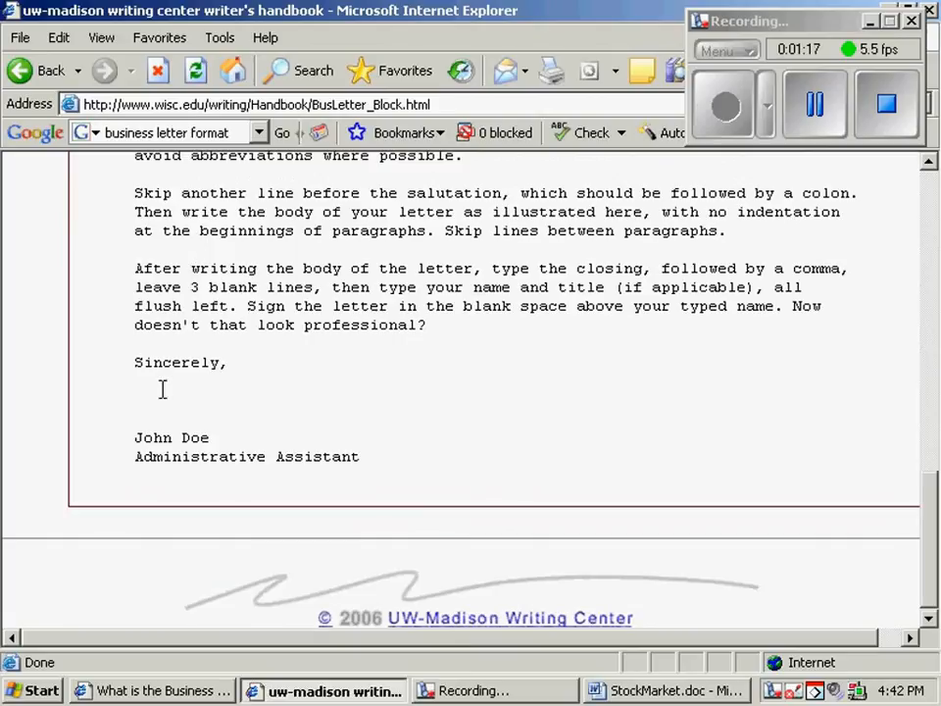
mouse_move(179, 400)
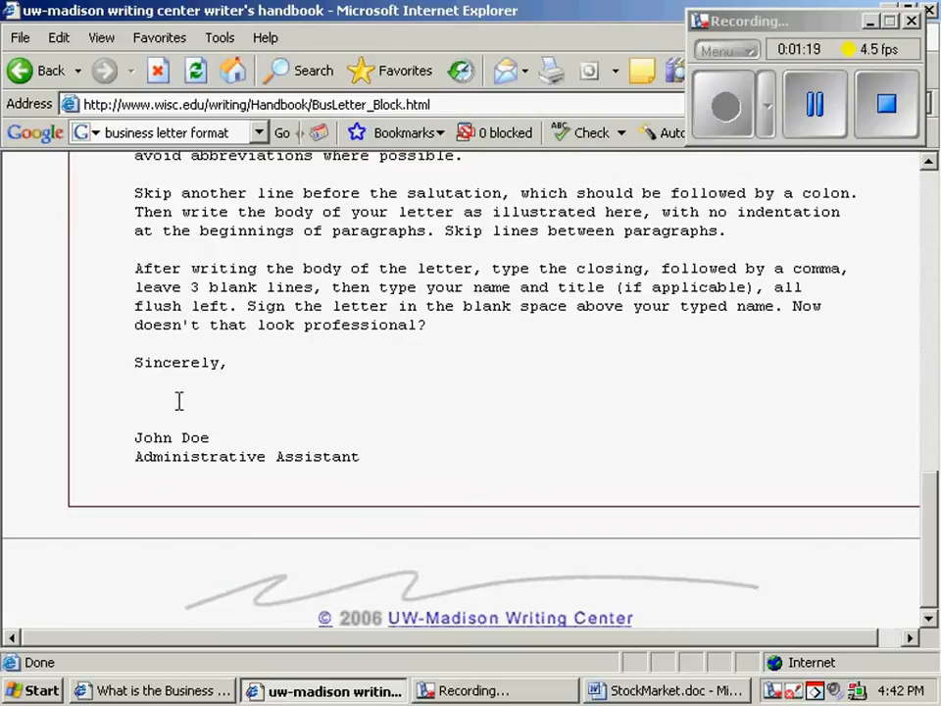
click(152, 690)
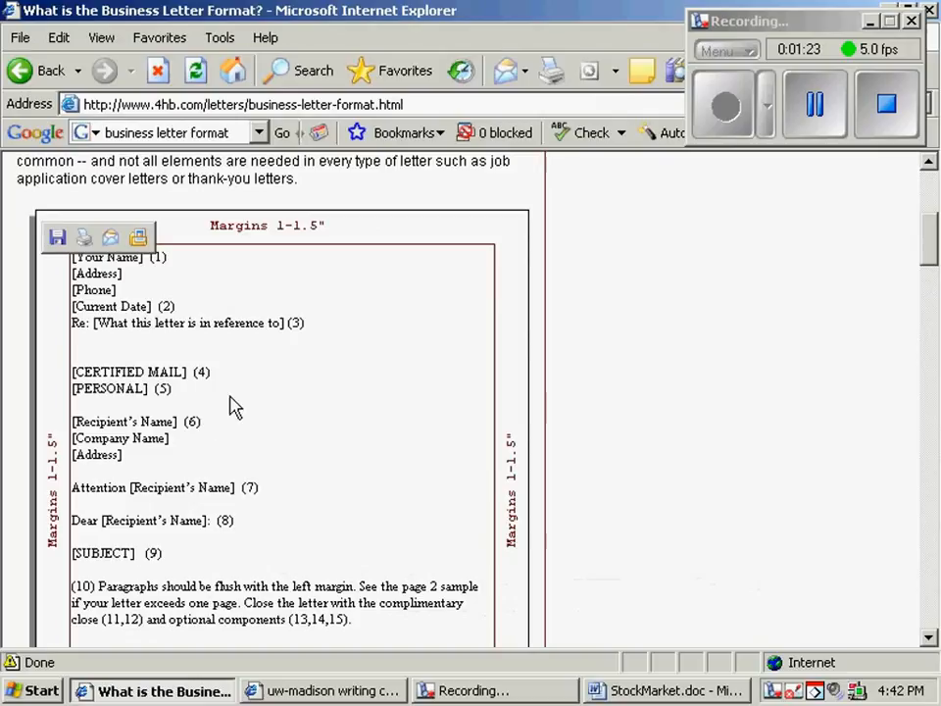
Step: Scroll down the 4hb.com business letter format template
scroll(down, 3)
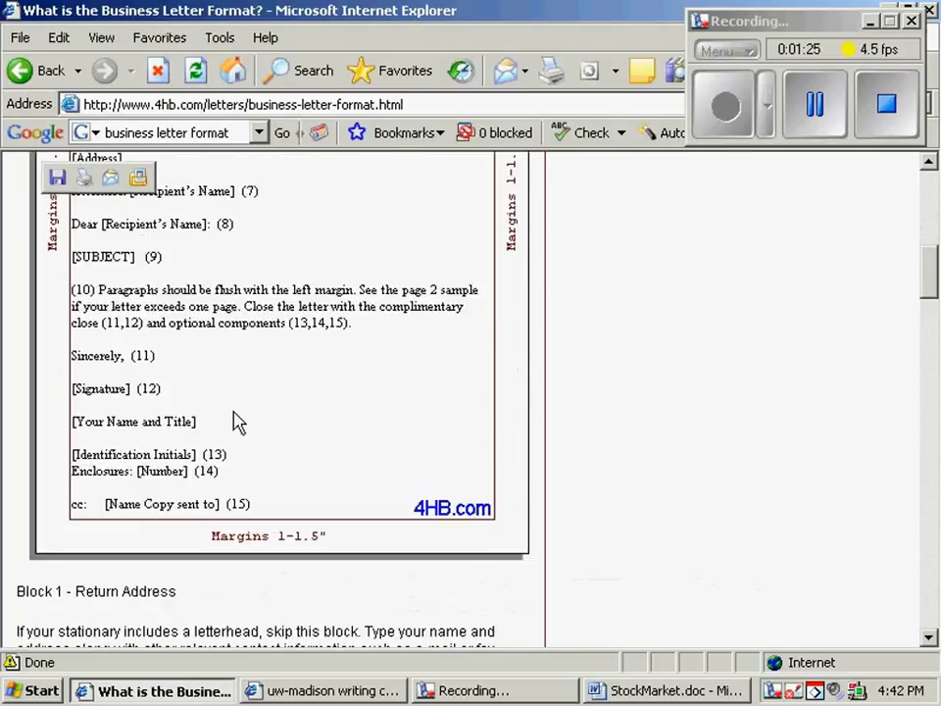
mouse_move(283, 273)
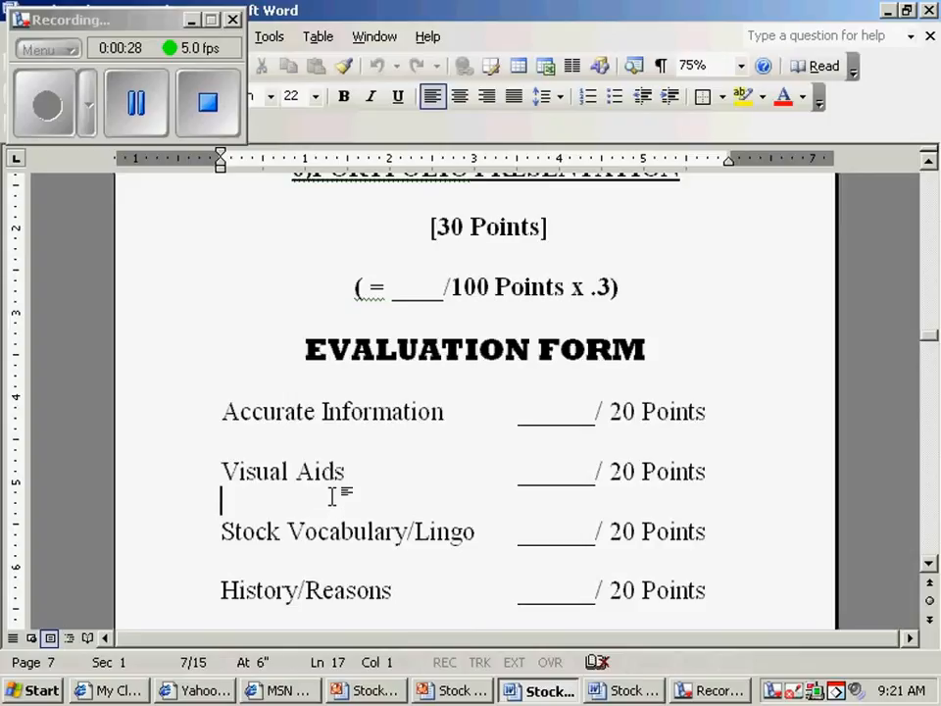
Step: Highlight the Stock Vocabulary/Lingo, History/Reasons and Proper Clothing/Attire evaluation categories
scroll(down, 3)
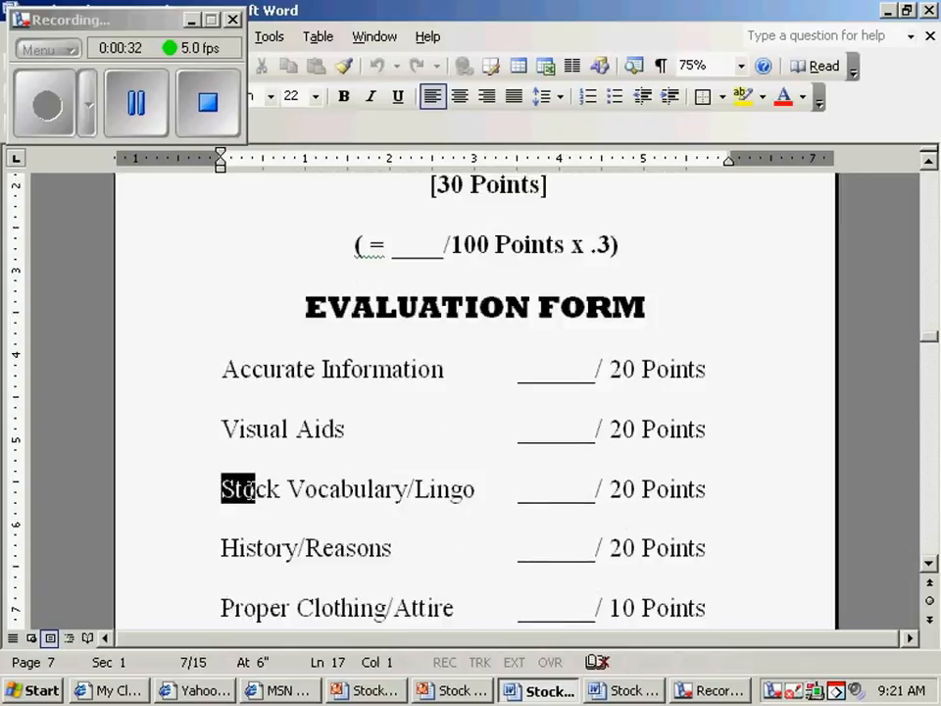
drag(235, 488, 696, 489)
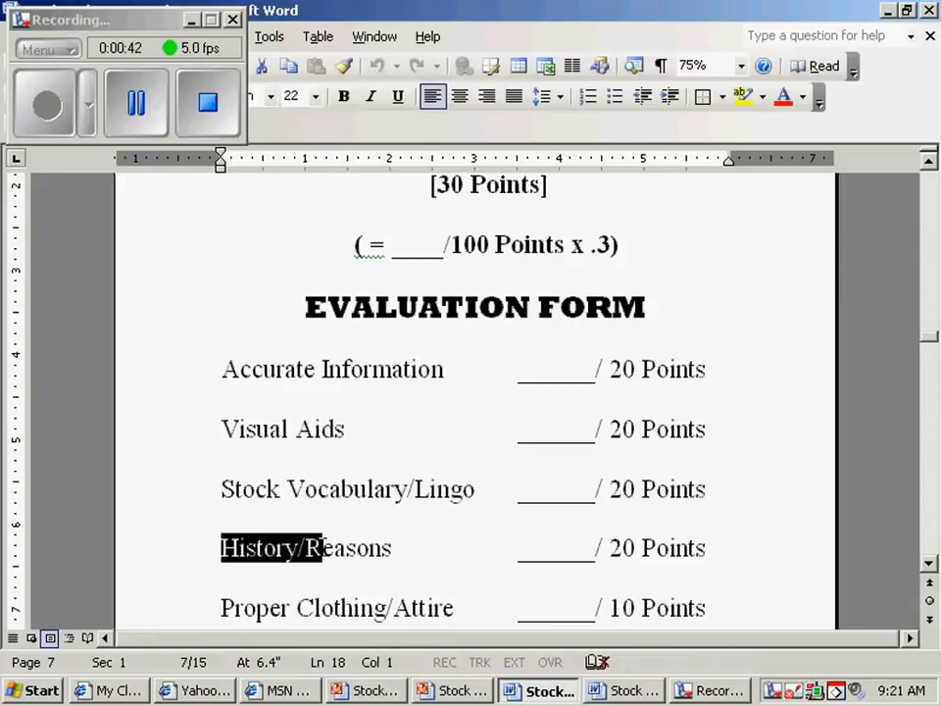
drag(323, 548, 390, 548)
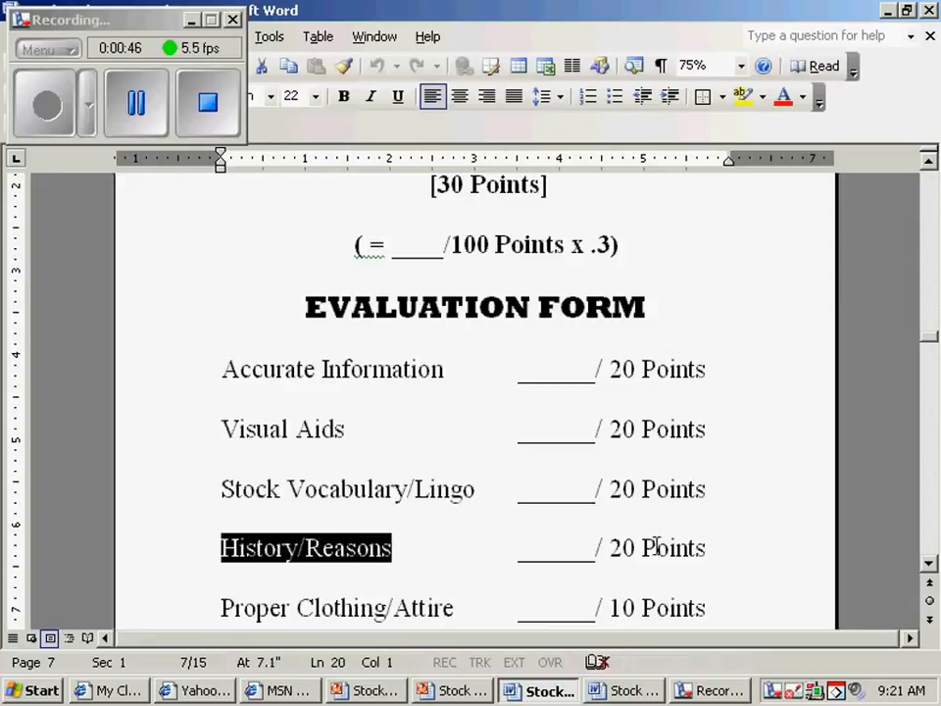
scroll(down, 3)
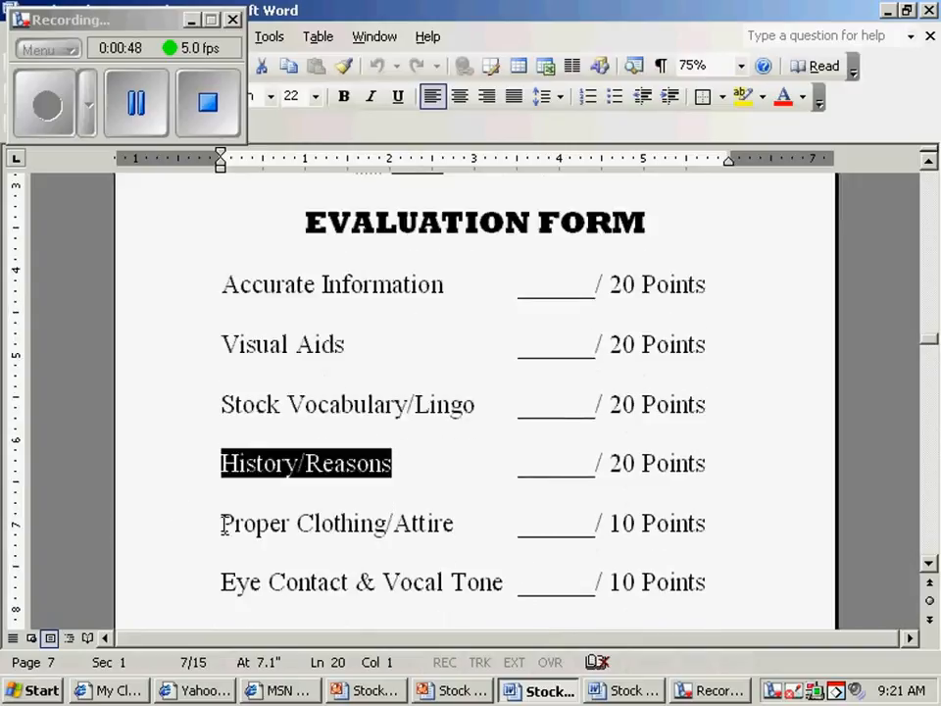
triple_click(336, 523)
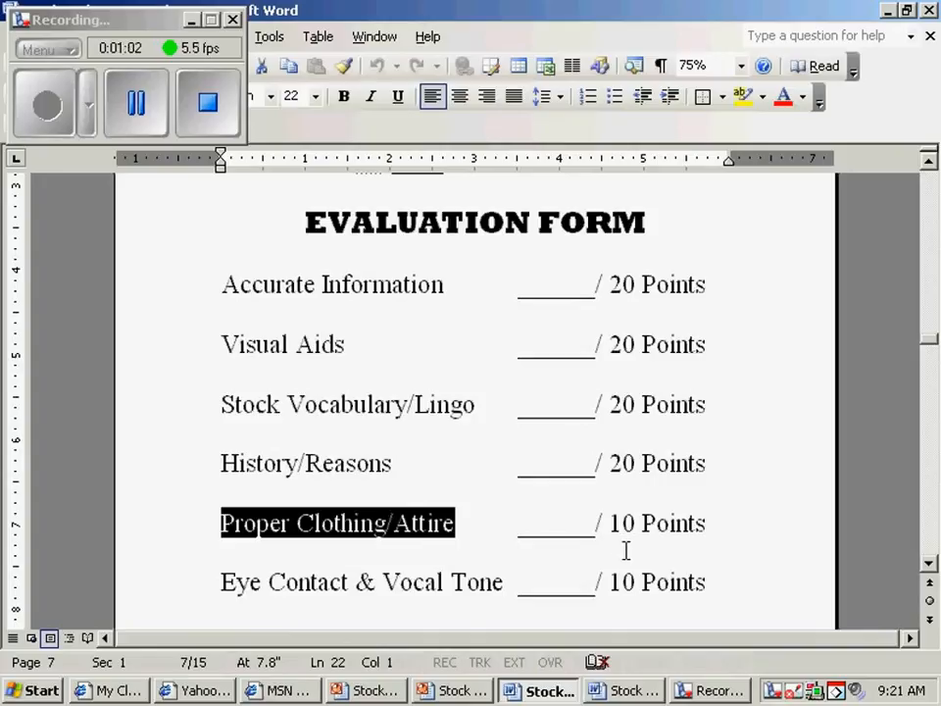
scroll(down, 3)
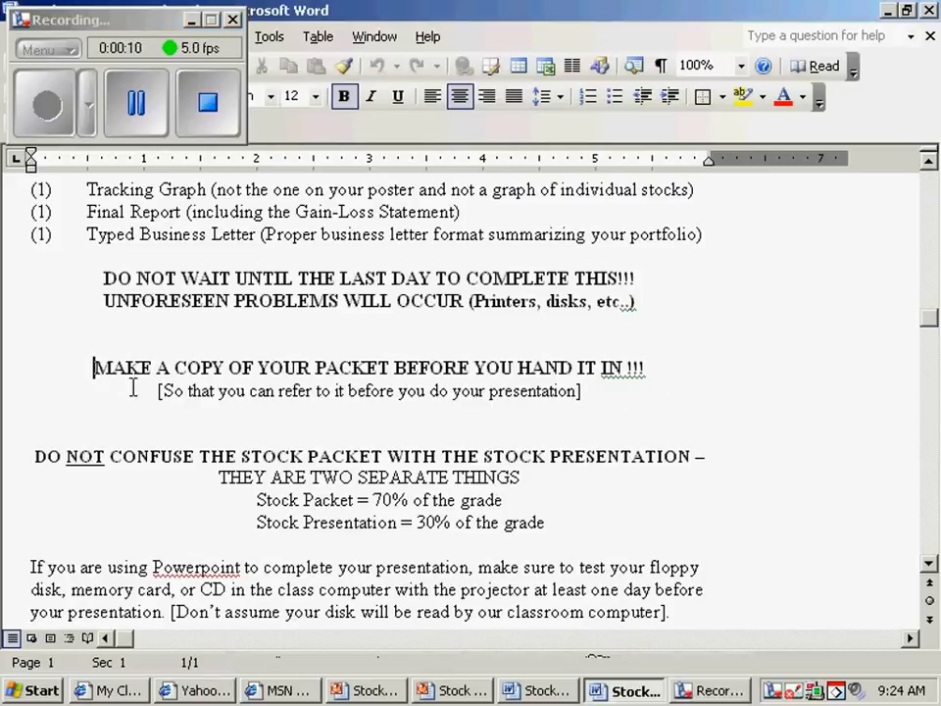
Step: Highlight the 'MAKE A COPY' reminder, then the 'DO NOT CONFUSE' packet-versus-presentation warning
drag(96, 367, 471, 391)
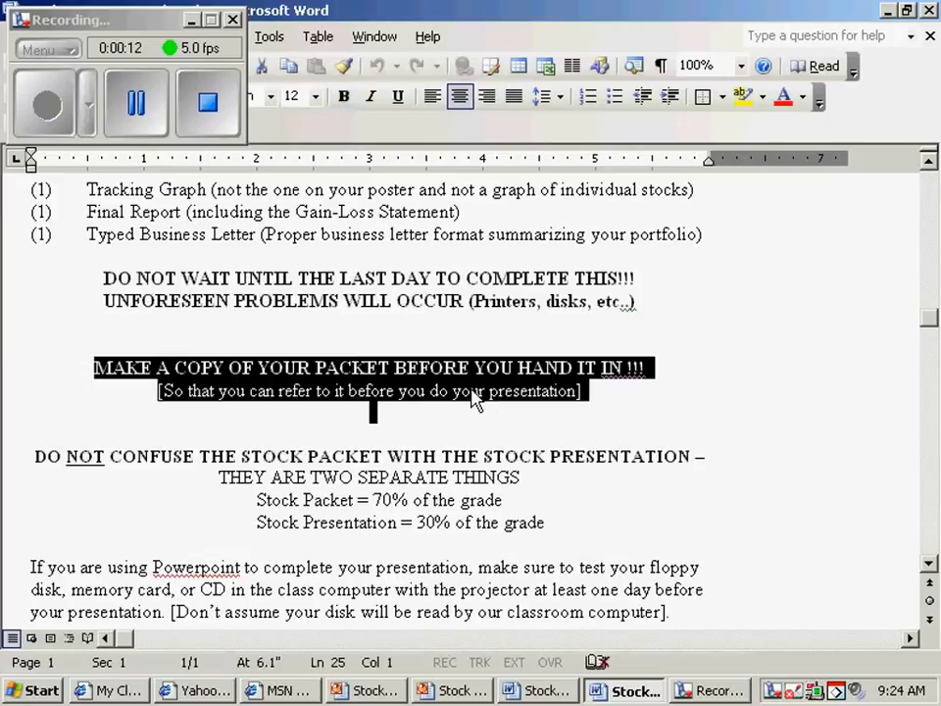
mouse_move(427, 377)
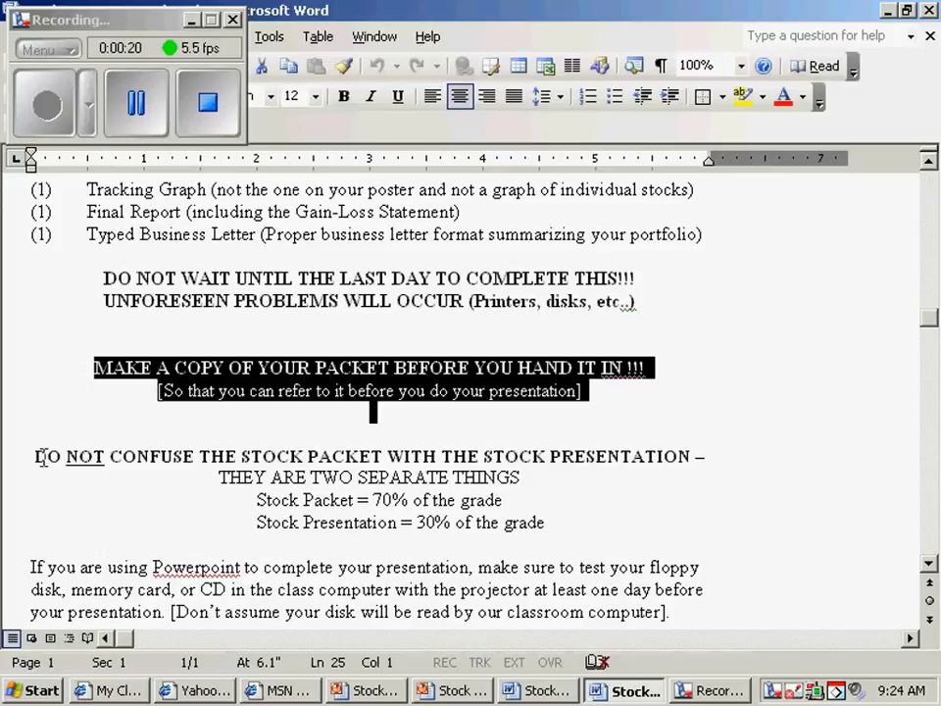
click(34, 456)
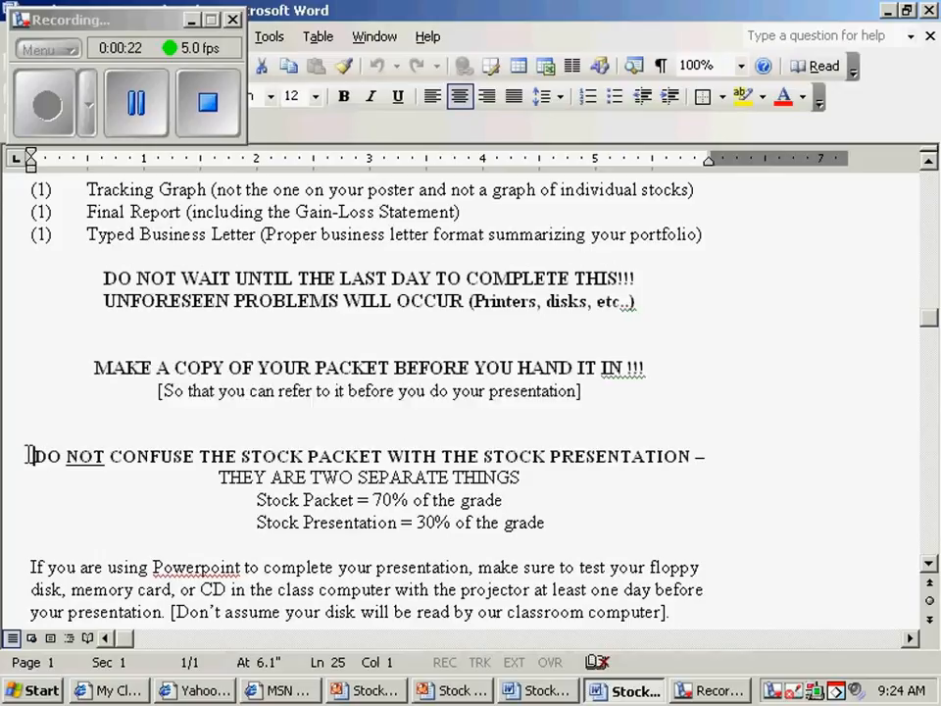
drag(29, 456, 549, 478)
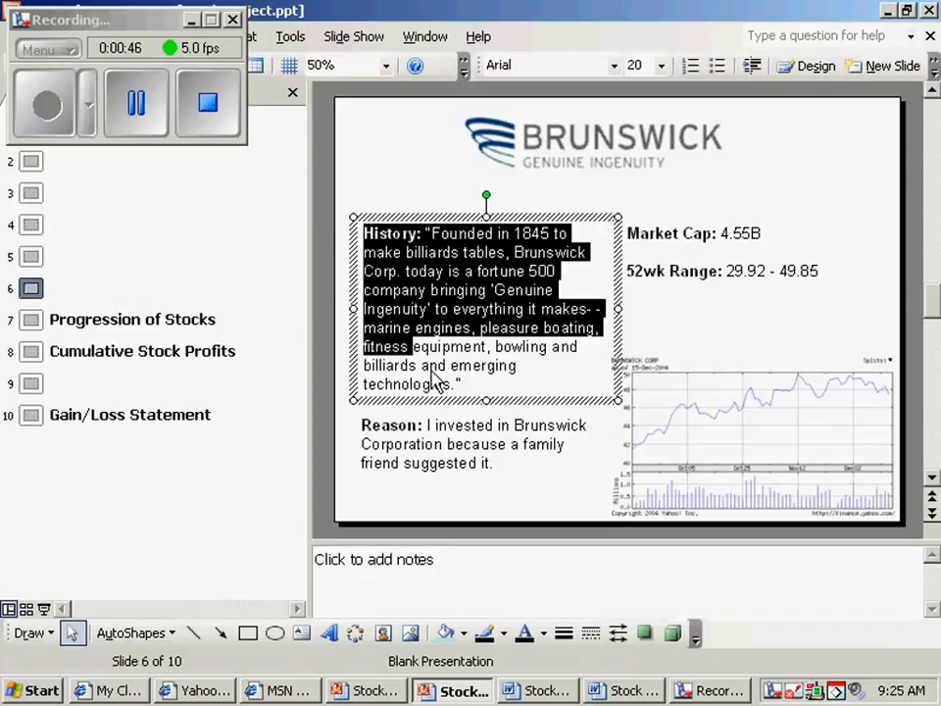
Step: Select the Brunswick price chart on slide 6 and dismiss the Picture toolbar
click(459, 383)
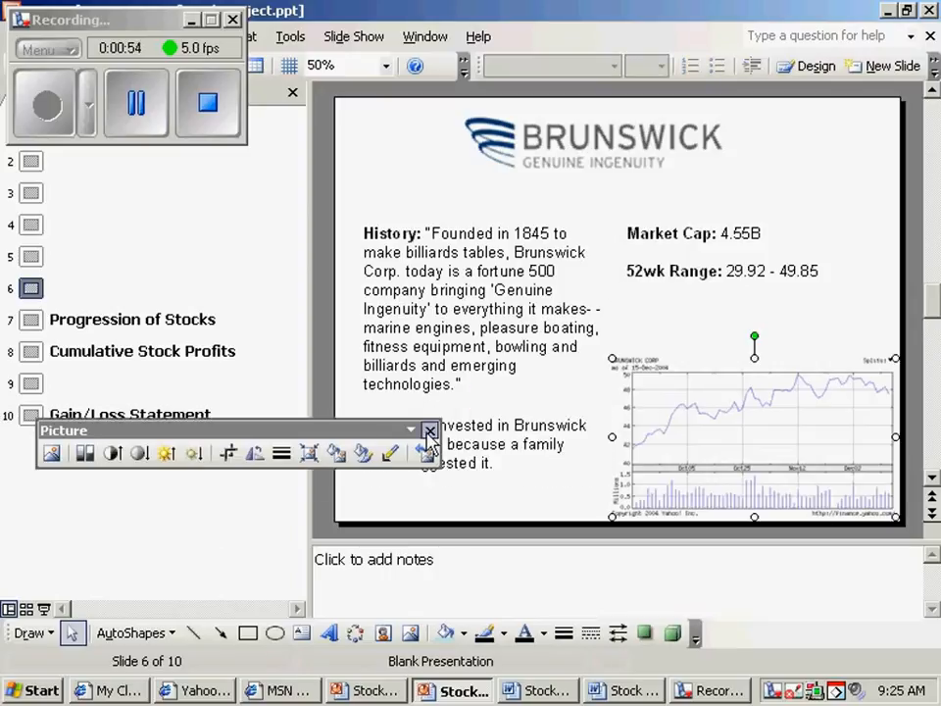
click(430, 431)
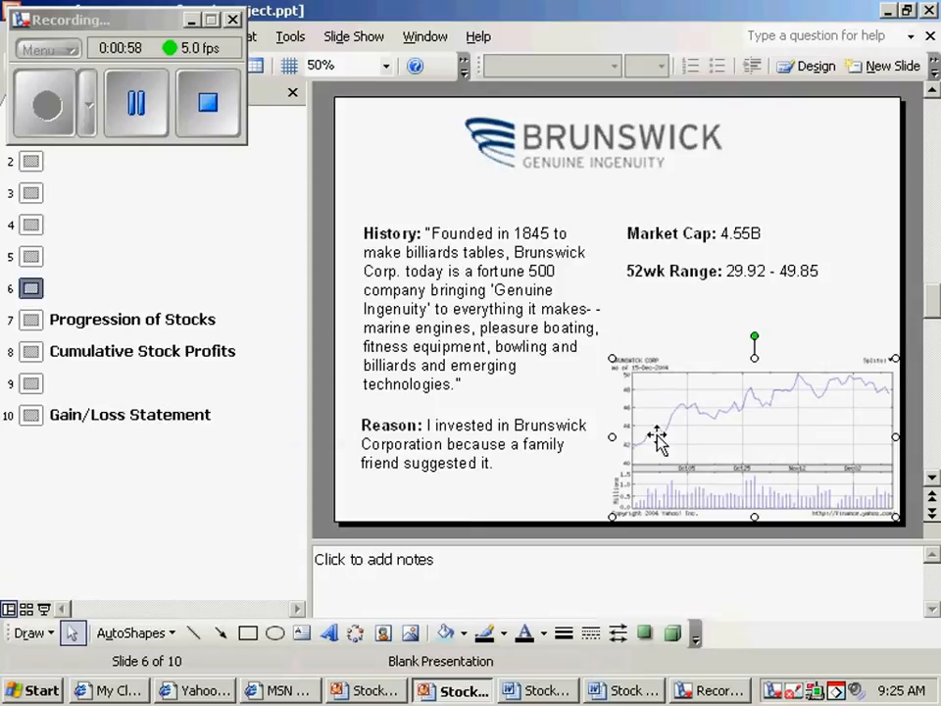
mouse_move(652, 439)
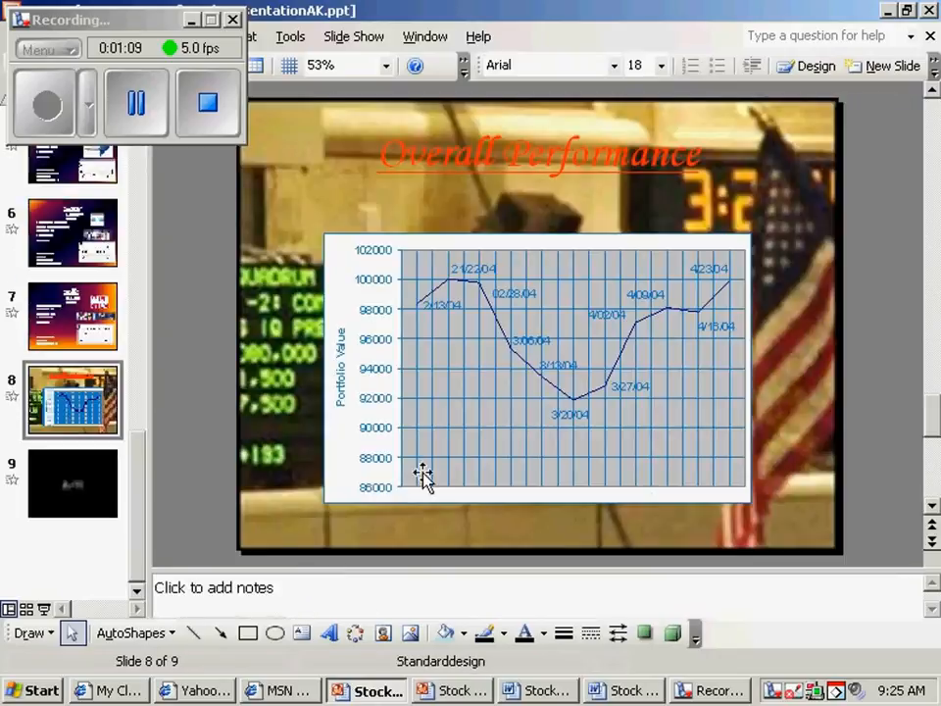
mouse_move(540, 353)
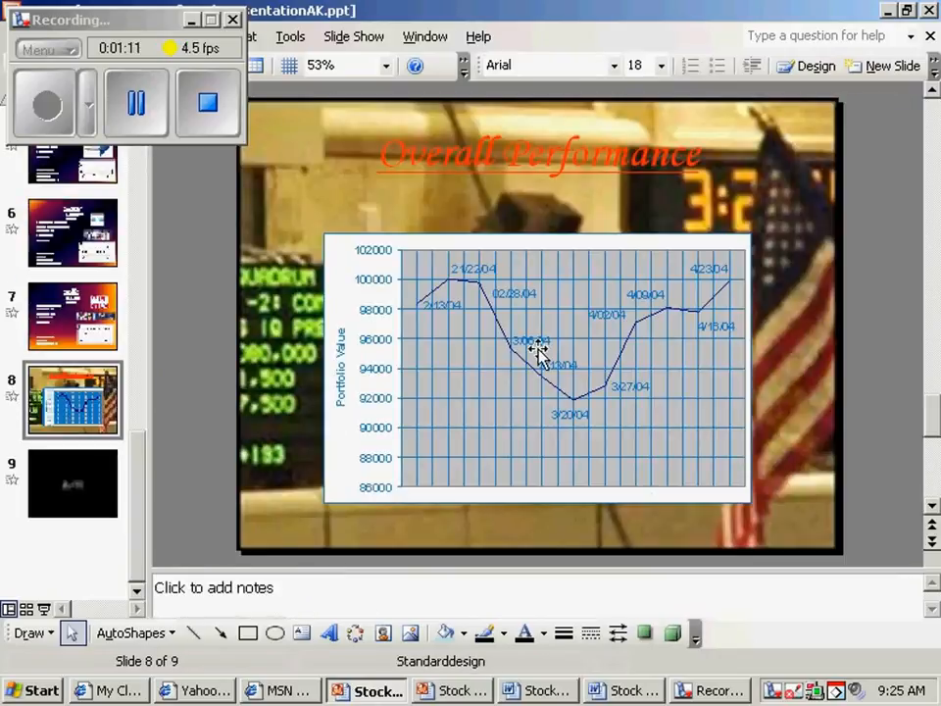